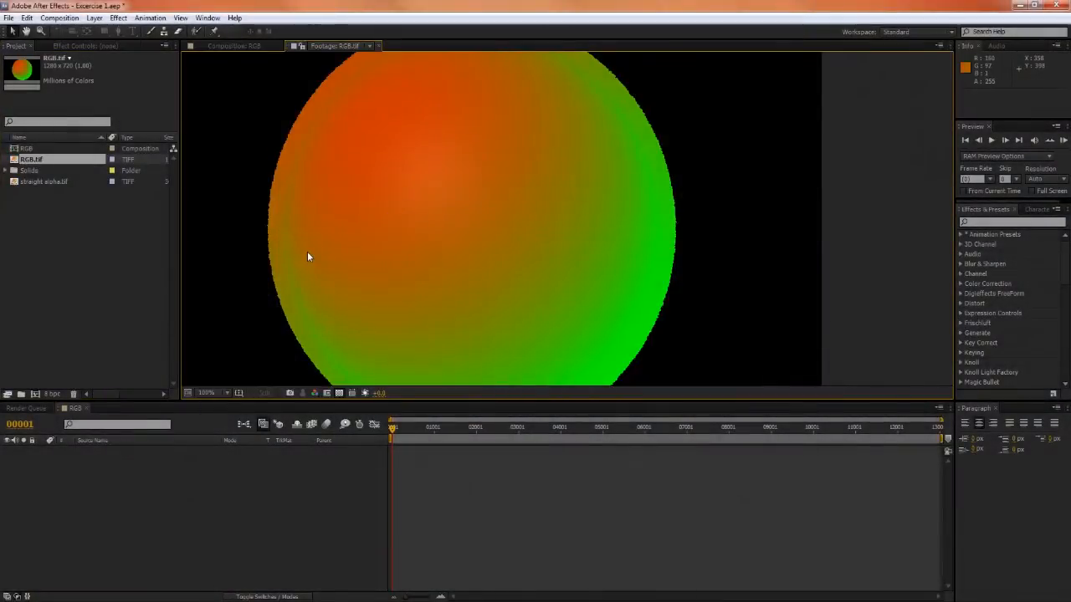
{"action": "mouse_move", "coordinate": [402, 246]}
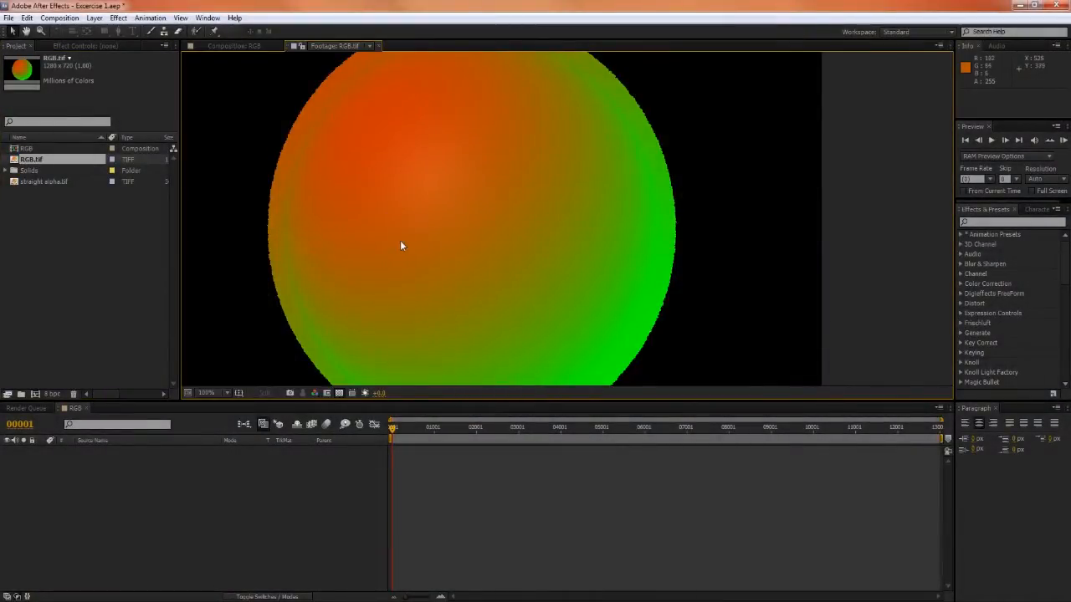
{"action": "mouse_move", "coordinate": [512, 308]}
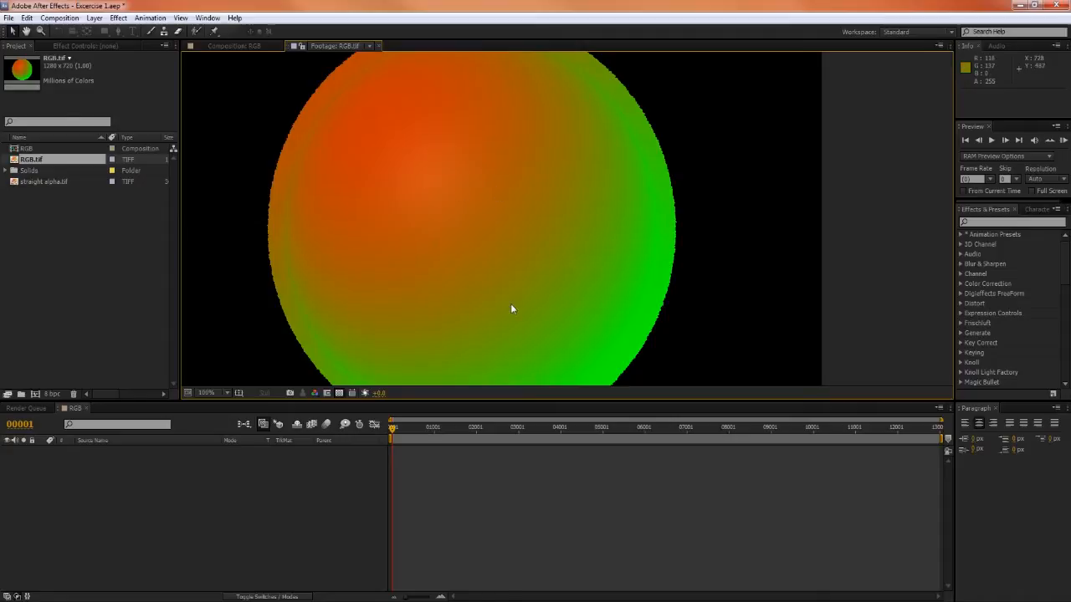
{"action": "mouse_move", "coordinate": [451, 227]}
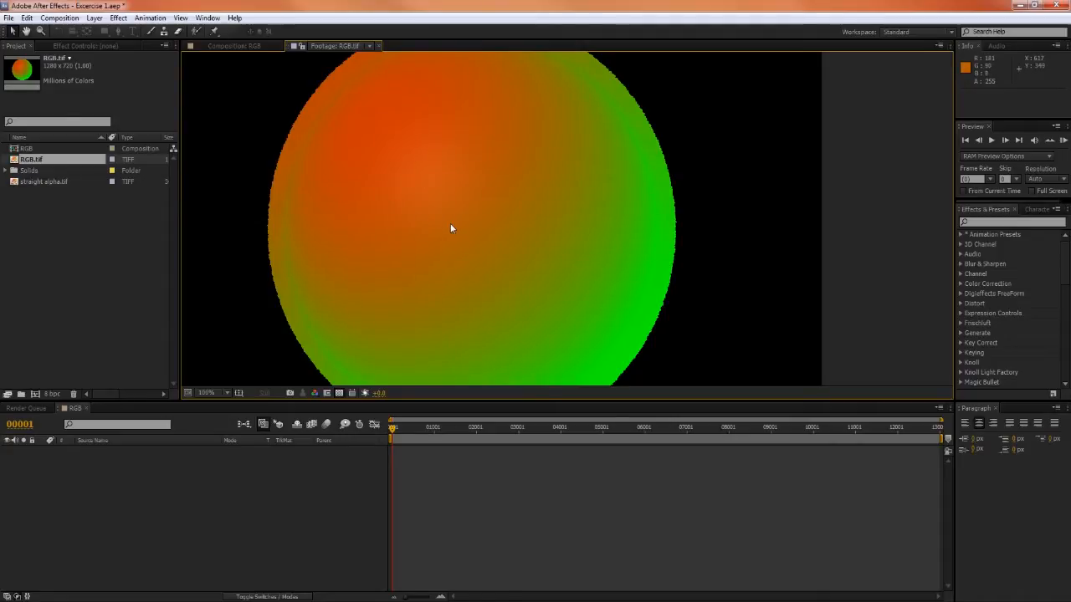
{"action": "mouse_move", "coordinate": [387, 196]}
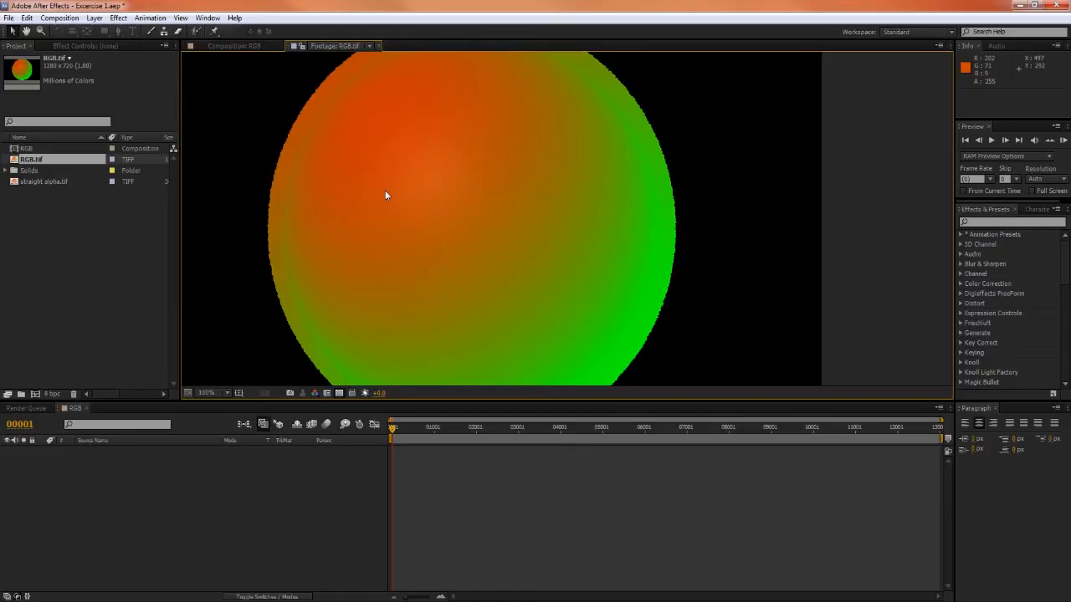
{"action": "mouse_move", "coordinate": [408, 180]}
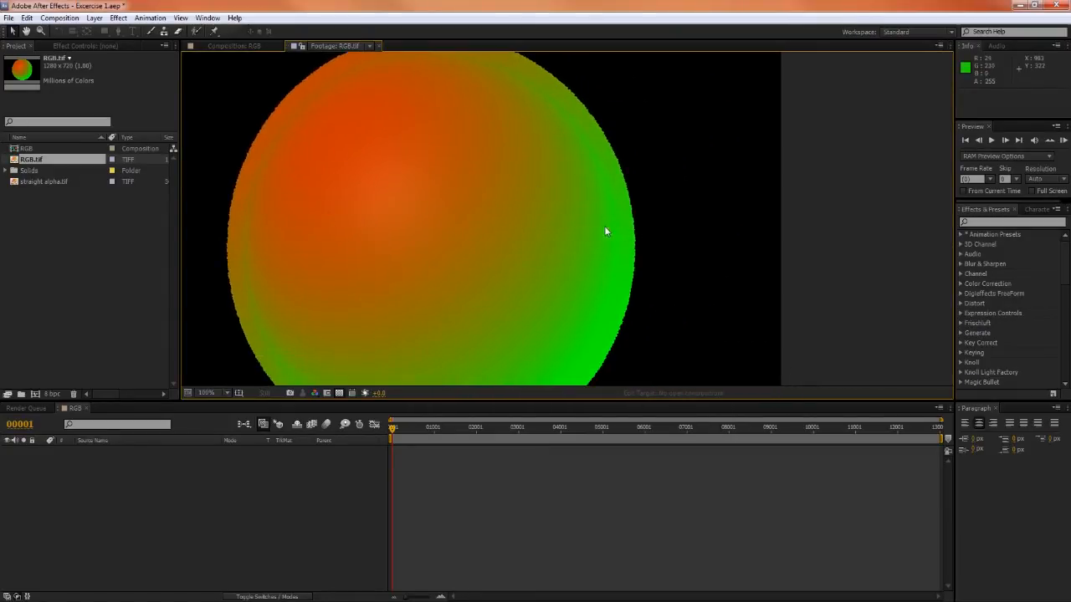
{"action": "mouse_move", "coordinate": [619, 252]}
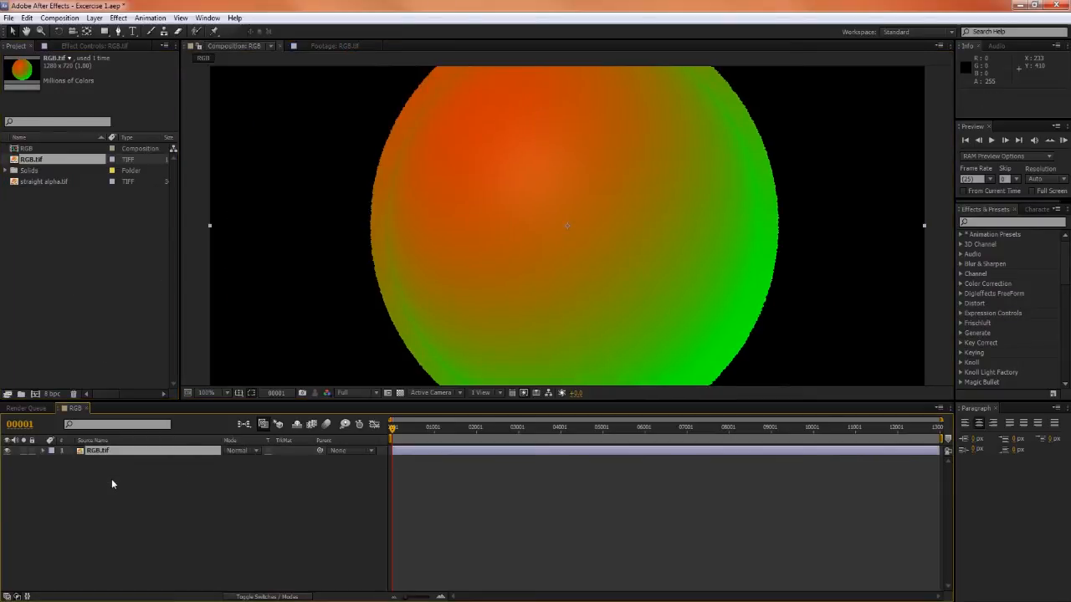
{"action": "mouse_move", "coordinate": [459, 301]}
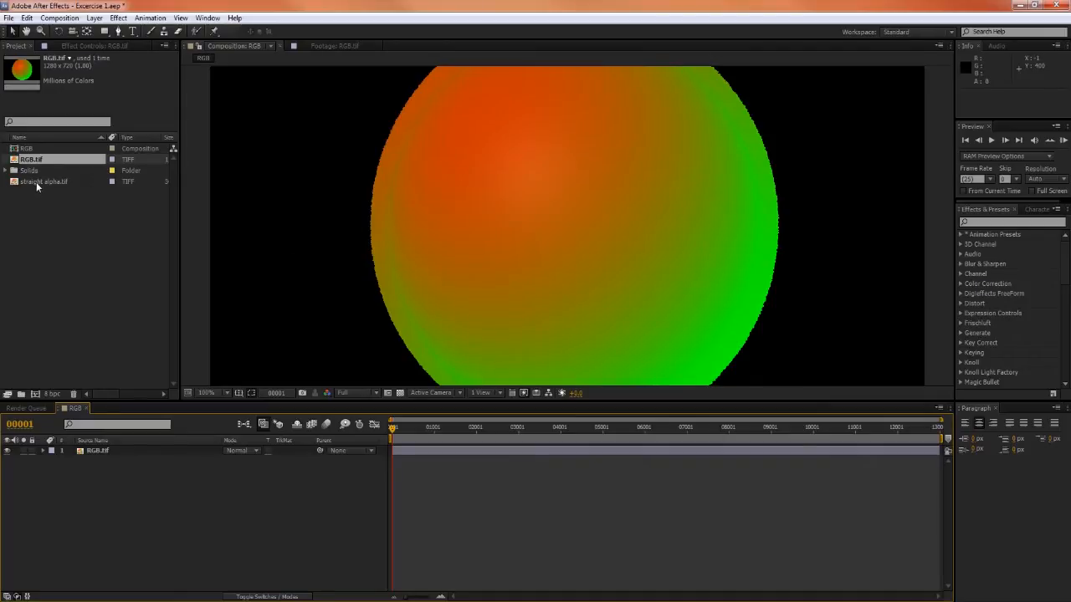
- View straight alpha.tif in the Footage viewer to see its soft-edged white matte
{"action": "double_click", "coordinate": [43, 180]}
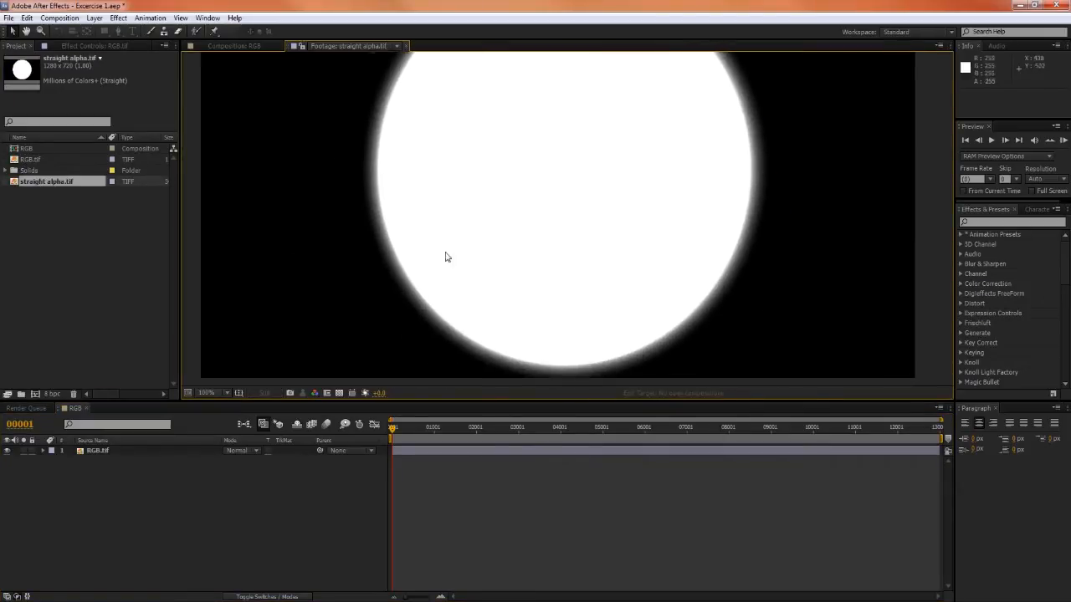
{"action": "mouse_move", "coordinate": [566, 241]}
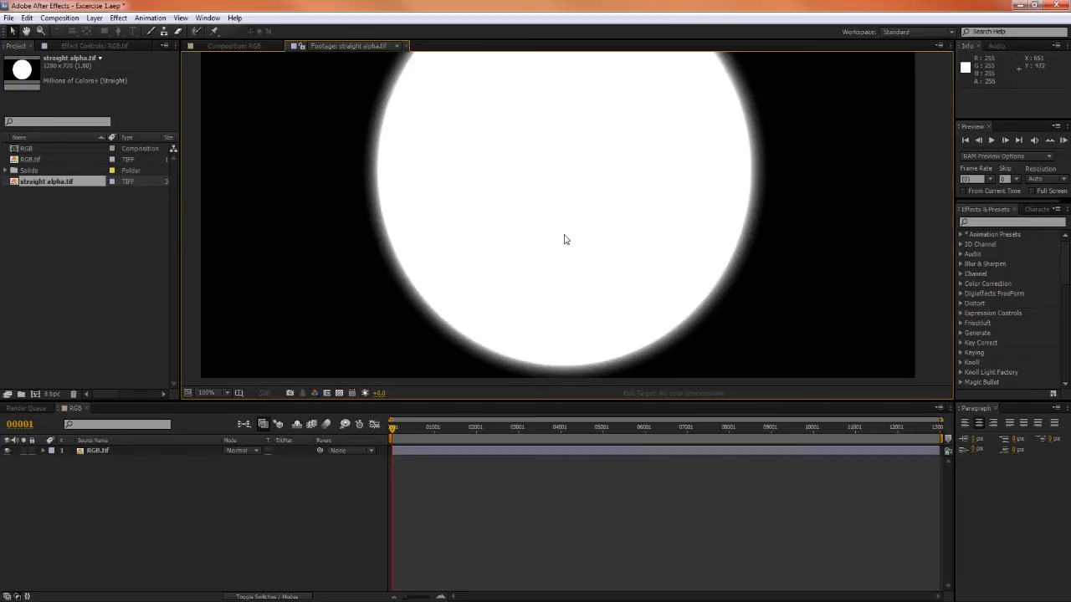
{"action": "mouse_move", "coordinate": [378, 257]}
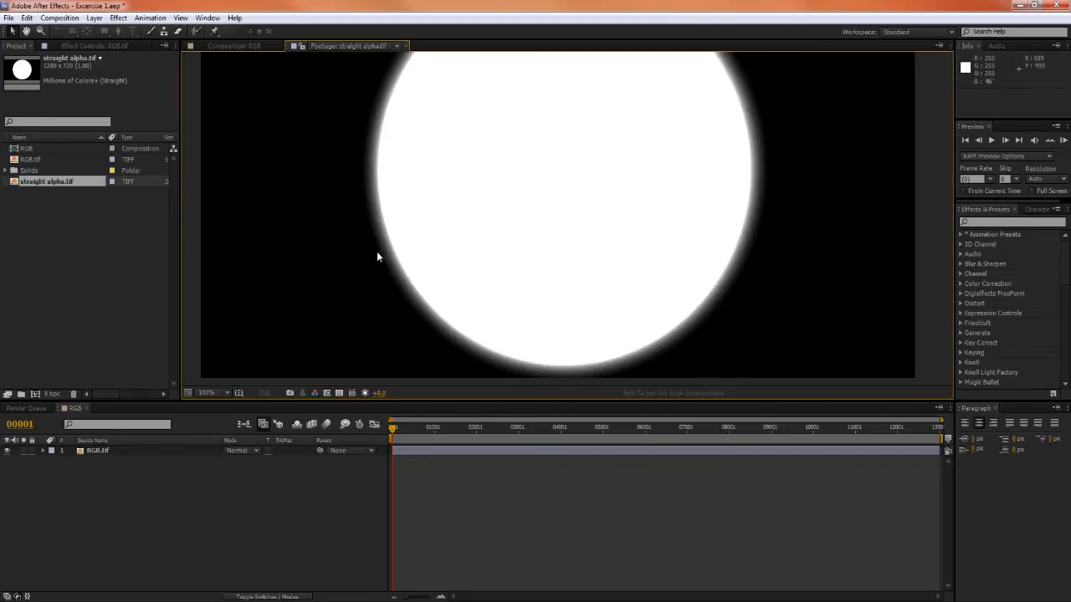
{"action": "mouse_move", "coordinate": [352, 332]}
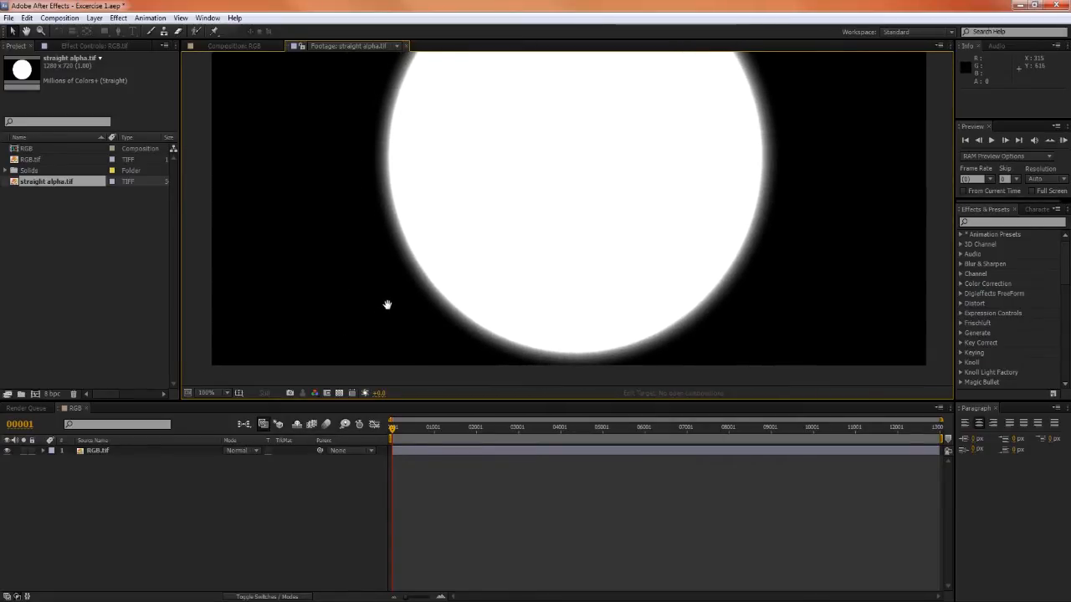
{"action": "mouse_move", "coordinate": [455, 265]}
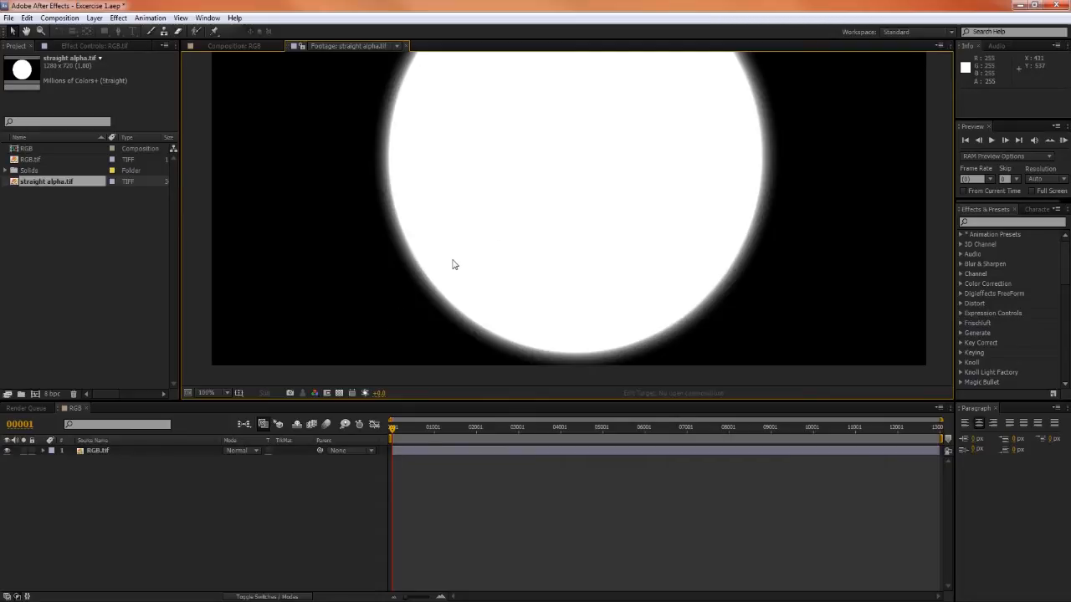
{"action": "mouse_move", "coordinate": [500, 281]}
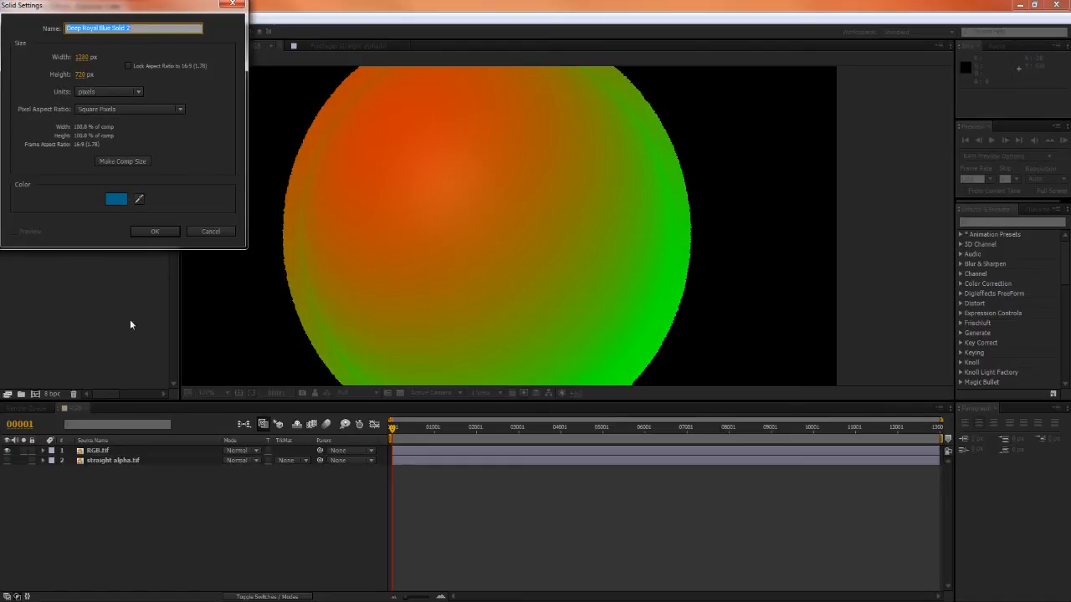
- Create the royal blue solid layer beneath the sphere render
{"action": "left_click", "coordinate": [154, 231]}
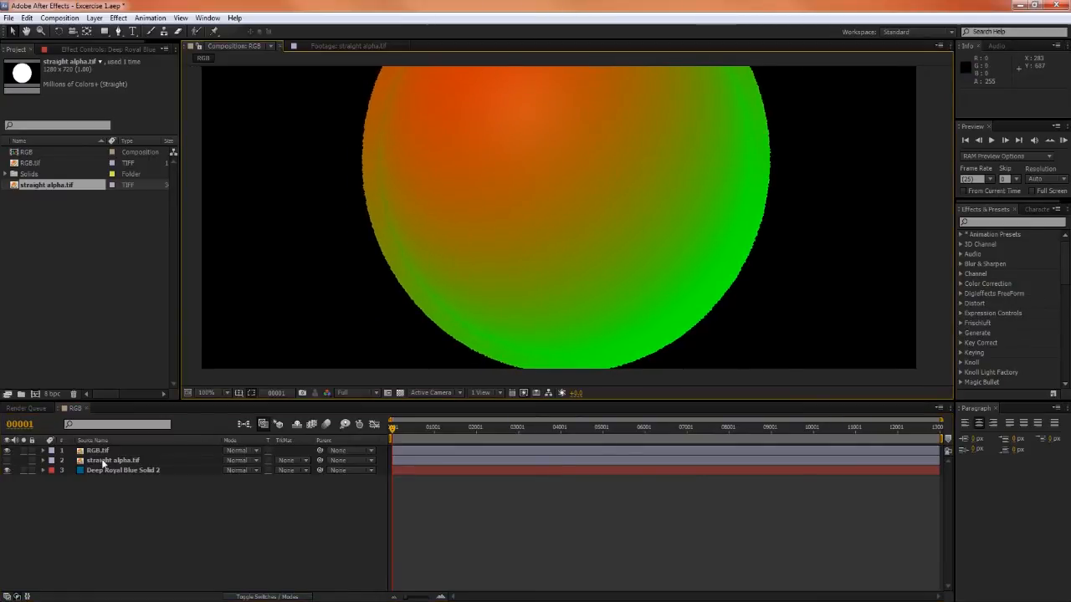
{"action": "mouse_move", "coordinate": [544, 239]}
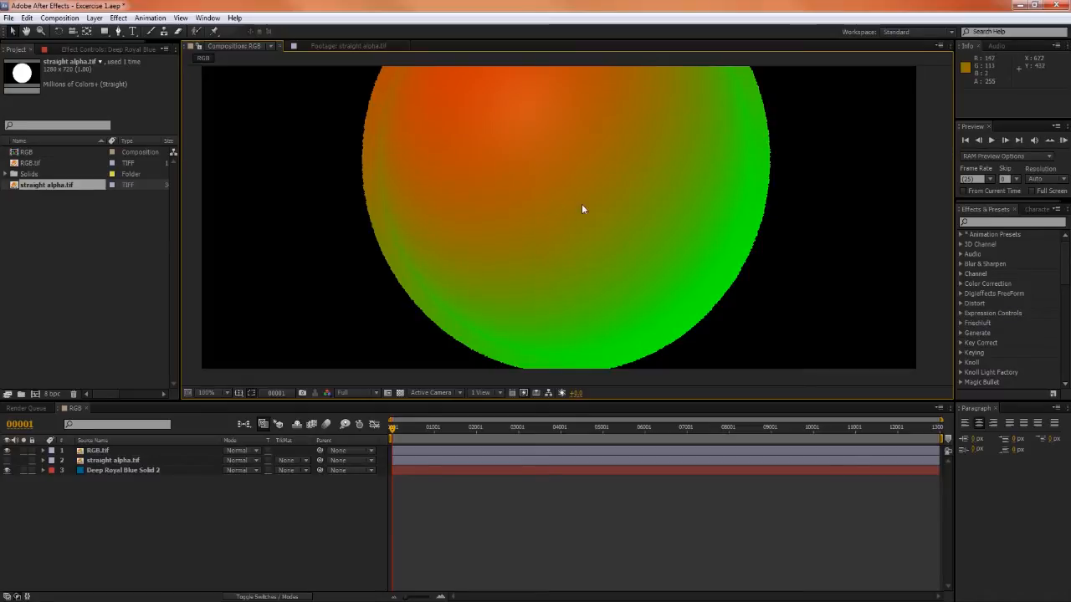
{"action": "mouse_move", "coordinate": [532, 254]}
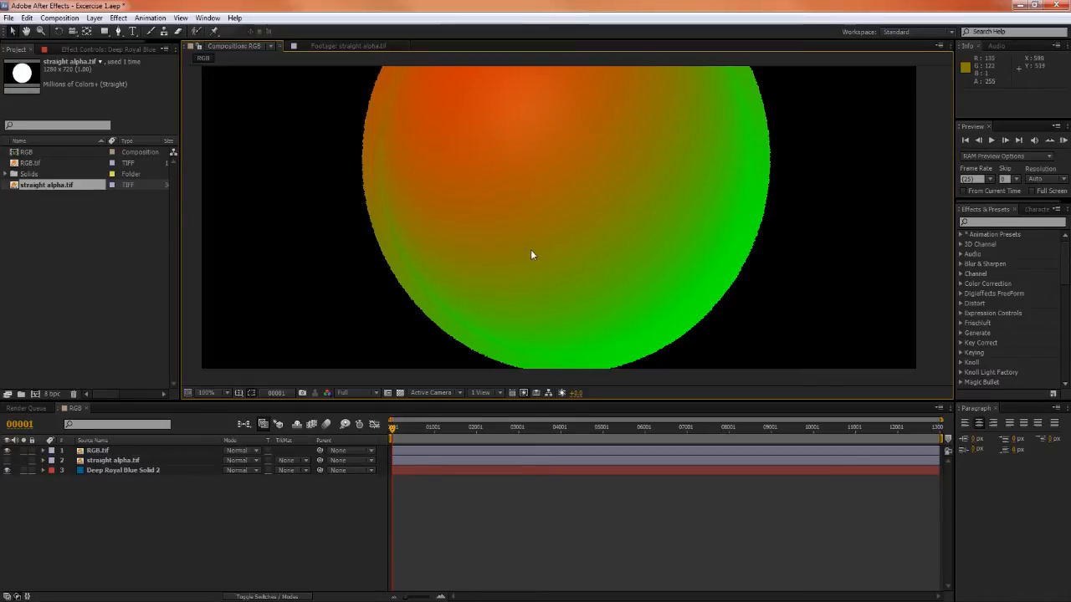
{"action": "mouse_move", "coordinate": [542, 360]}
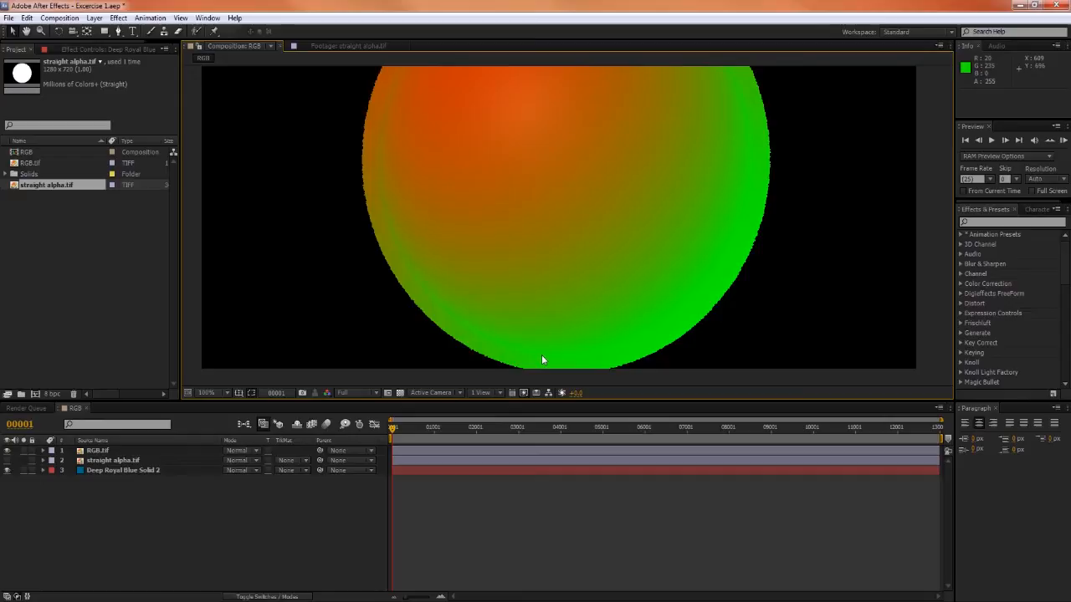
{"action": "mouse_move", "coordinate": [810, 199]}
{"action": "type", "text": "compound"}
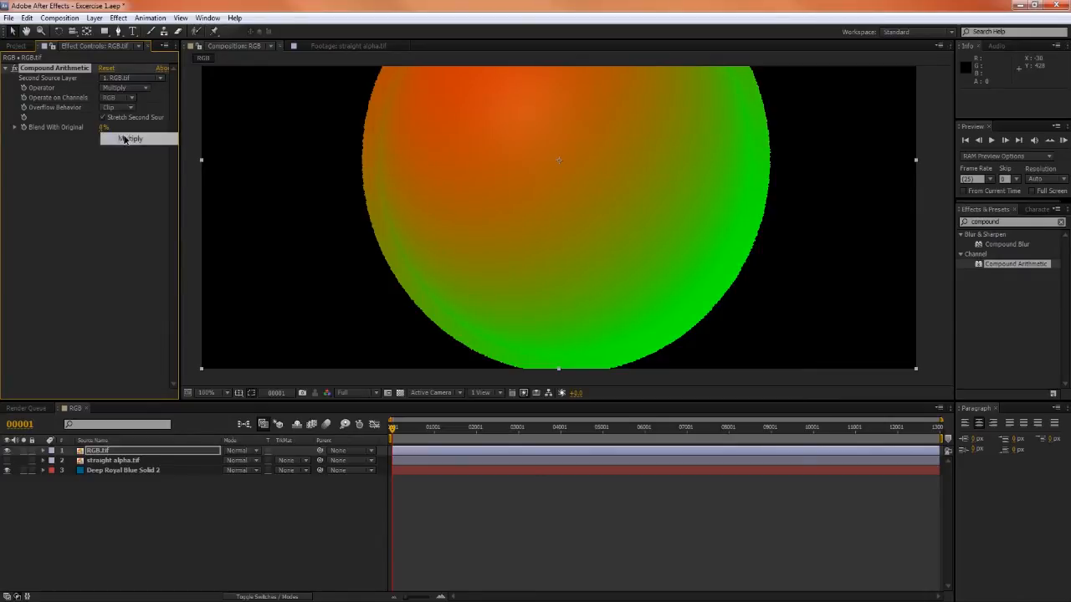
- Set Compound Arithmetic's second source to straight alpha.tif, operating on the alpha channel only
{"action": "left_click", "coordinate": [131, 79]}
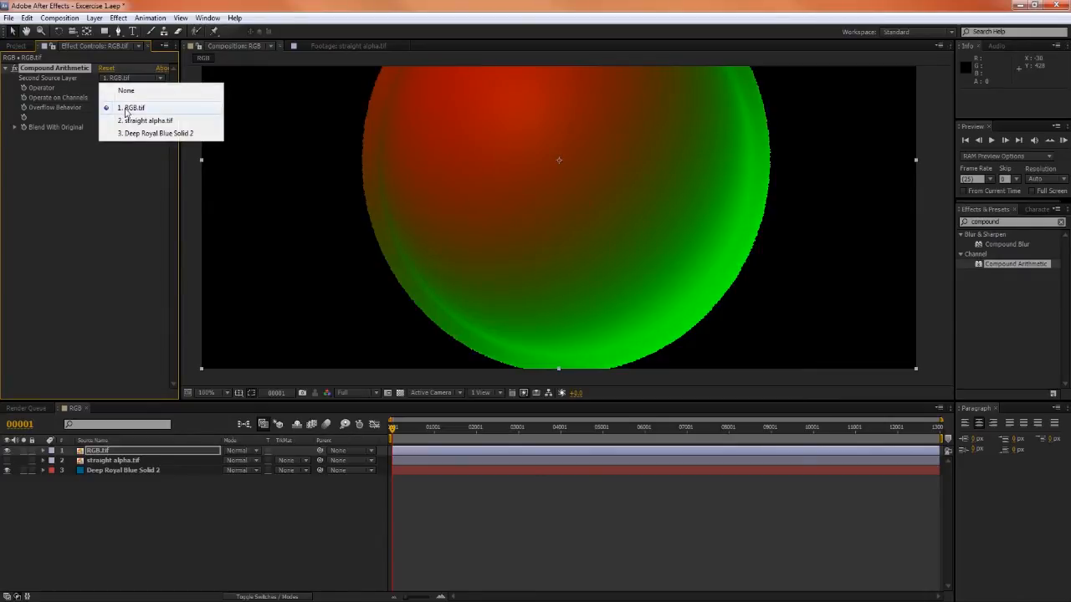
{"action": "left_click", "coordinate": [147, 120]}
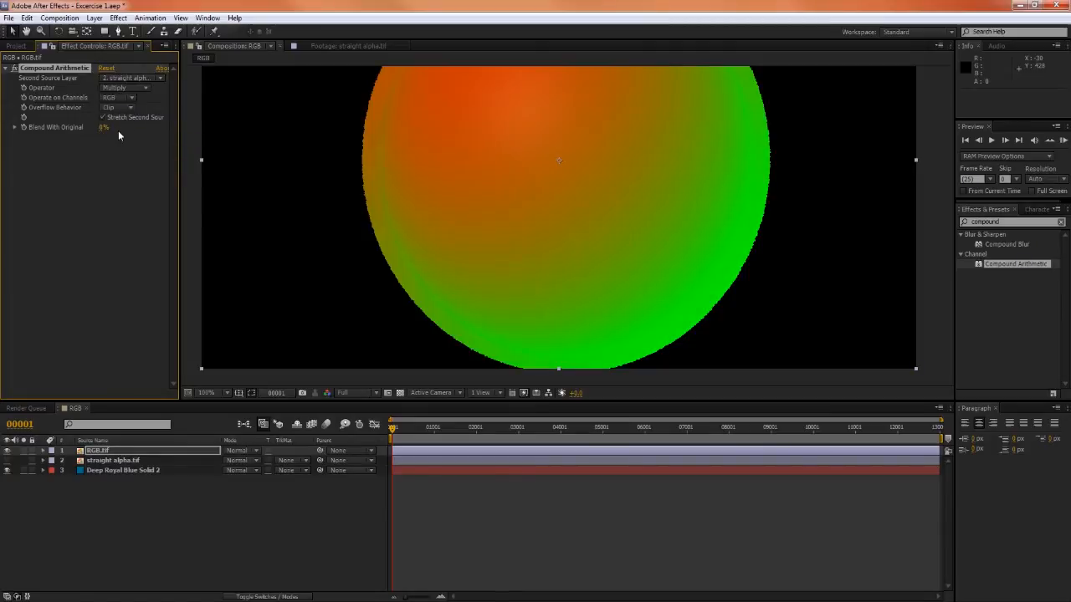
{"action": "left_click", "coordinate": [117, 97]}
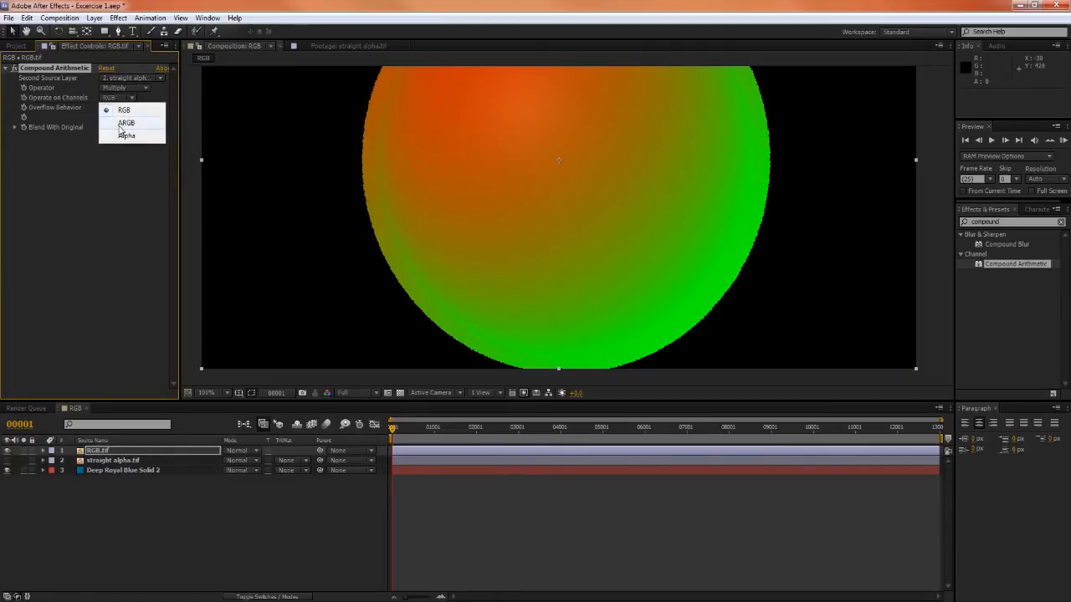
{"action": "left_click", "coordinate": [125, 124]}
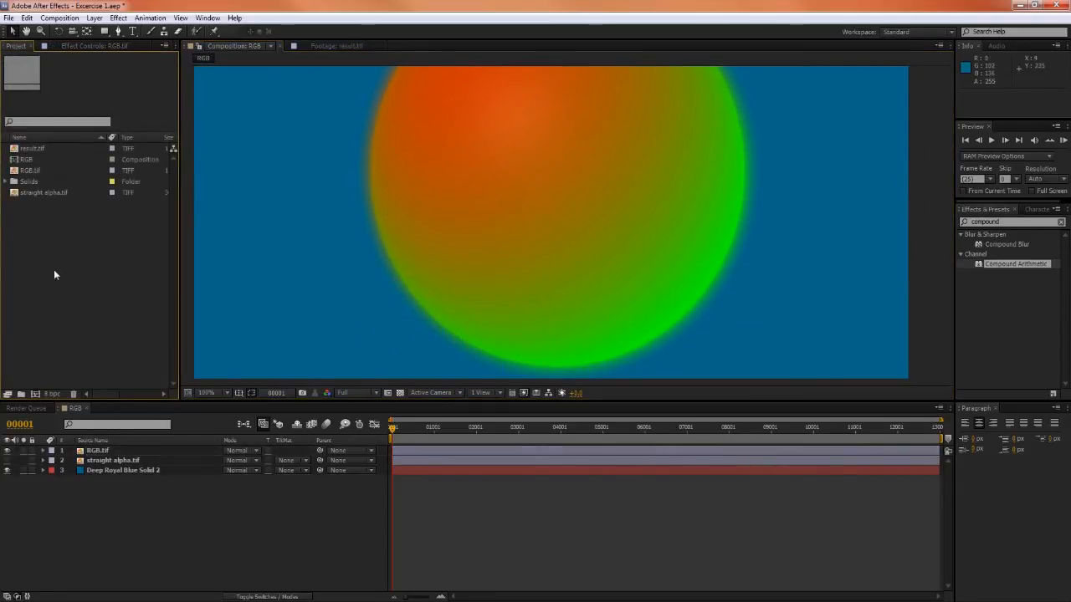
- Inspect result.tif in the Footage viewer with Show Channel set to RGB Straight
{"action": "left_click", "coordinate": [33, 147]}
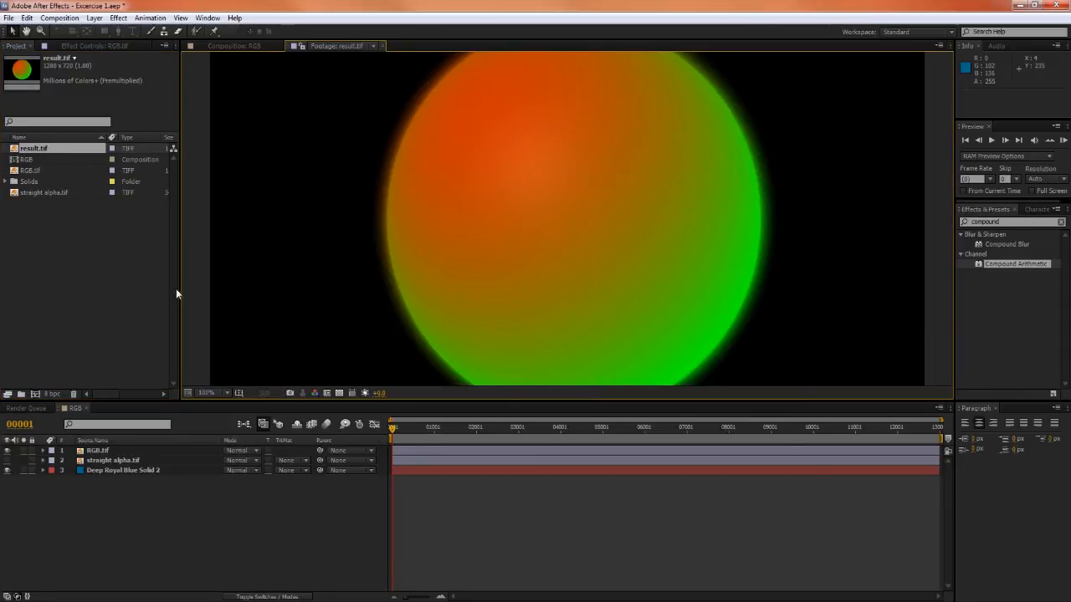
{"action": "left_click", "coordinate": [315, 393]}
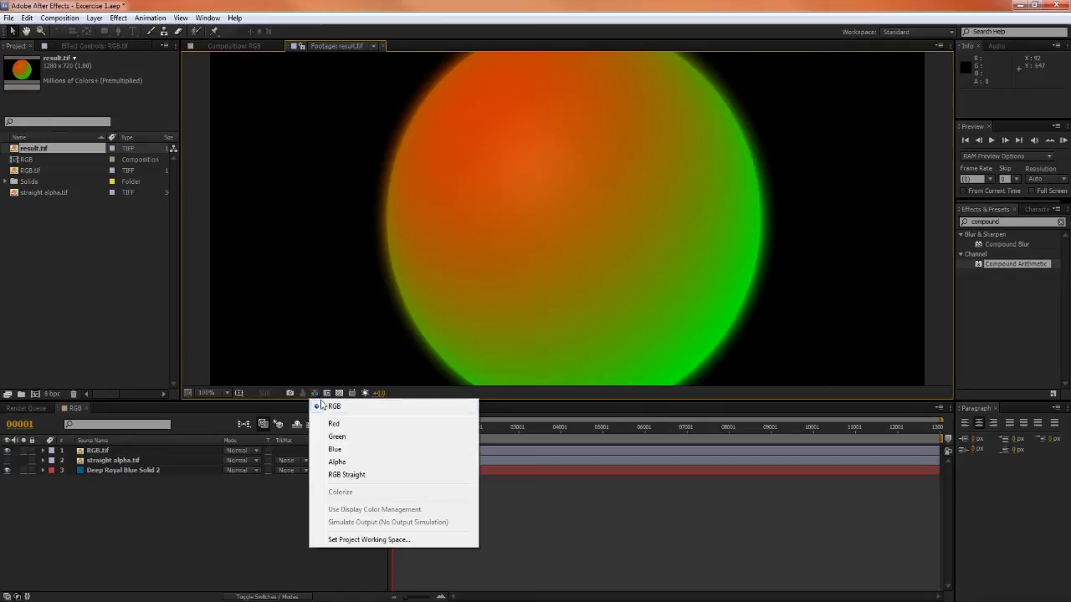
{"action": "mouse_move", "coordinate": [347, 475]}
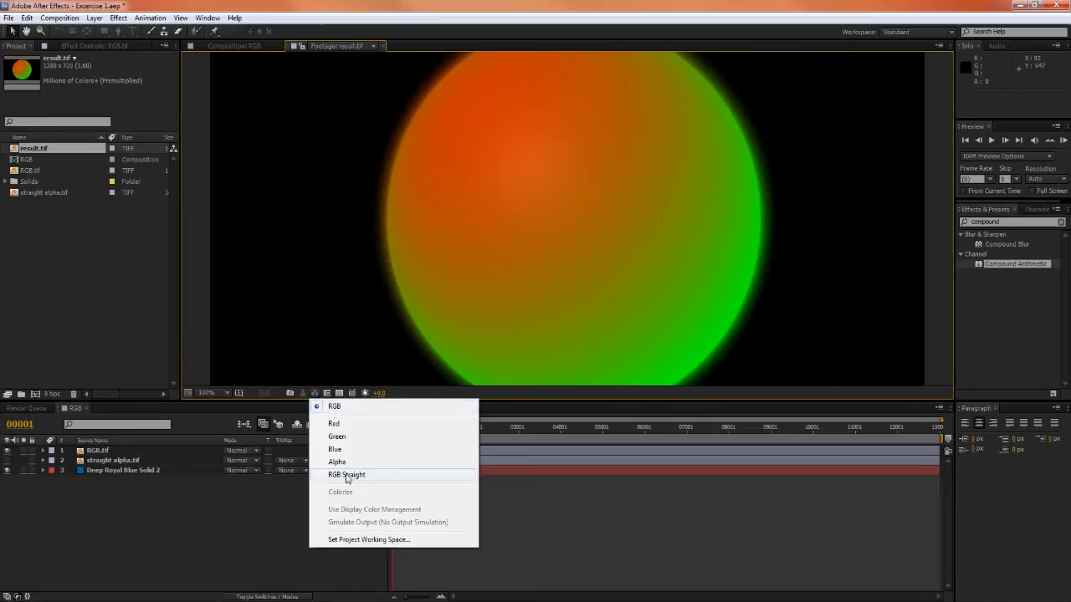
{"action": "left_click", "coordinate": [347, 476]}
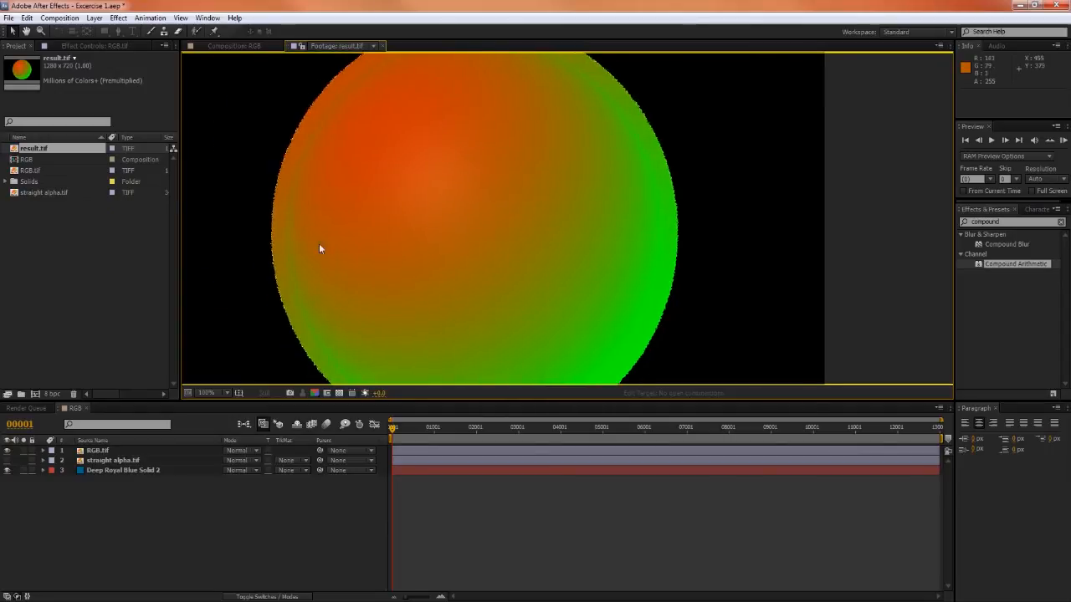
{"action": "mouse_move", "coordinate": [666, 234]}
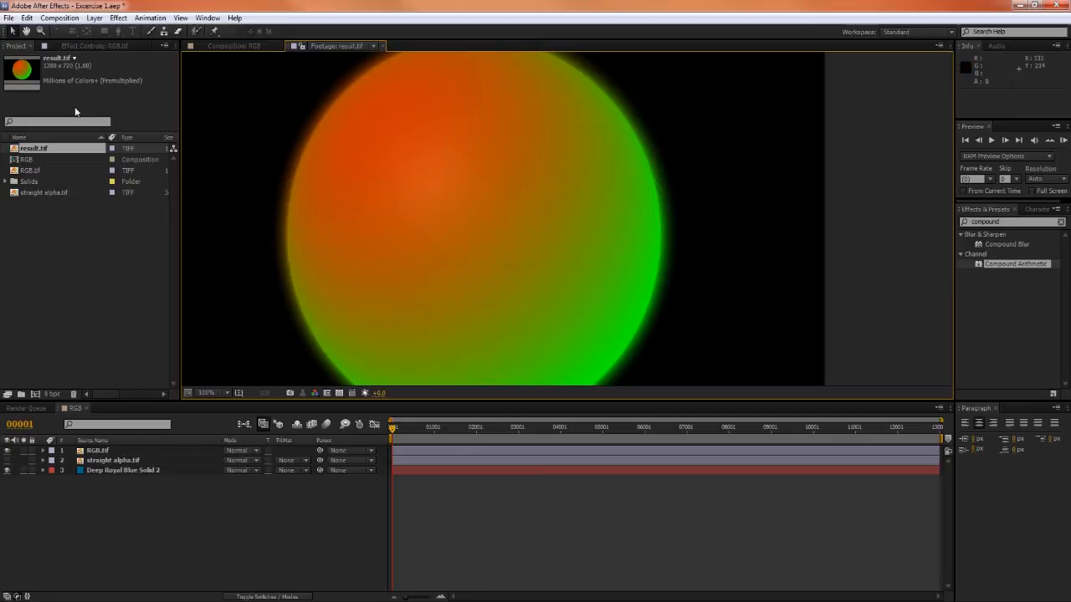
{"action": "mouse_move", "coordinate": [391, 245]}
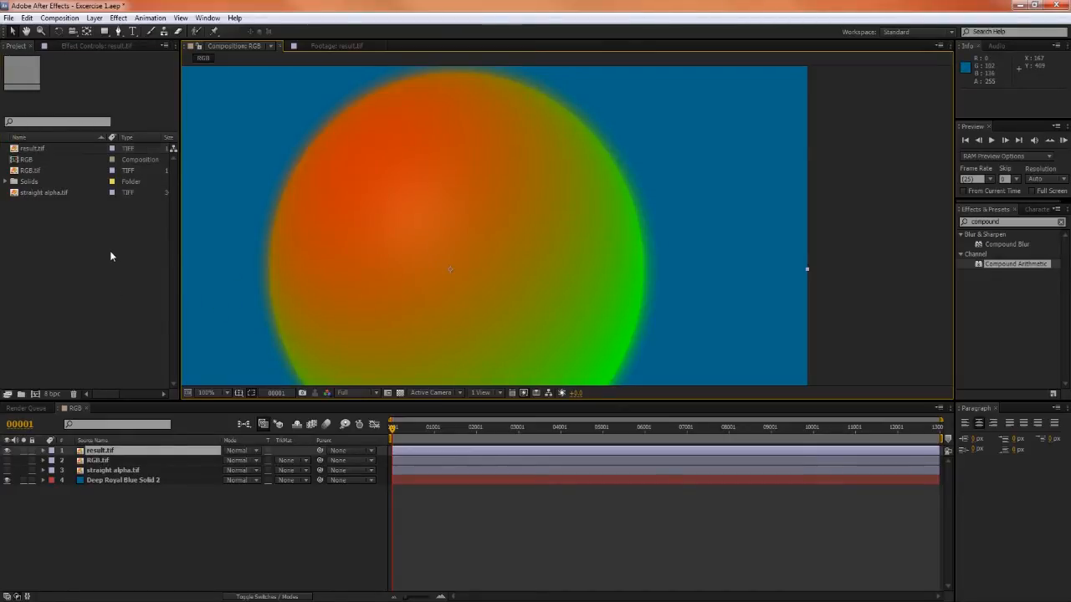
{"action": "right_click", "coordinate": [32, 148]}
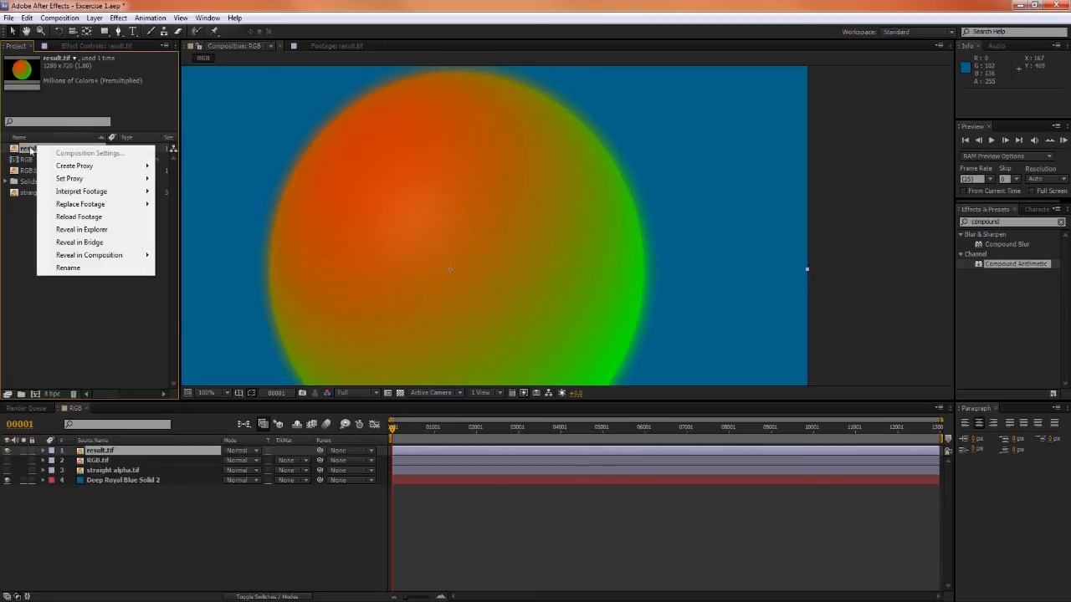
{"action": "left_click", "coordinate": [81, 191]}
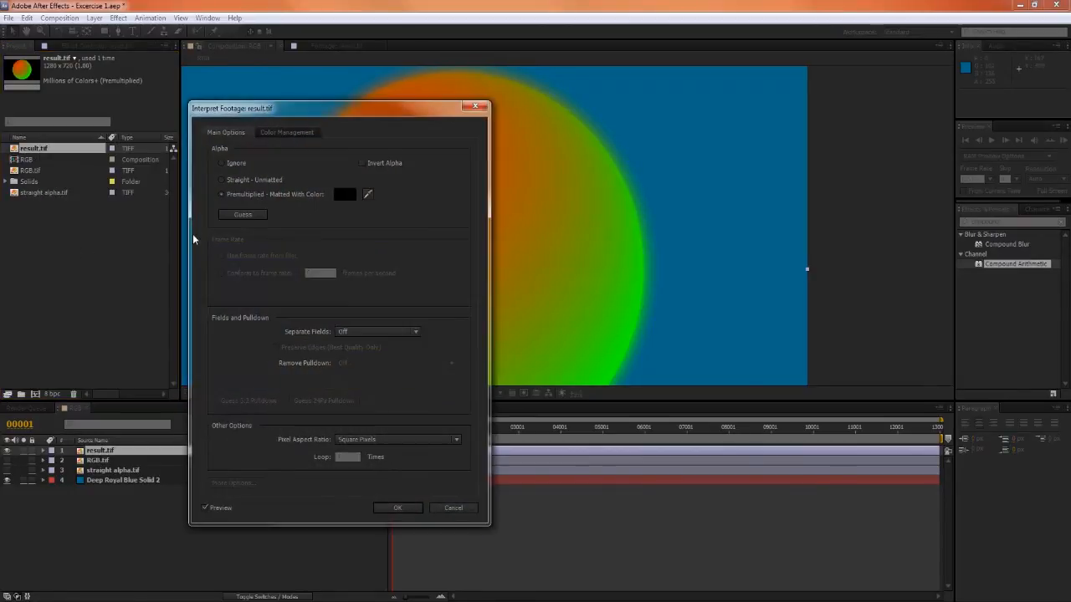
{"action": "left_click", "coordinate": [221, 194]}
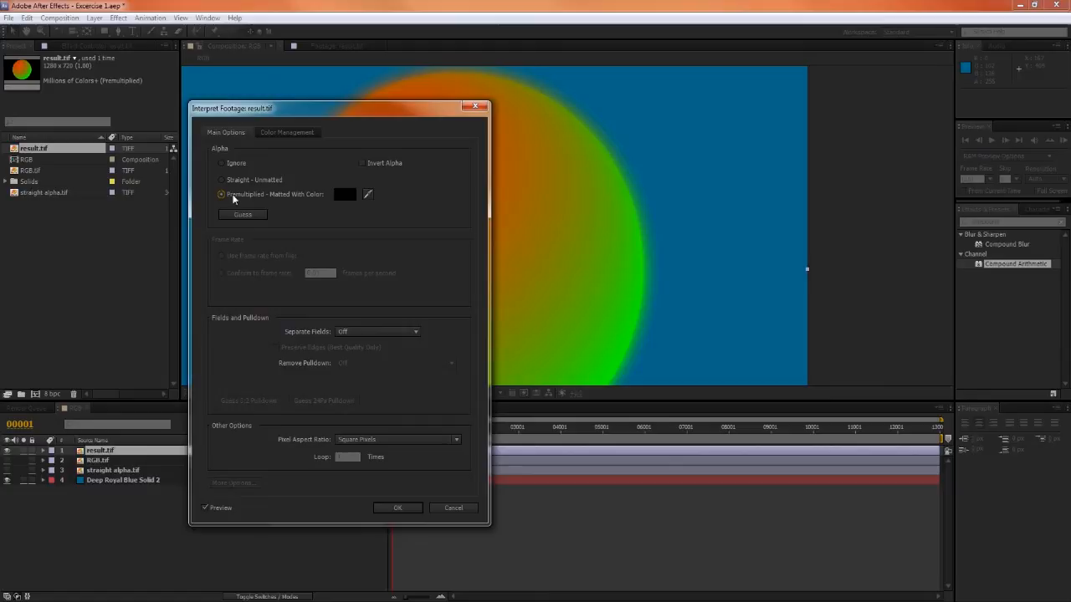
{"action": "mouse_move", "coordinate": [251, 186]}
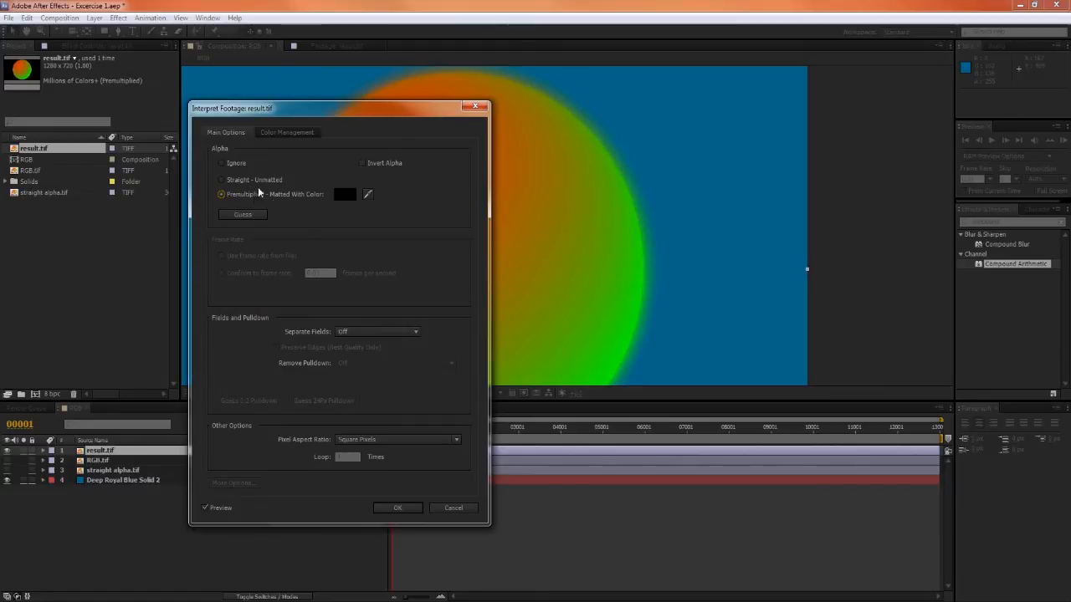
{"action": "left_click", "coordinate": [243, 214]}
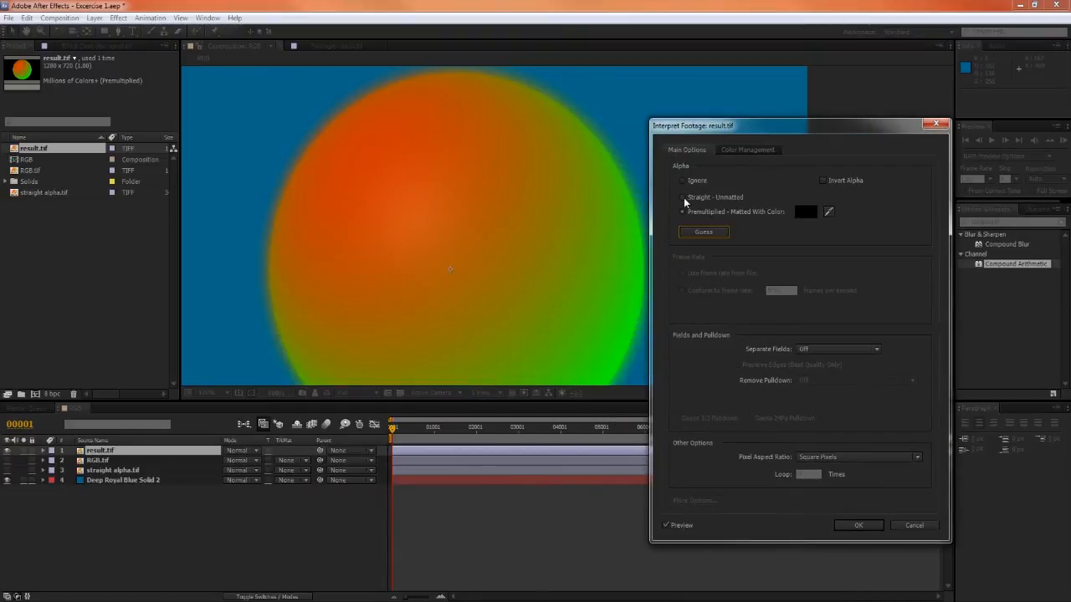
{"action": "left_click", "coordinate": [683, 198]}
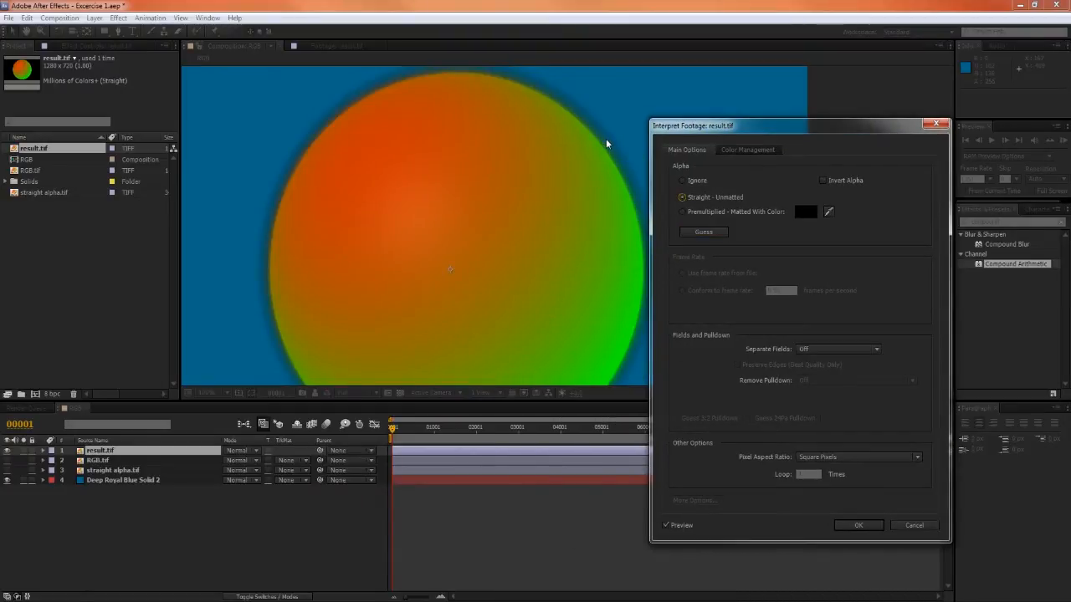
{"action": "mouse_move", "coordinate": [472, 282]}
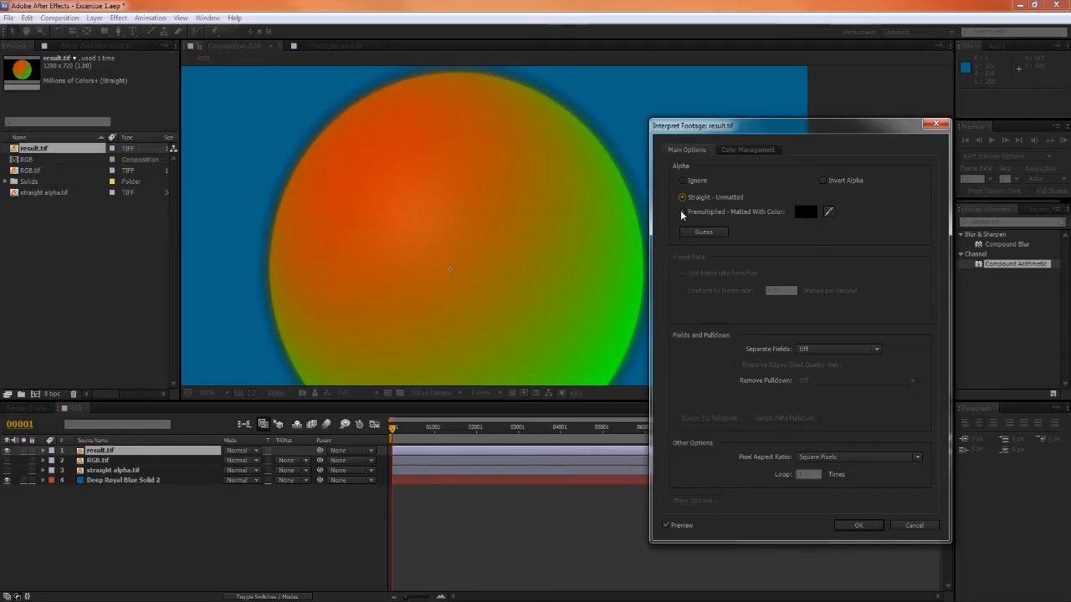
{"action": "left_click", "coordinate": [683, 211]}
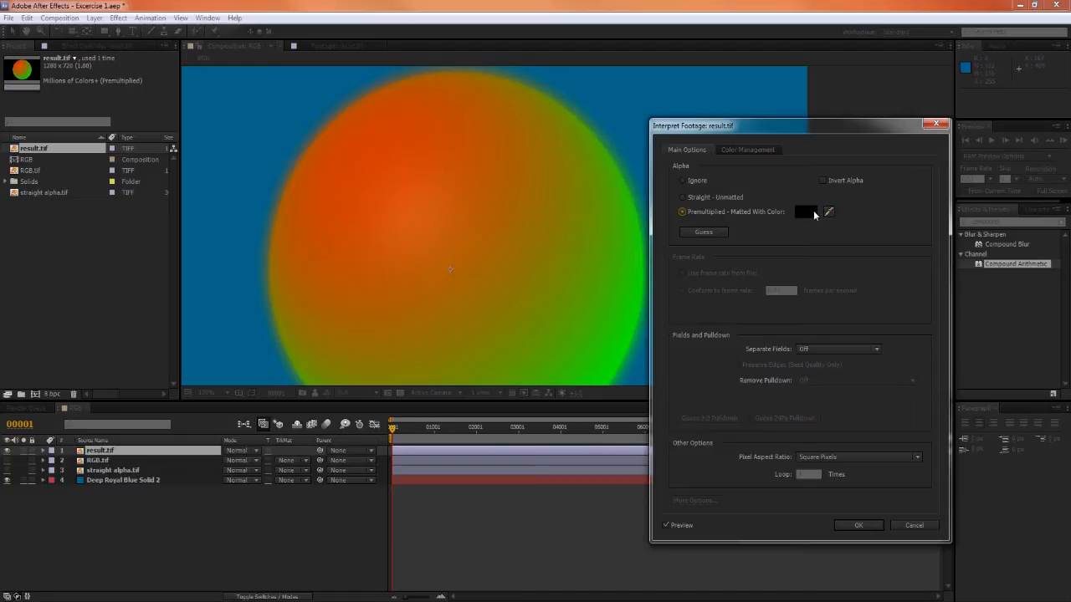
{"action": "mouse_move", "coordinate": [790, 214]}
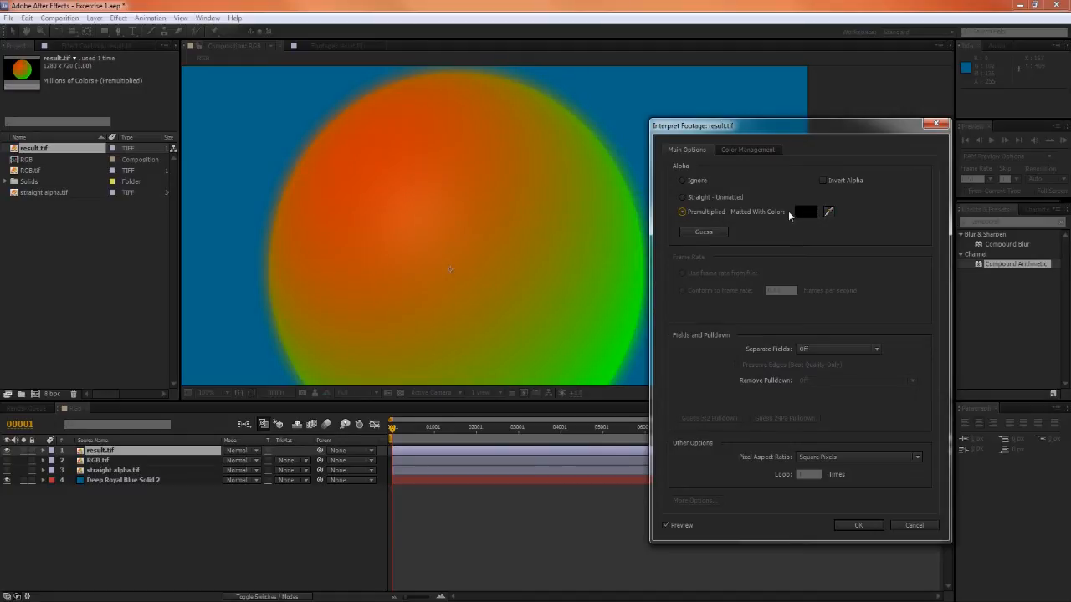
{"action": "mouse_move", "coordinate": [802, 216]}
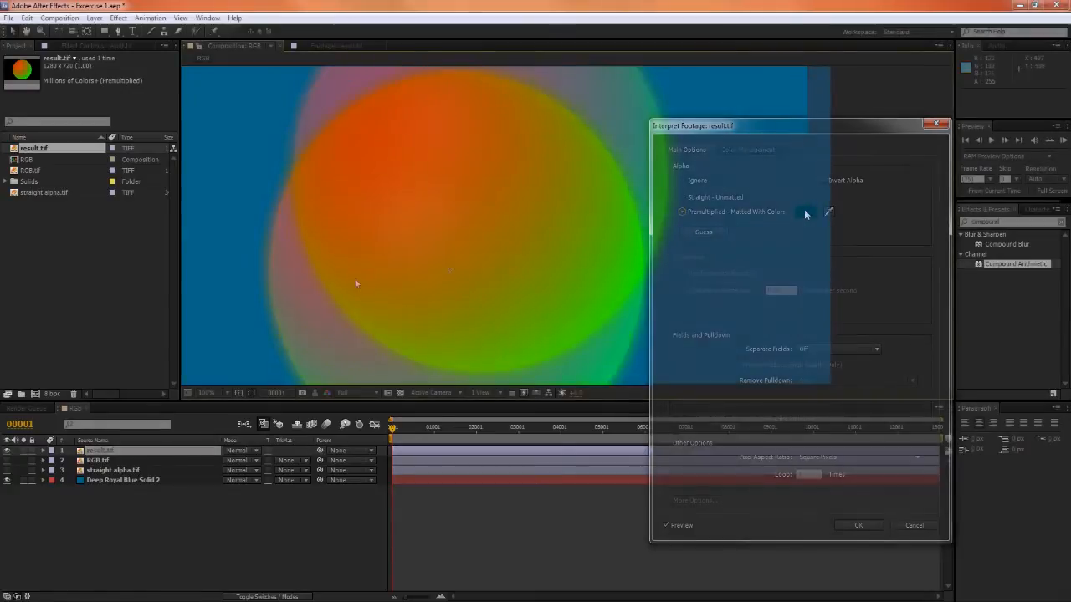
{"action": "left_click", "coordinate": [859, 526]}
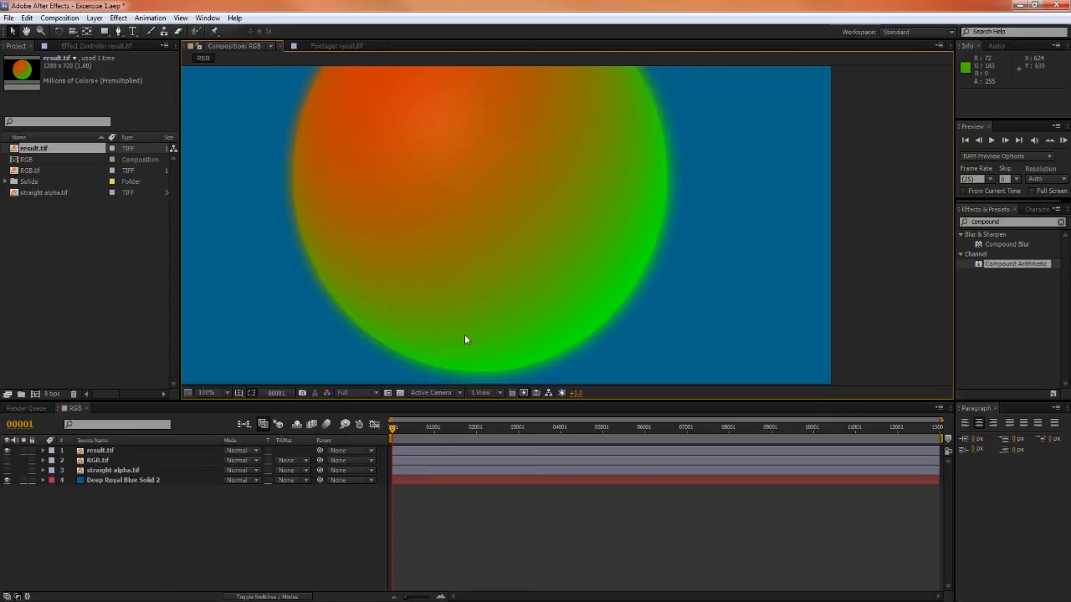
{"action": "mouse_move", "coordinate": [341, 299]}
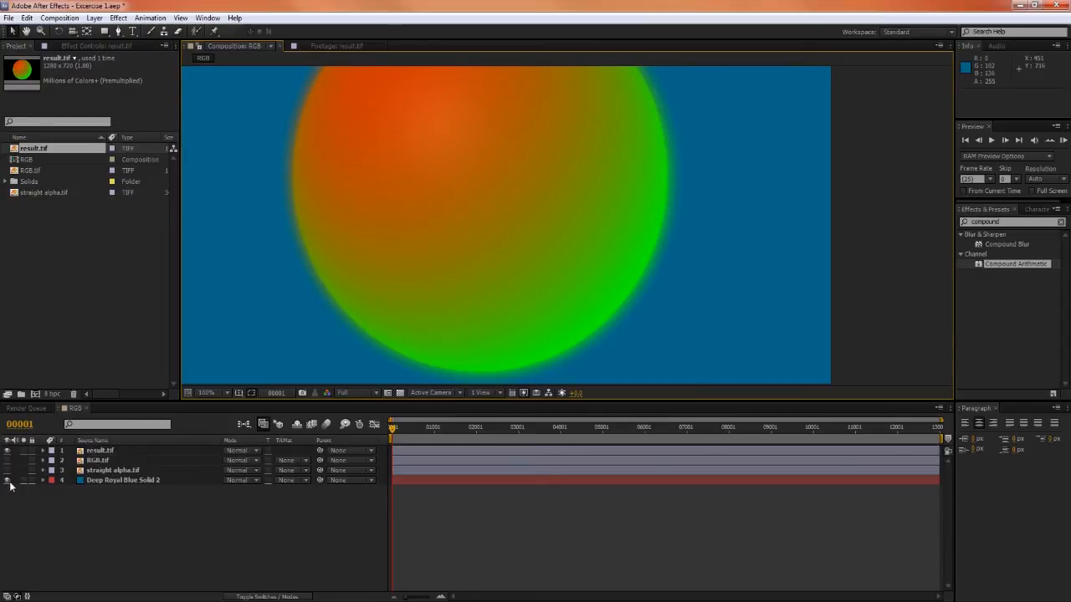
{"action": "left_click", "coordinate": [10, 486]}
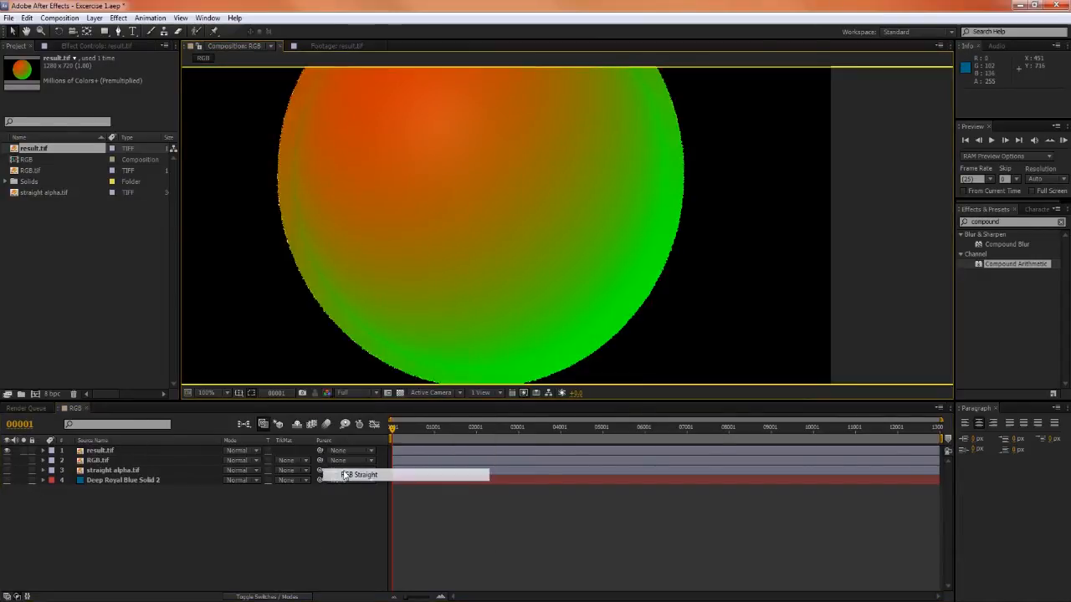
{"action": "left_click", "coordinate": [328, 392]}
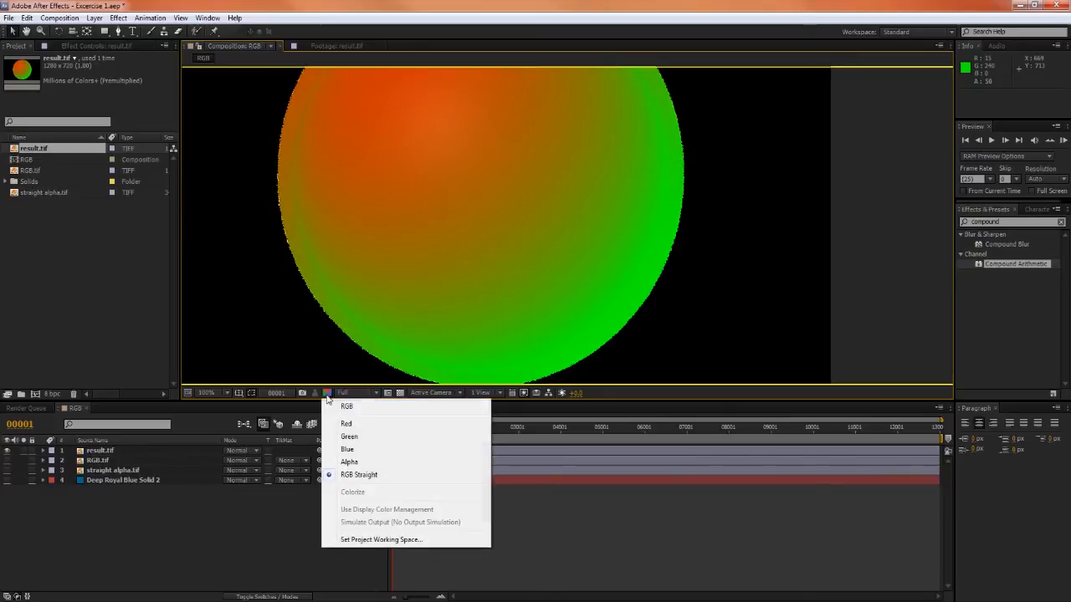
{"action": "left_click", "coordinate": [348, 462]}
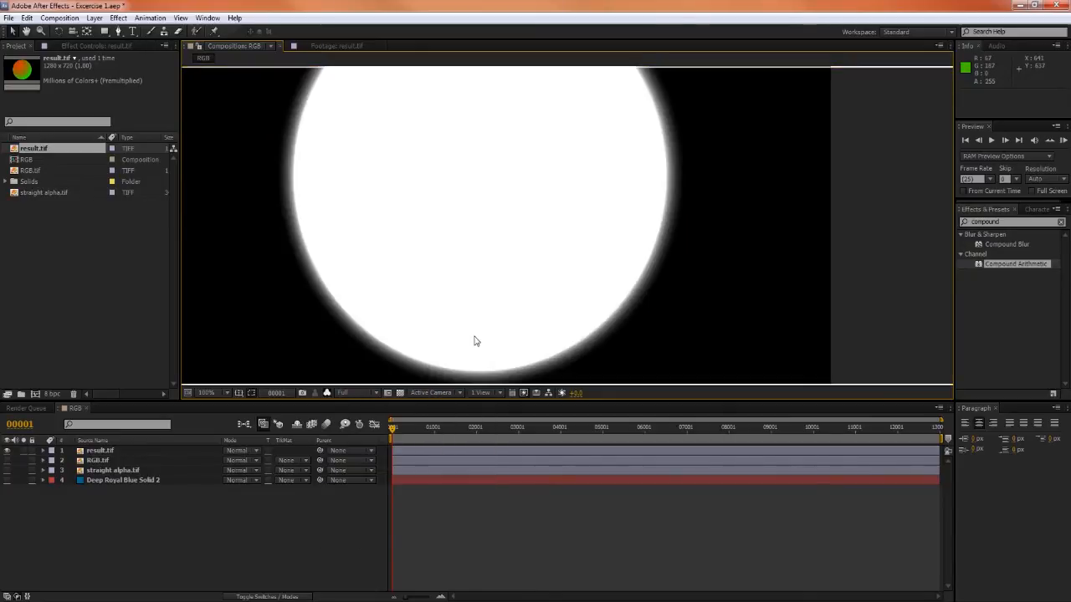
{"action": "left_click", "coordinate": [328, 392]}
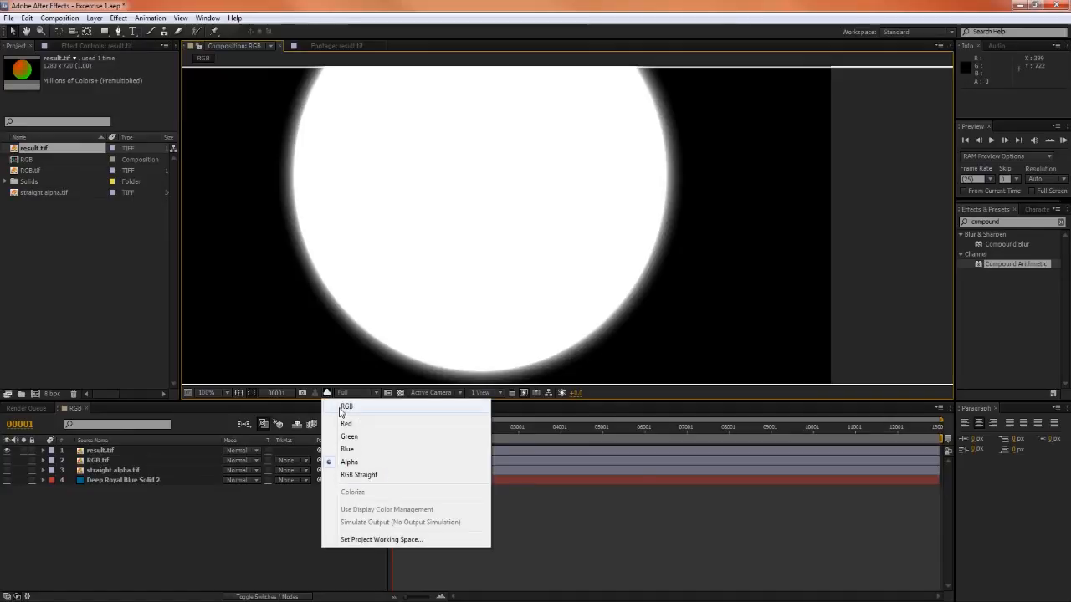
{"action": "left_click", "coordinate": [347, 406]}
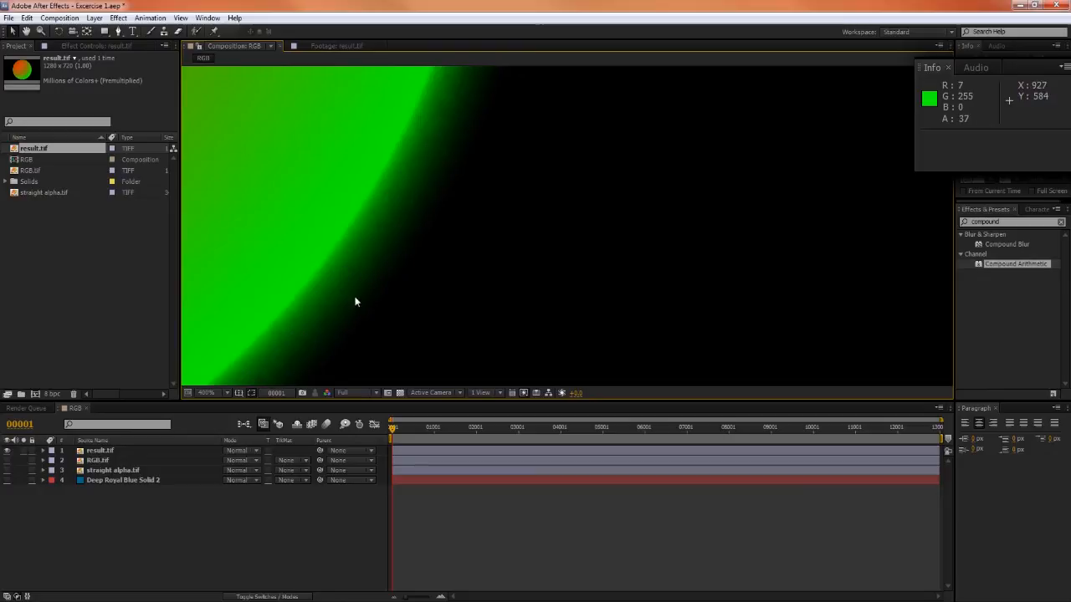
{"action": "mouse_move", "coordinate": [310, 321]}
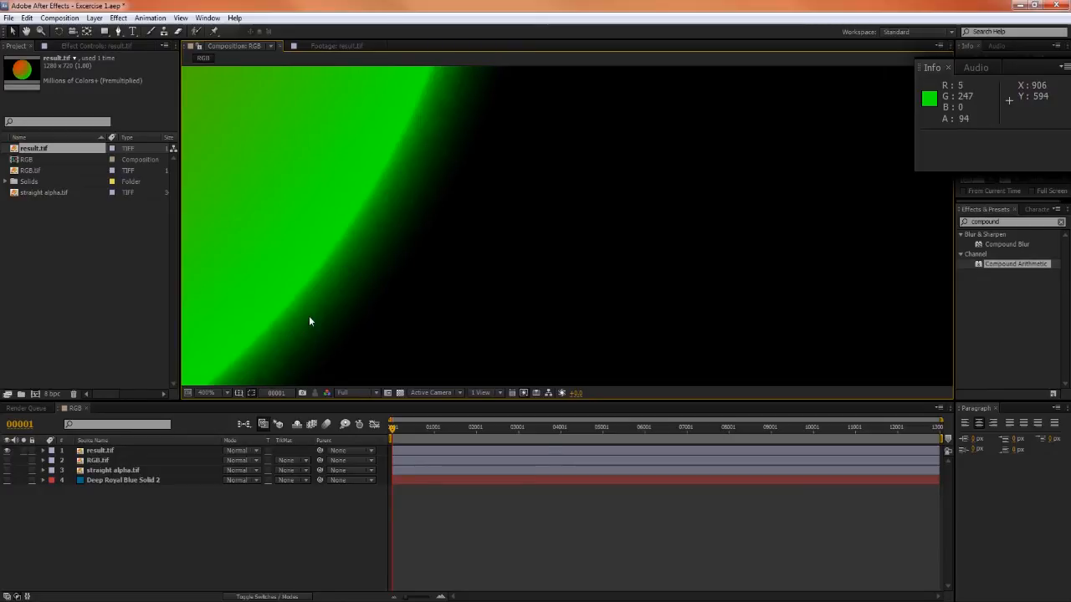
{"action": "mouse_move", "coordinate": [323, 341]}
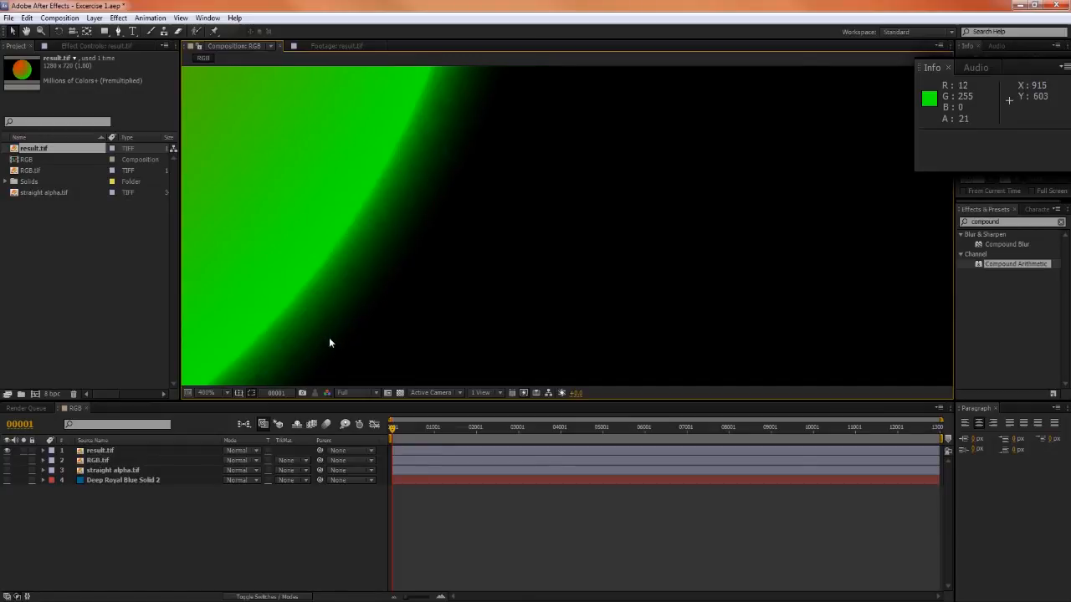
{"action": "mouse_move", "coordinate": [328, 342]}
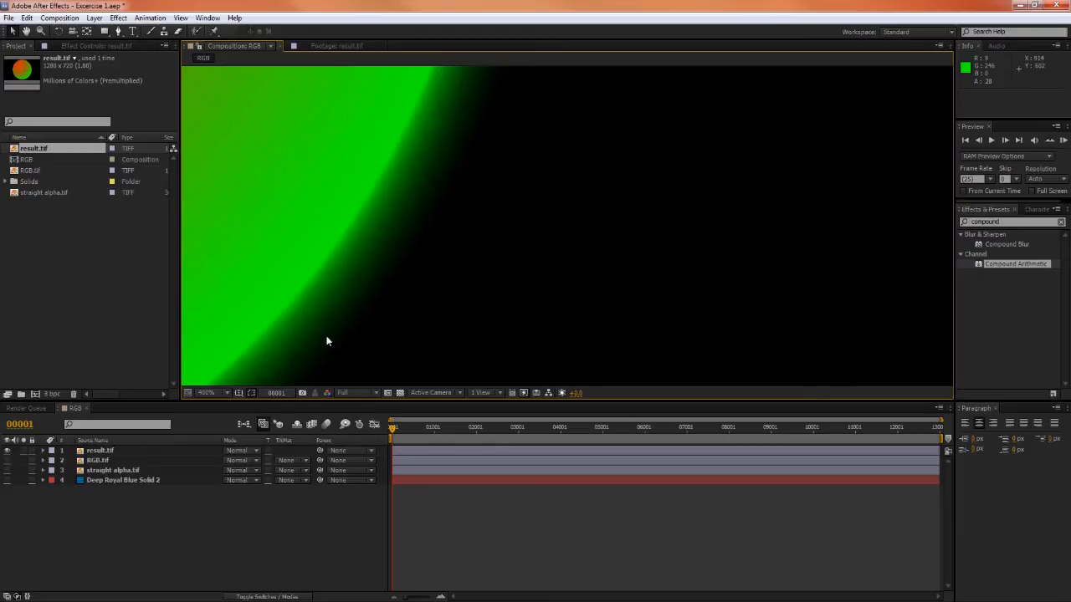
{"action": "mouse_move", "coordinate": [322, 328]}
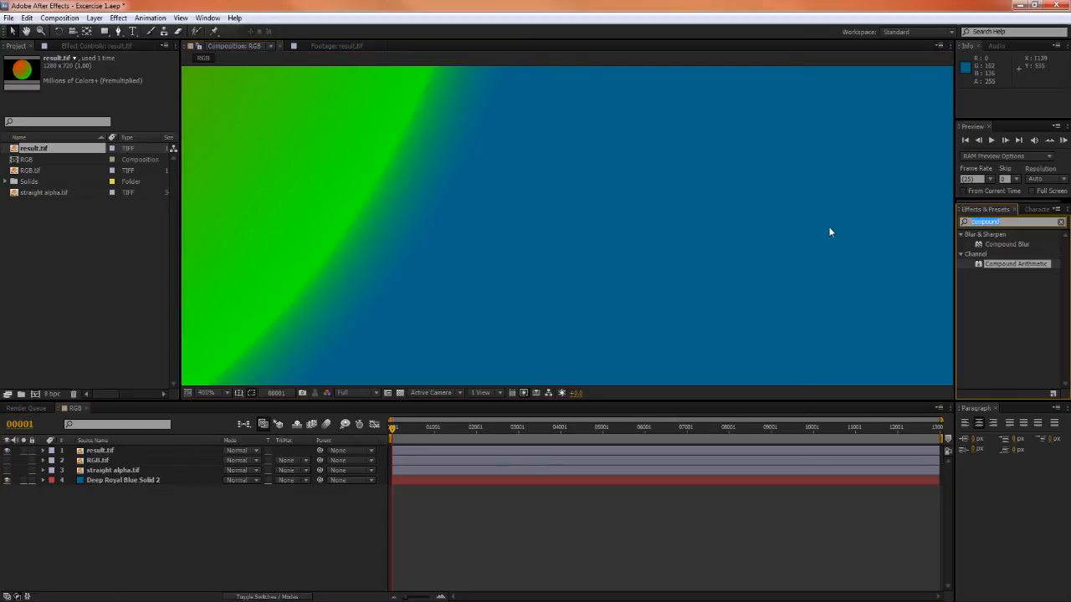
- Apply Levels to result.tif with Gamma lowered to 0.20
{"action": "type", "text": "levels"}
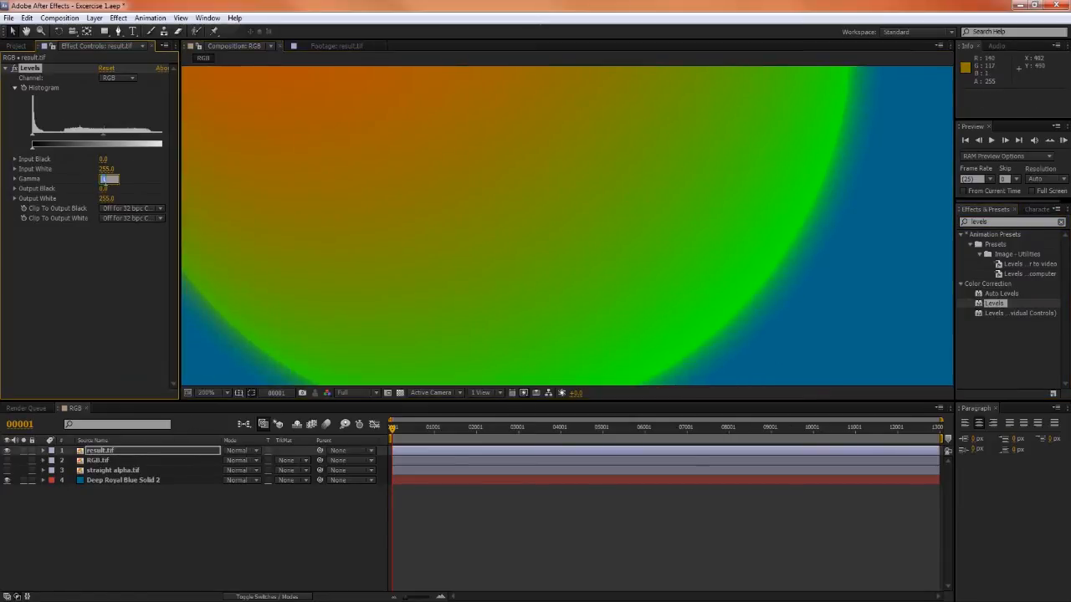
{"action": "type", "text": "0.20"}
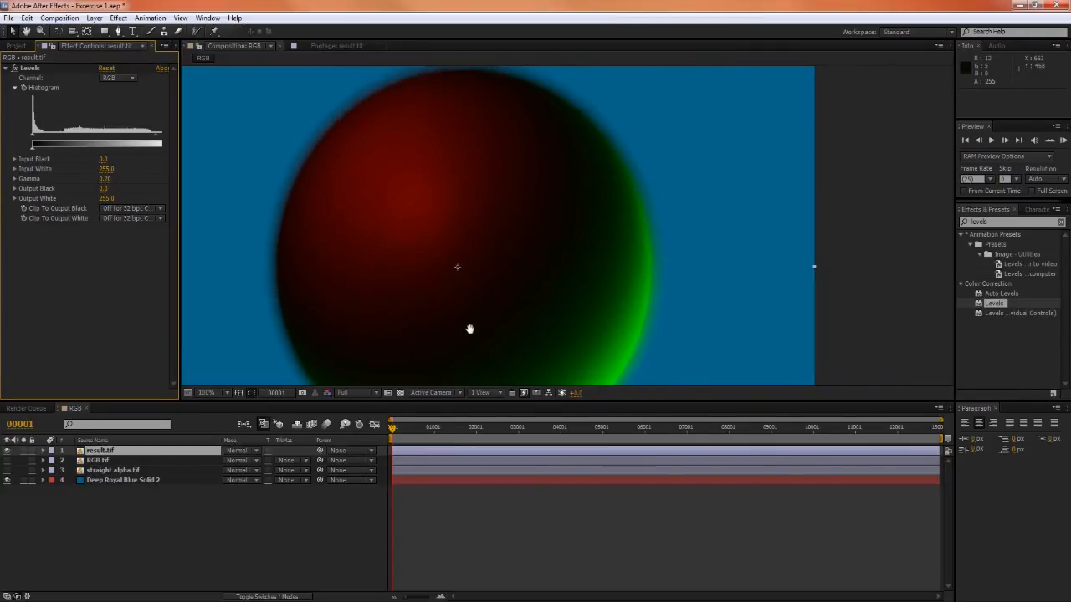
{"action": "mouse_move", "coordinate": [612, 347]}
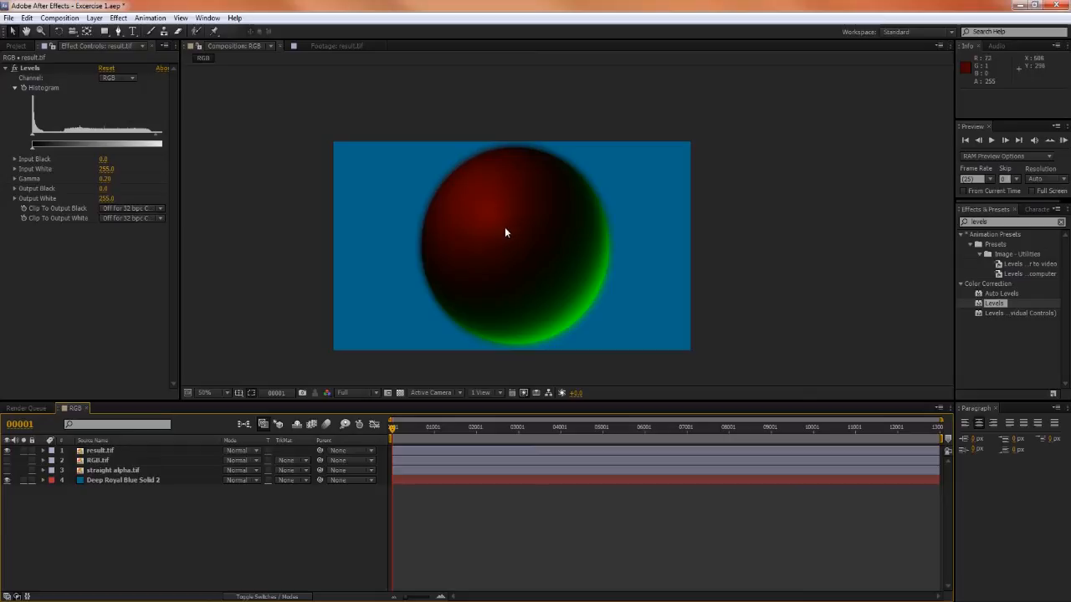
{"action": "mouse_move", "coordinate": [516, 368]}
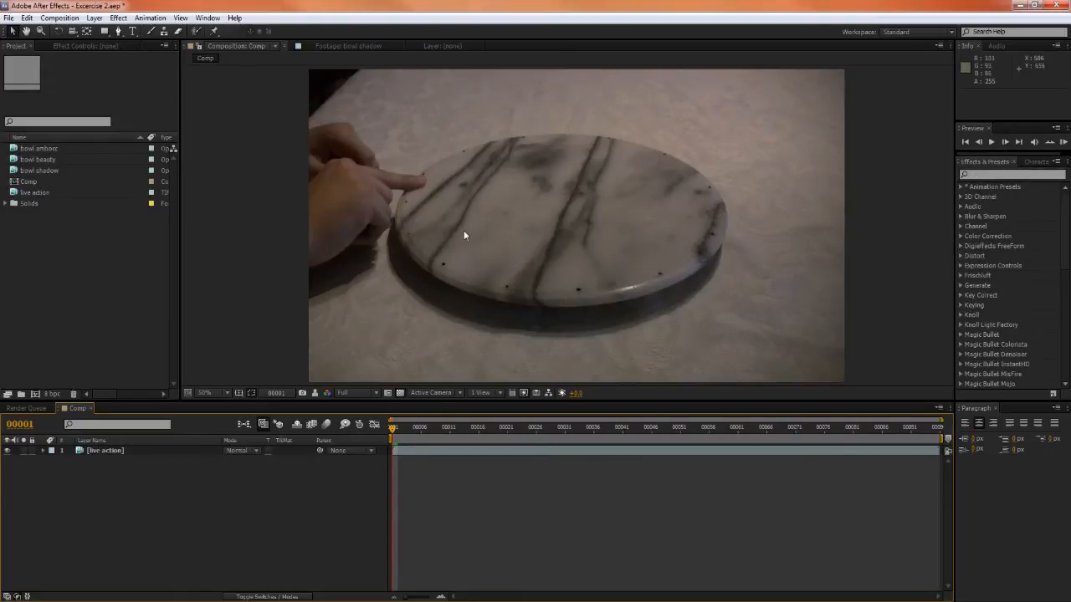
{"action": "mouse_move", "coordinate": [560, 276]}
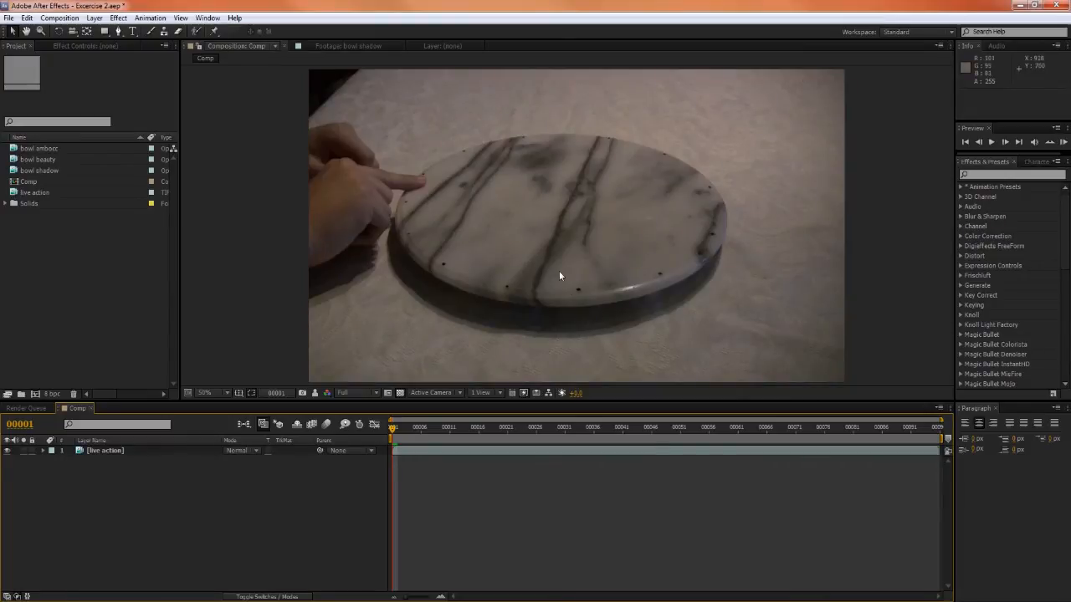
{"action": "mouse_move", "coordinate": [546, 189]}
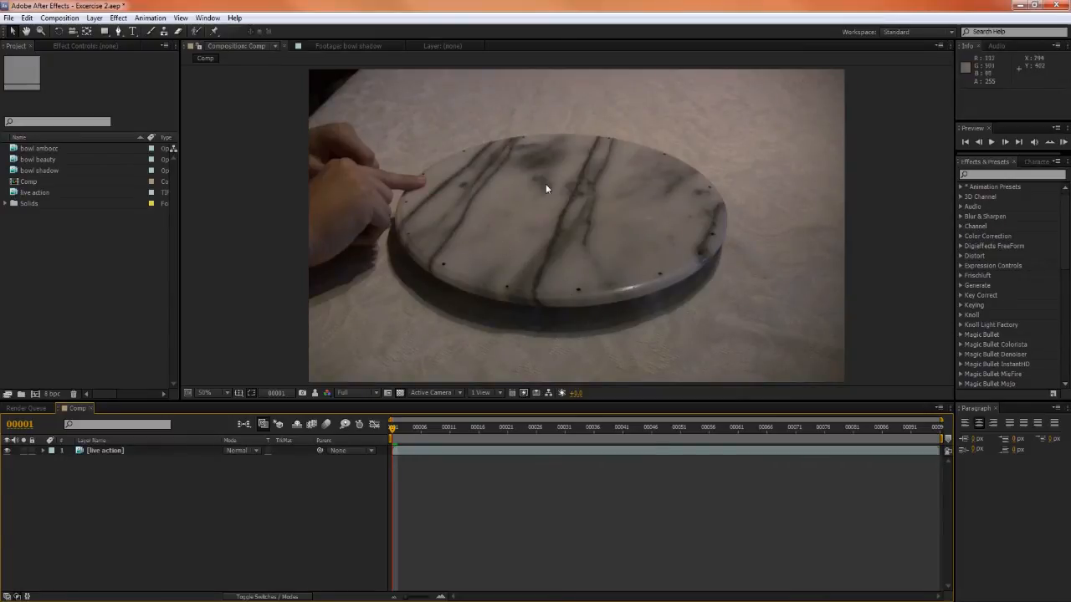
{"action": "mouse_move", "coordinate": [525, 244]}
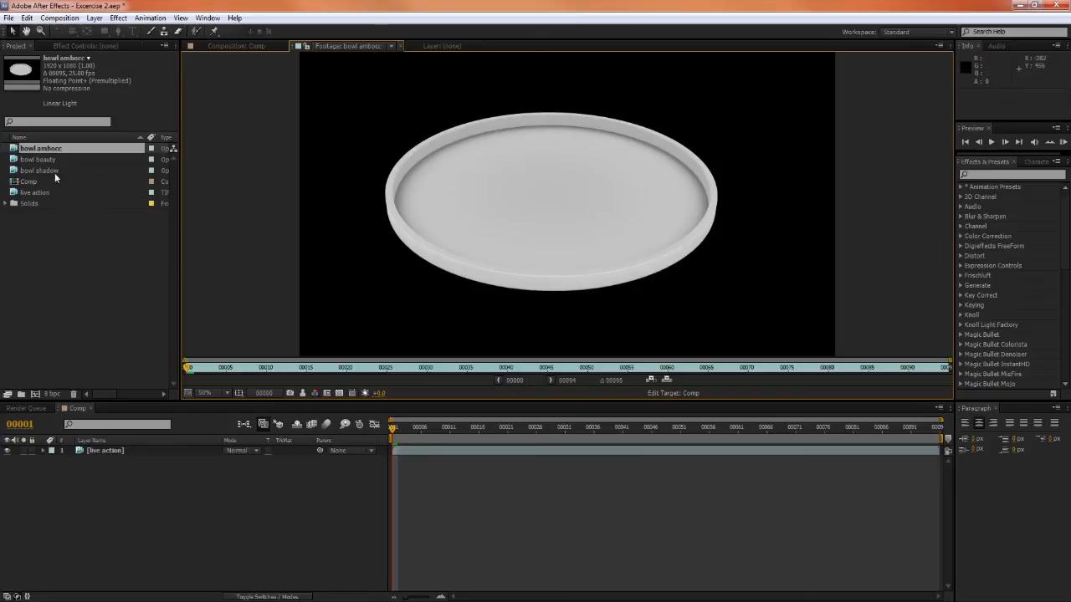
{"action": "left_click", "coordinate": [40, 171]}
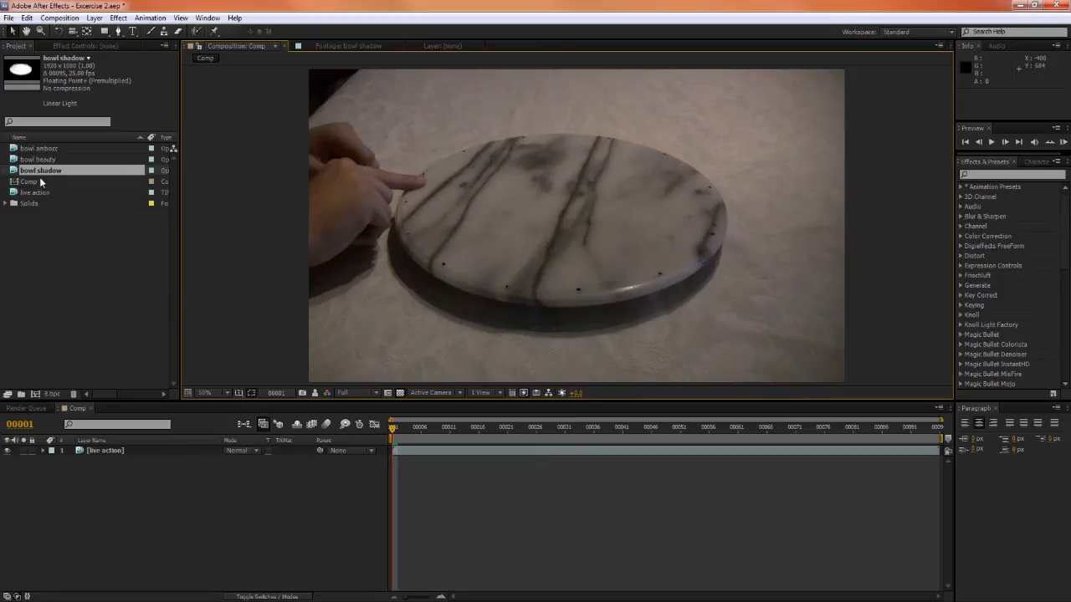
- Set the bowl ambocc and bowl shadow layers to Multiply blending over the beauty pass
{"action": "left_click", "coordinate": [40, 148]}
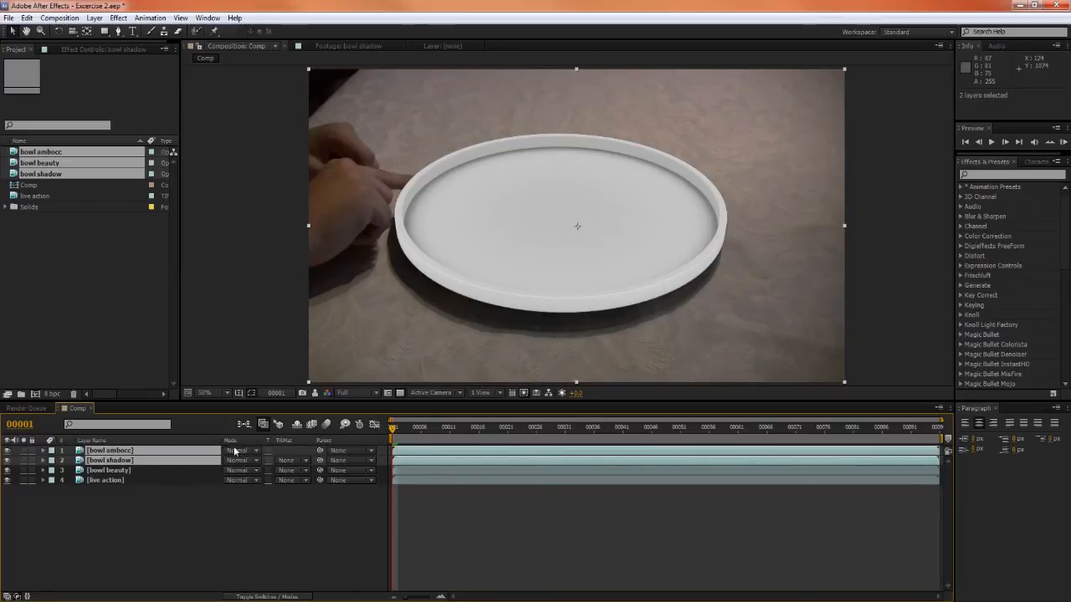
{"action": "left_click", "coordinate": [241, 450]}
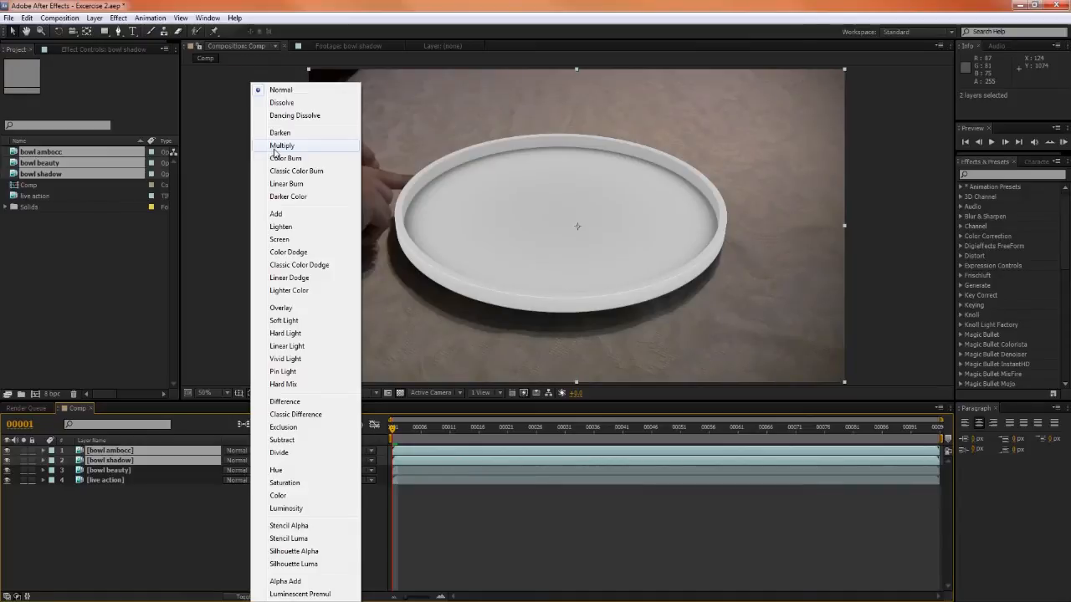
{"action": "left_click", "coordinate": [281, 146]}
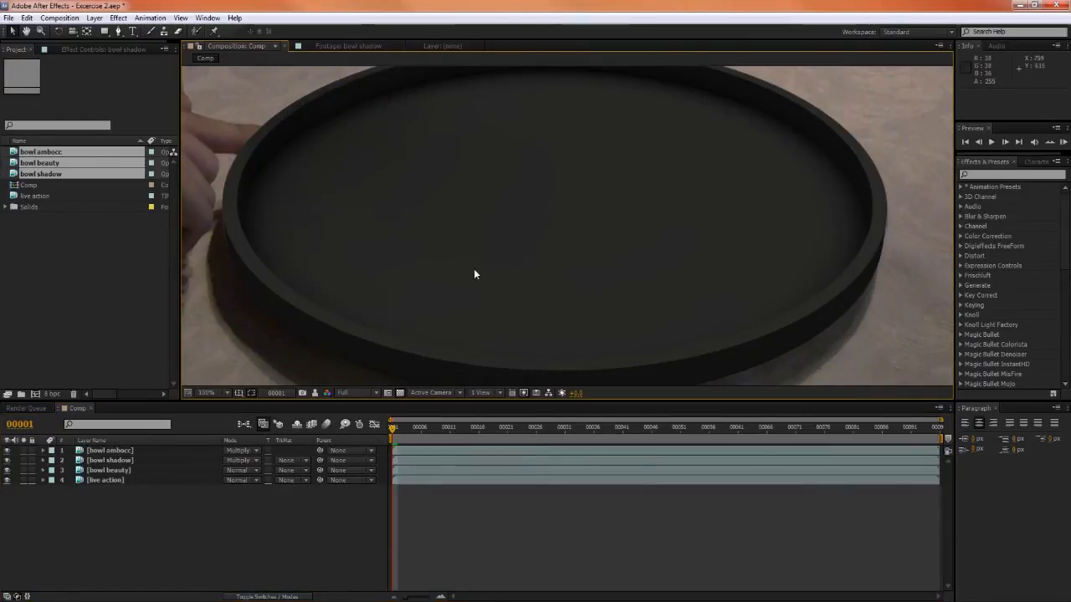
{"action": "left_click", "coordinate": [206, 391]}
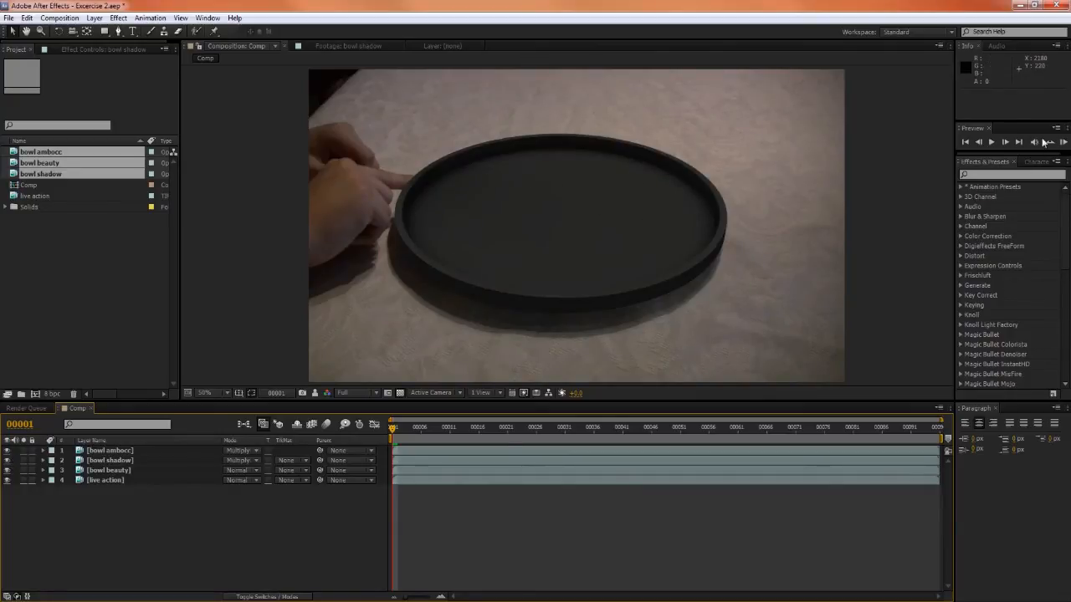
- Apply Levels to the bowl beauty layer and nudge its input values
{"action": "type", "text": "level"}
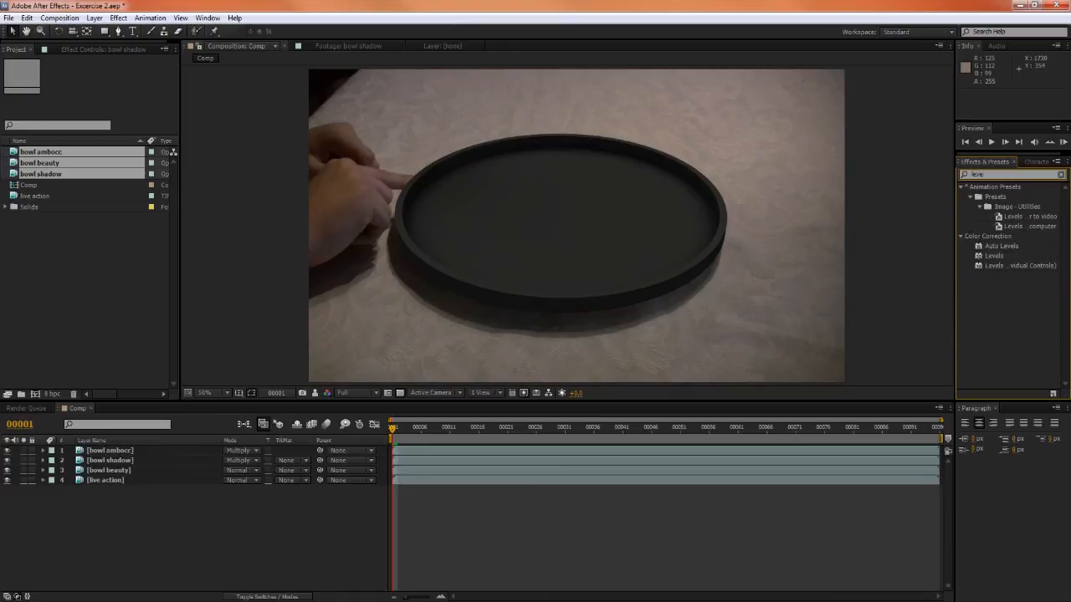
{"action": "left_click", "coordinate": [994, 254]}
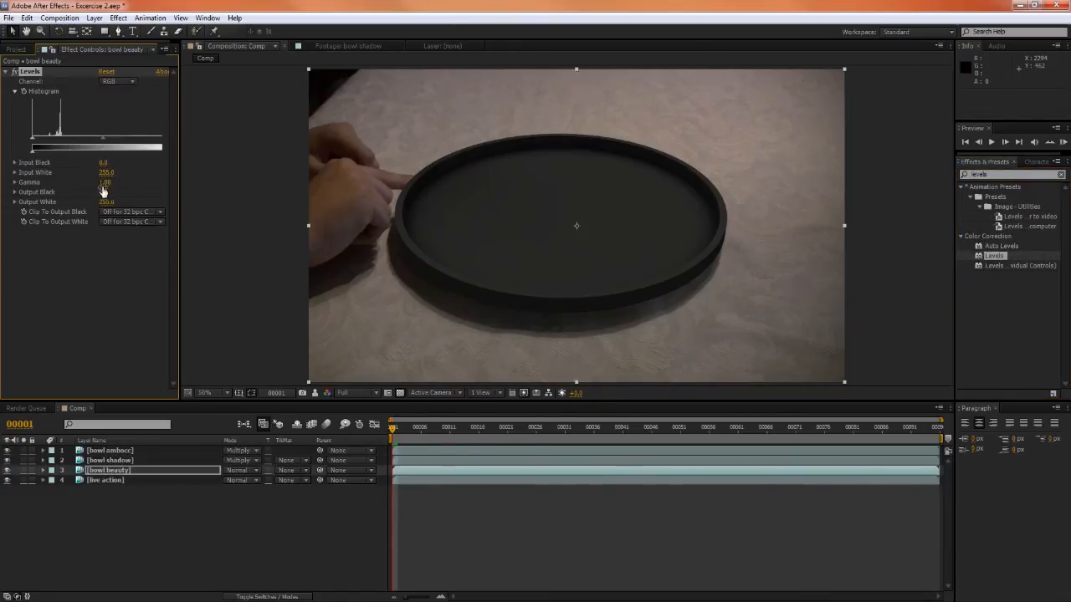
{"action": "left_click_drag", "start_coordinate": [104, 183], "coordinate": [113, 176]}
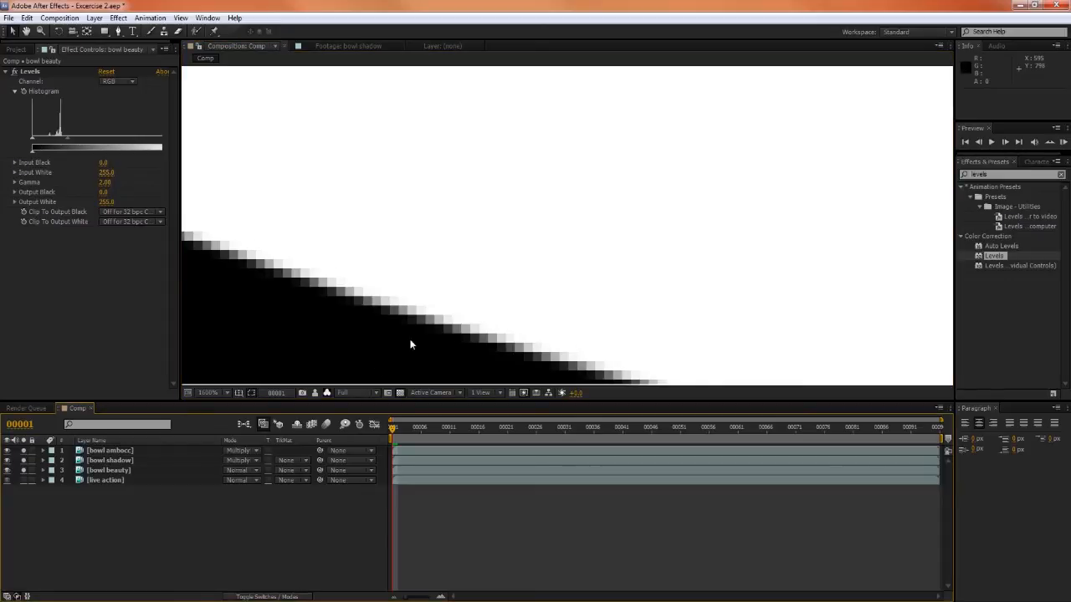
{"action": "mouse_move", "coordinate": [408, 339]}
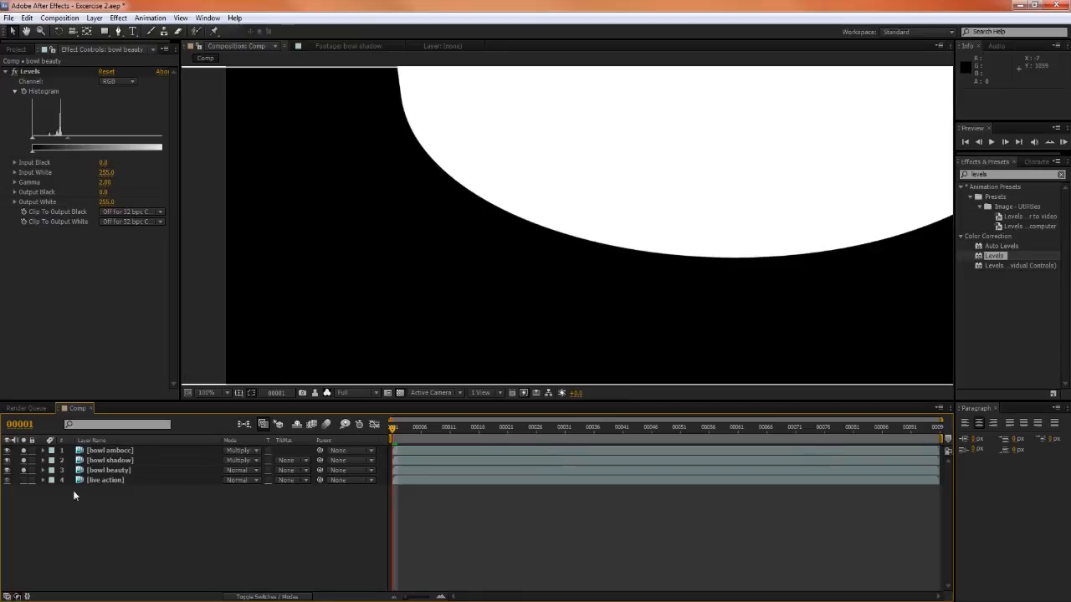
{"action": "mouse_move", "coordinate": [560, 254]}
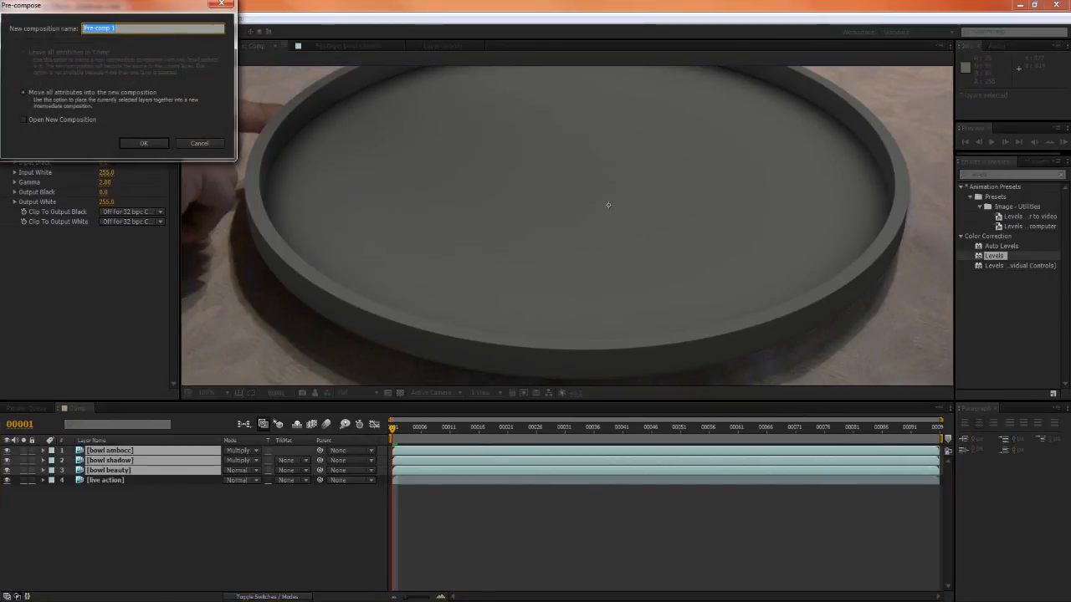
- Pre-compose the bowl layers, then bring bowl ambocc in above the new precomp
{"action": "left_click", "coordinate": [143, 144]}
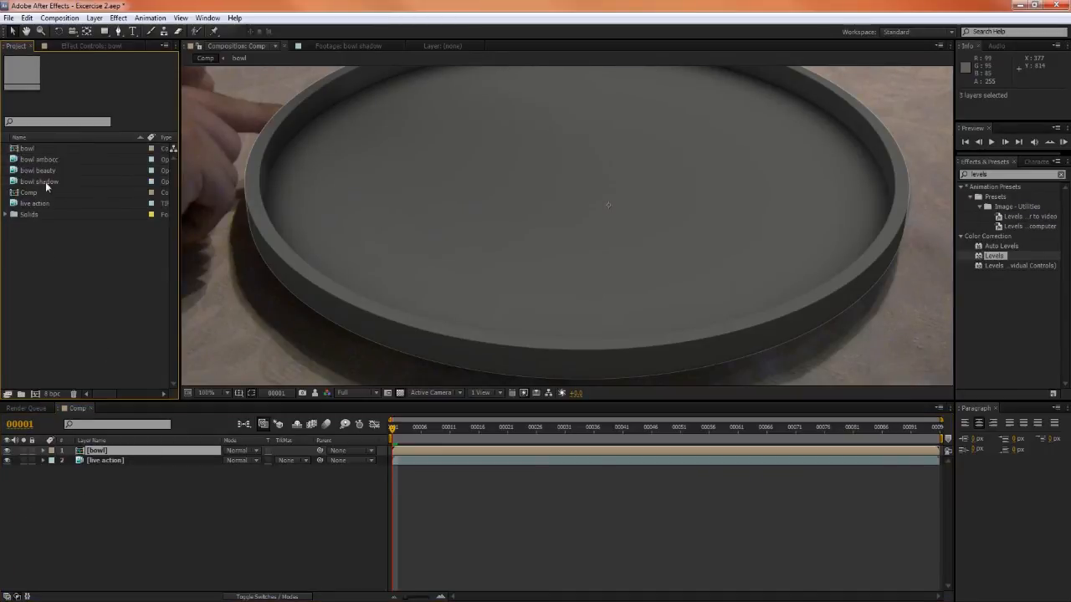
{"action": "left_click", "coordinate": [41, 159]}
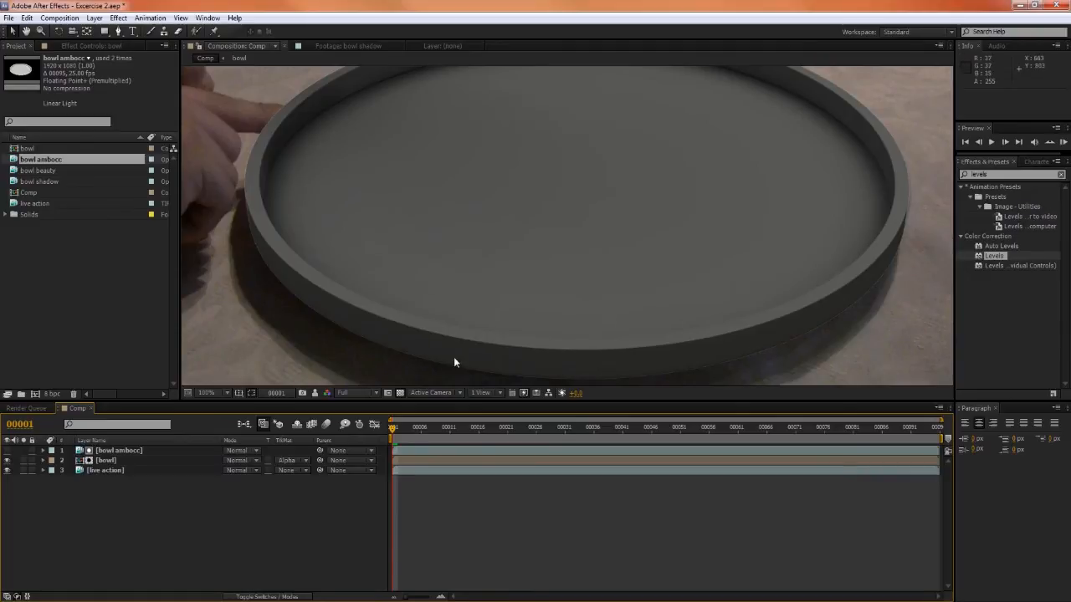
{"action": "mouse_move", "coordinate": [636, 384]}
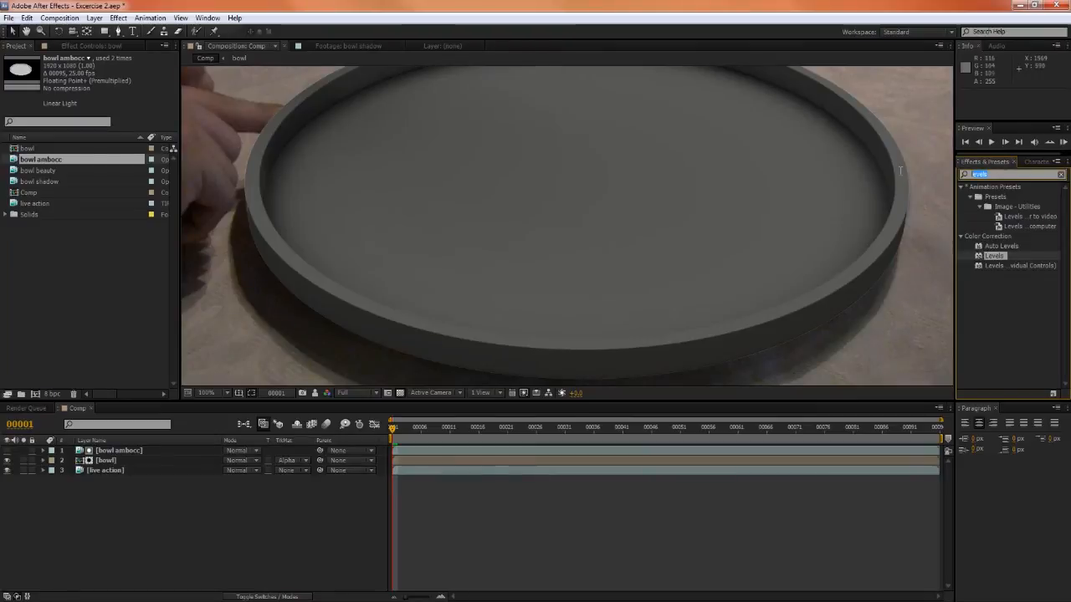
- Apply the Simple Choker matte effect found by searching 'choke'
{"action": "type", "text": "choke"}
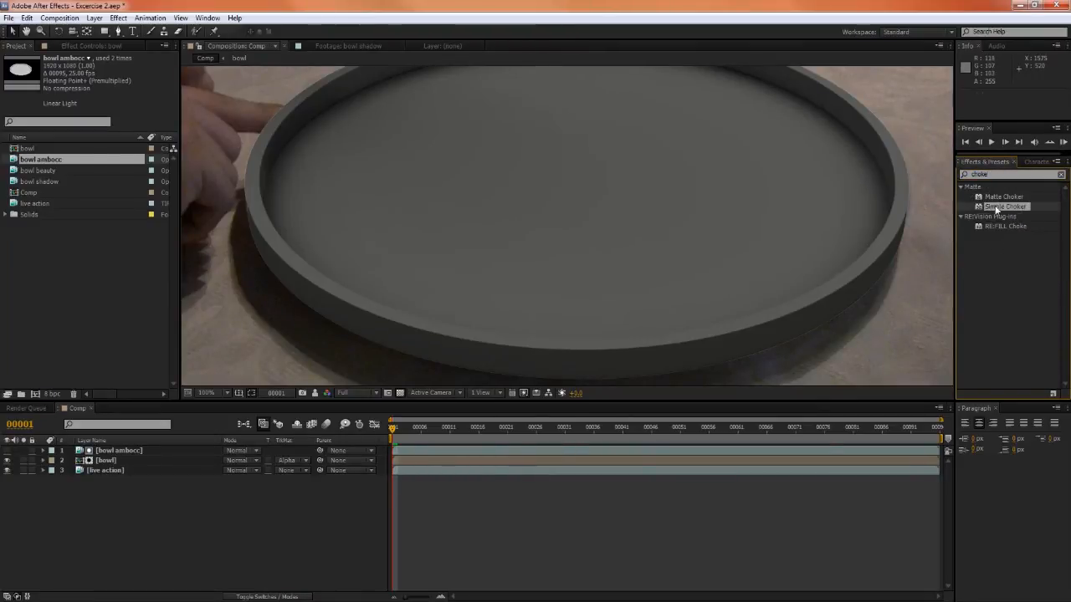
{"action": "double_click", "coordinate": [1004, 207]}
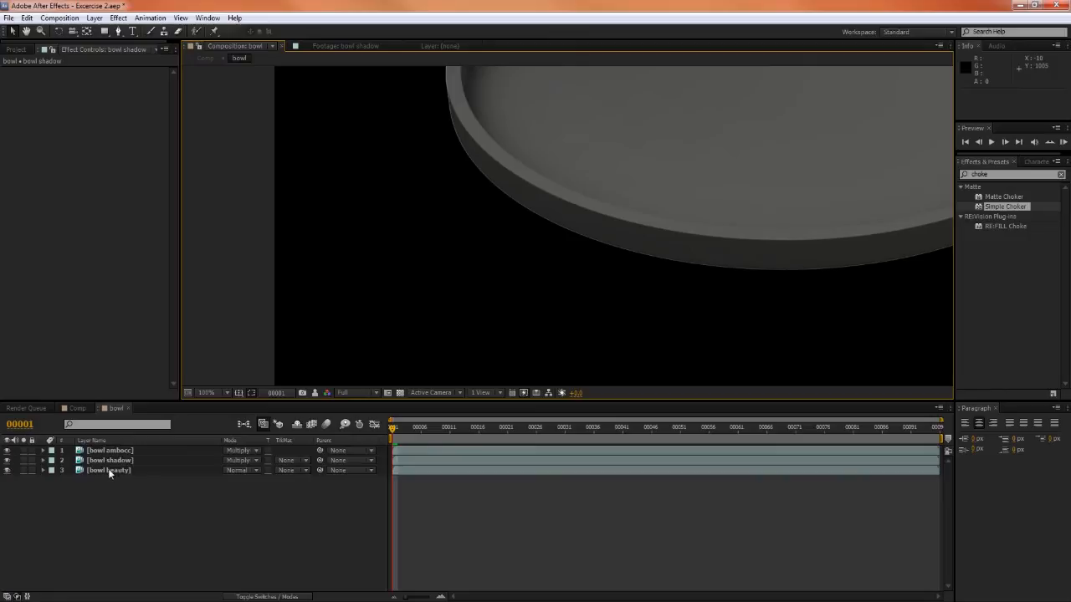
- Select the bowl beauty layer inside the precomp to inspect its hard edge against black
{"action": "left_click", "coordinate": [107, 468]}
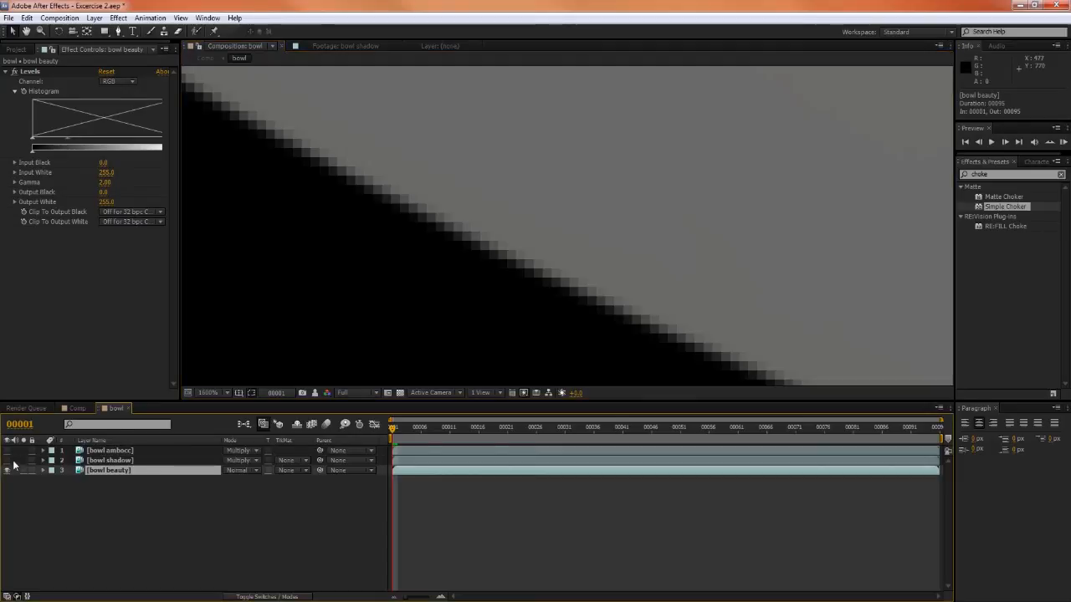
{"action": "mouse_move", "coordinate": [549, 284]}
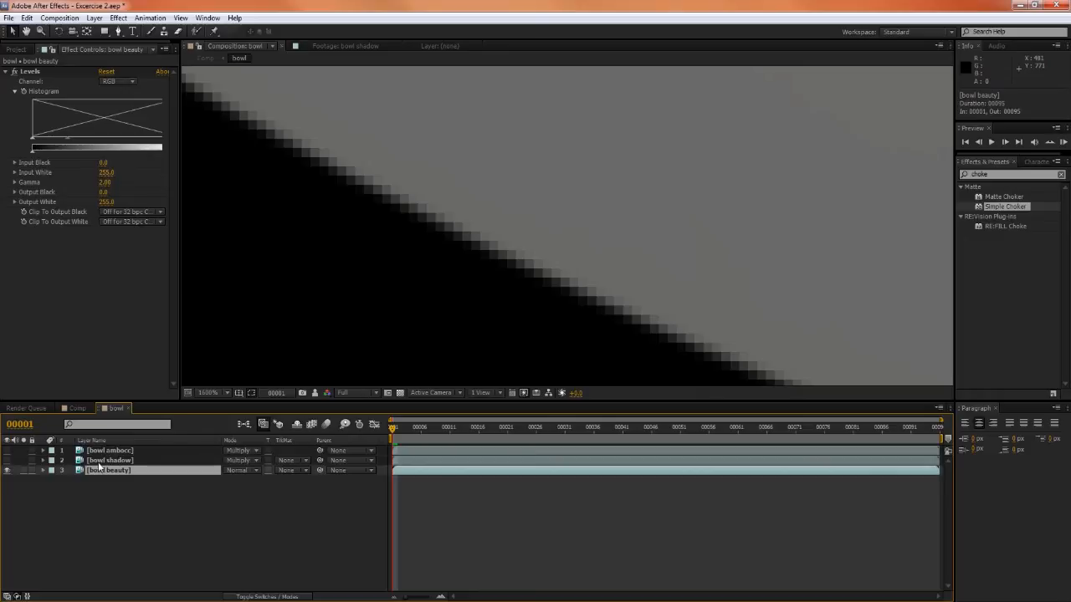
- Select the bowl shadow layer to inspect its stepped grey edge against black
{"action": "left_click", "coordinate": [109, 460]}
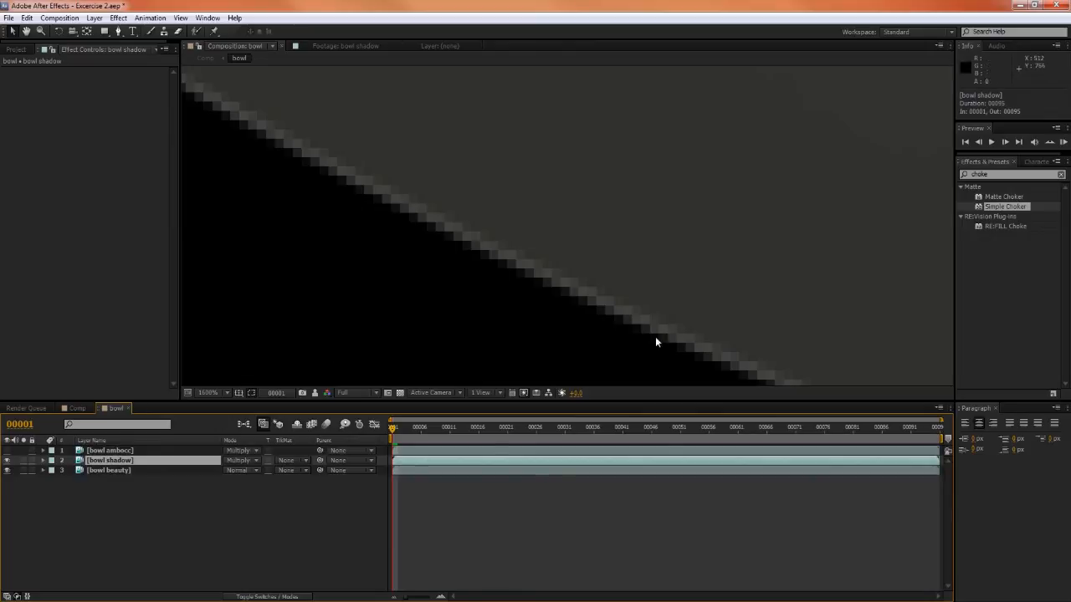
{"action": "mouse_move", "coordinate": [371, 326]}
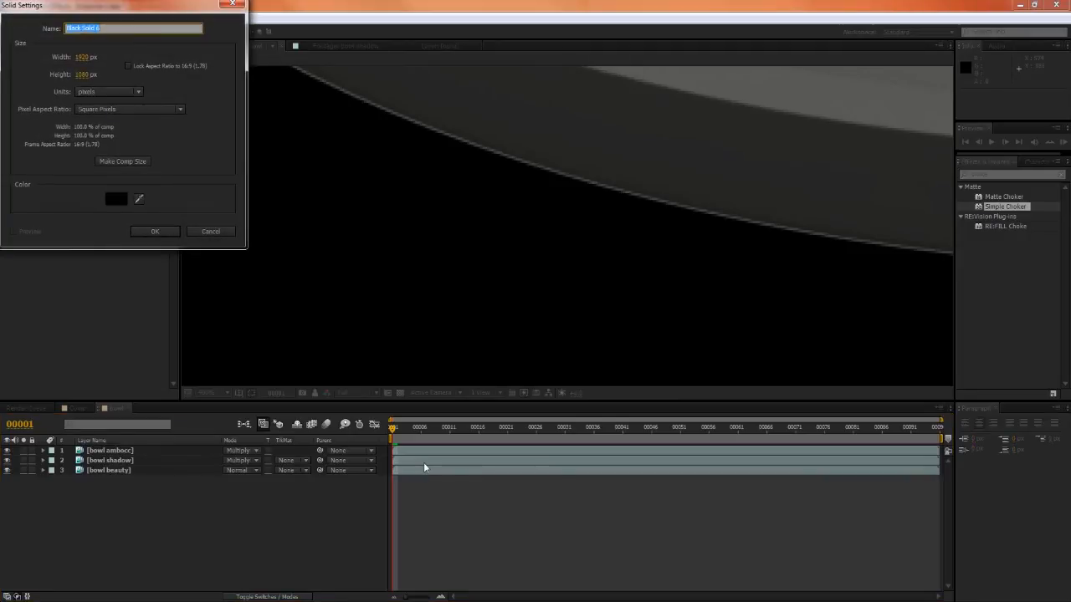
{"action": "left_click", "coordinate": [154, 231]}
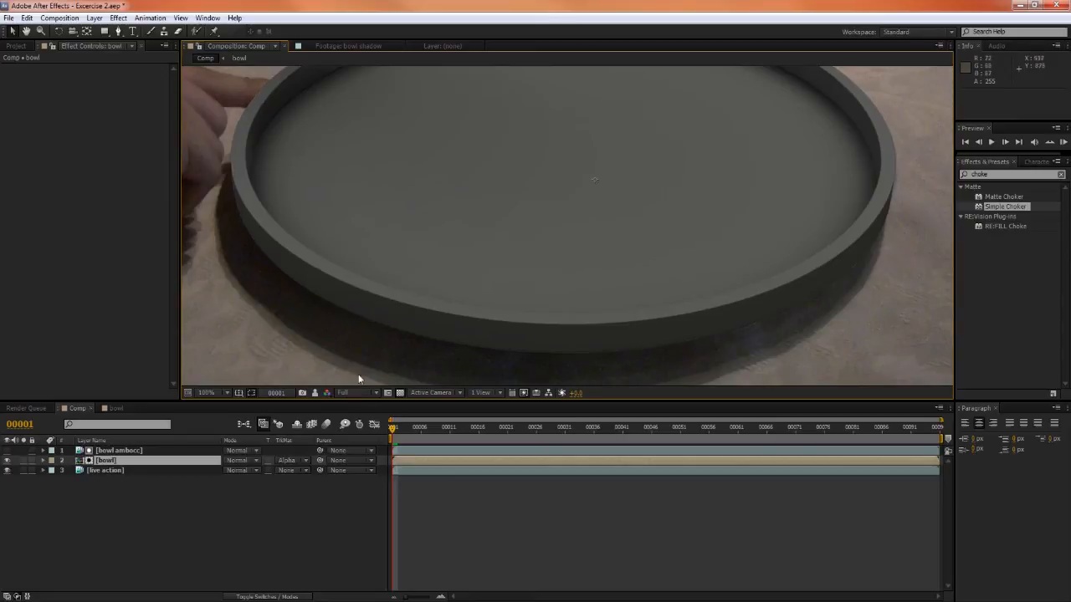
{"action": "mouse_move", "coordinate": [800, 278]}
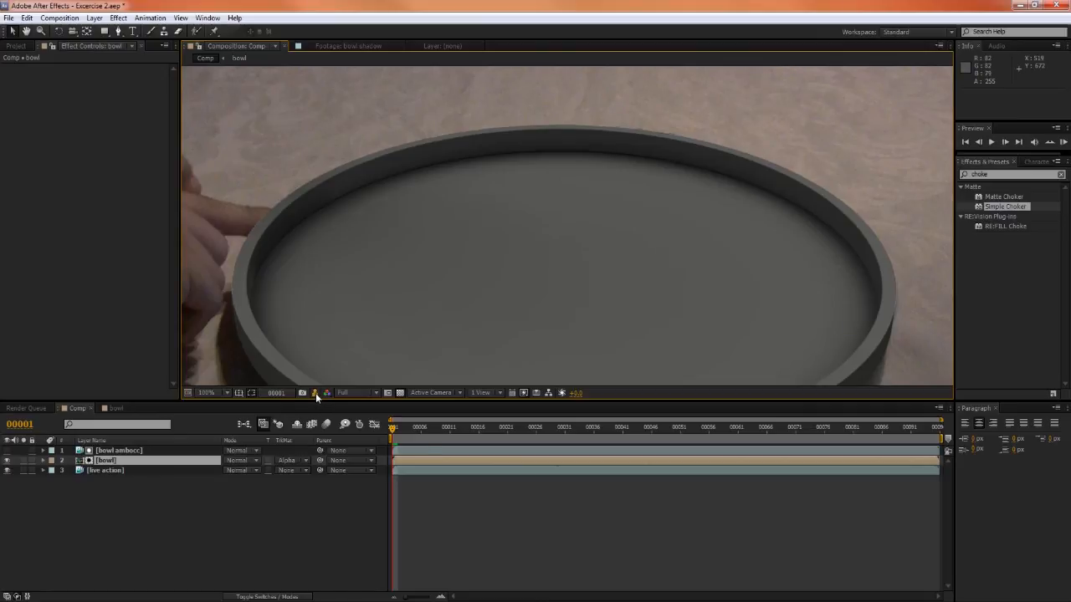
{"action": "mouse_move", "coordinate": [316, 392]}
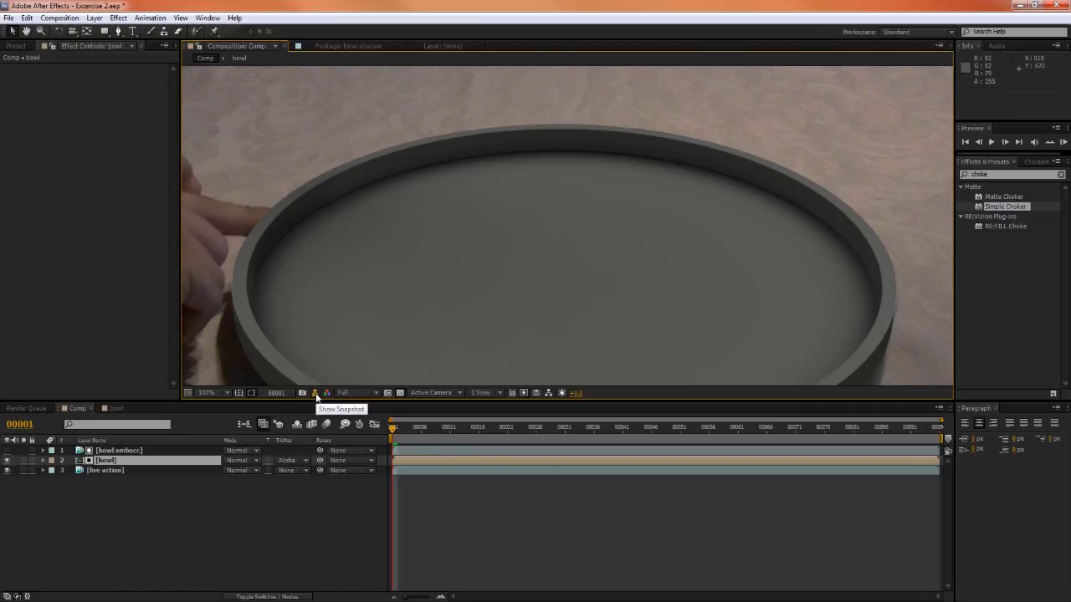
{"action": "mouse_move", "coordinate": [556, 301]}
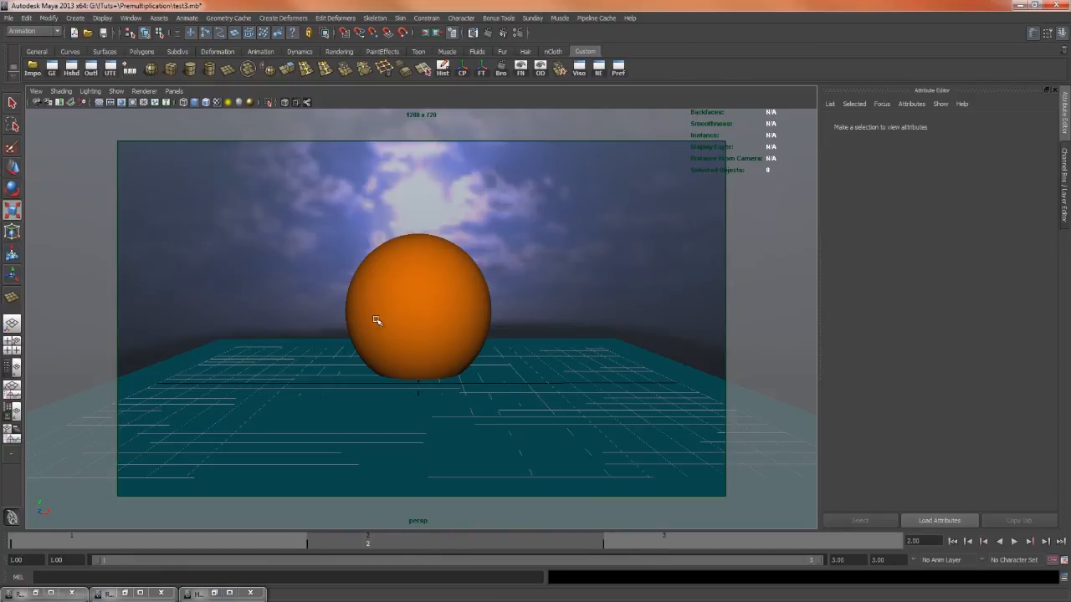
{"action": "mouse_move", "coordinate": [391, 492]}
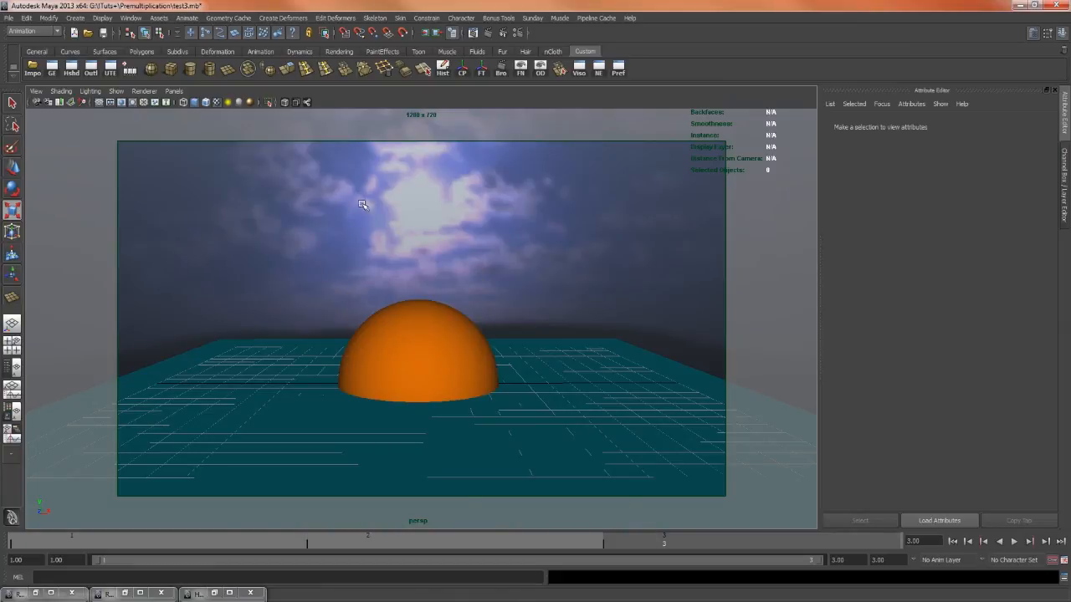
{"action": "mouse_move", "coordinate": [419, 228]}
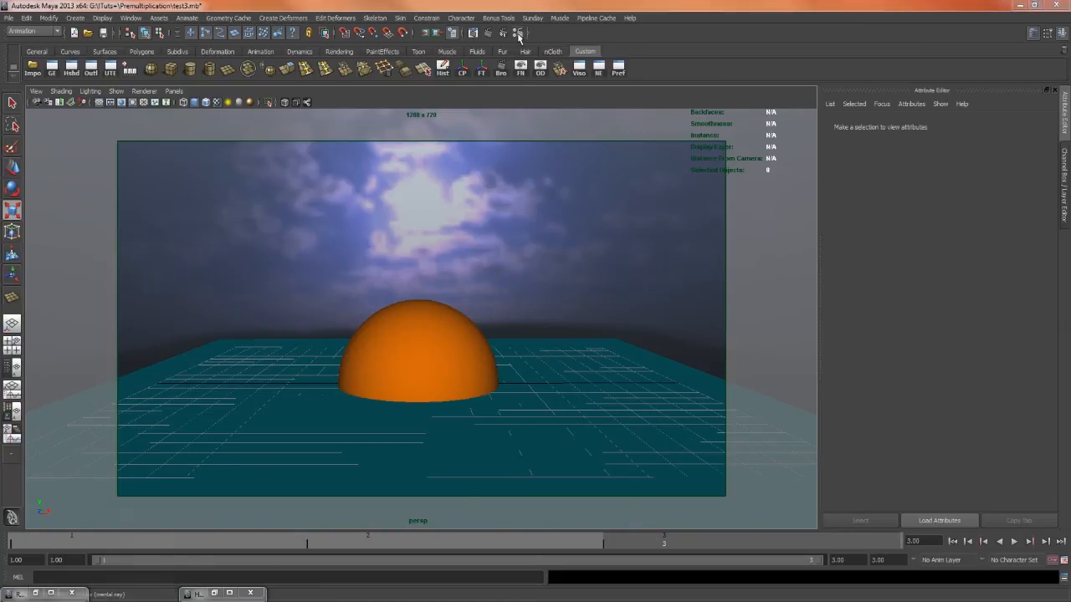
- Bring up Render Settings and view the Quality tab's Framebuffer options
{"action": "left_click", "coordinate": [519, 32]}
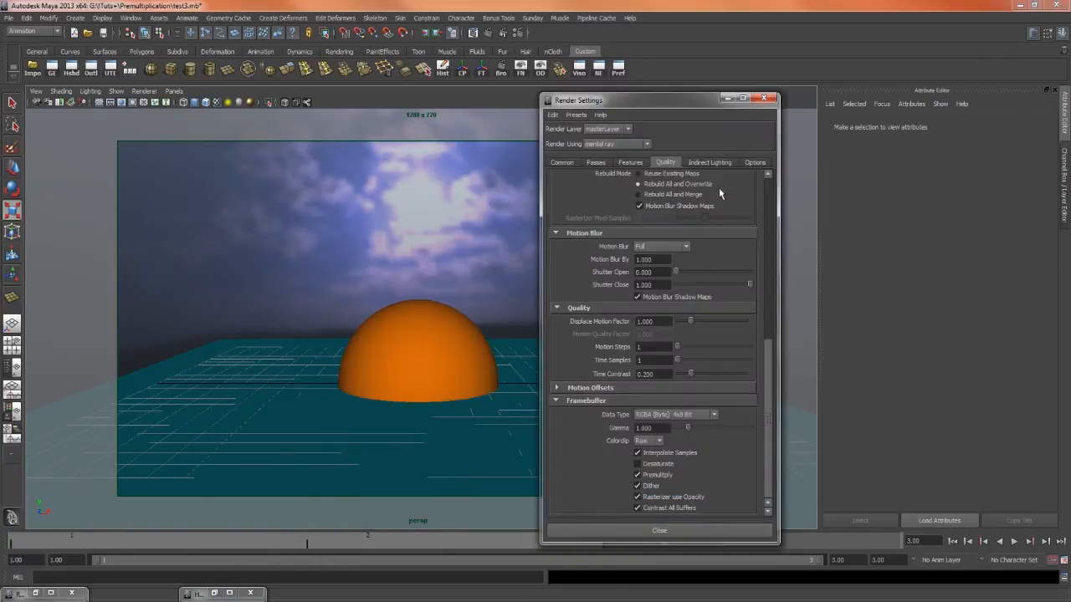
{"action": "left_click", "coordinate": [660, 531]}
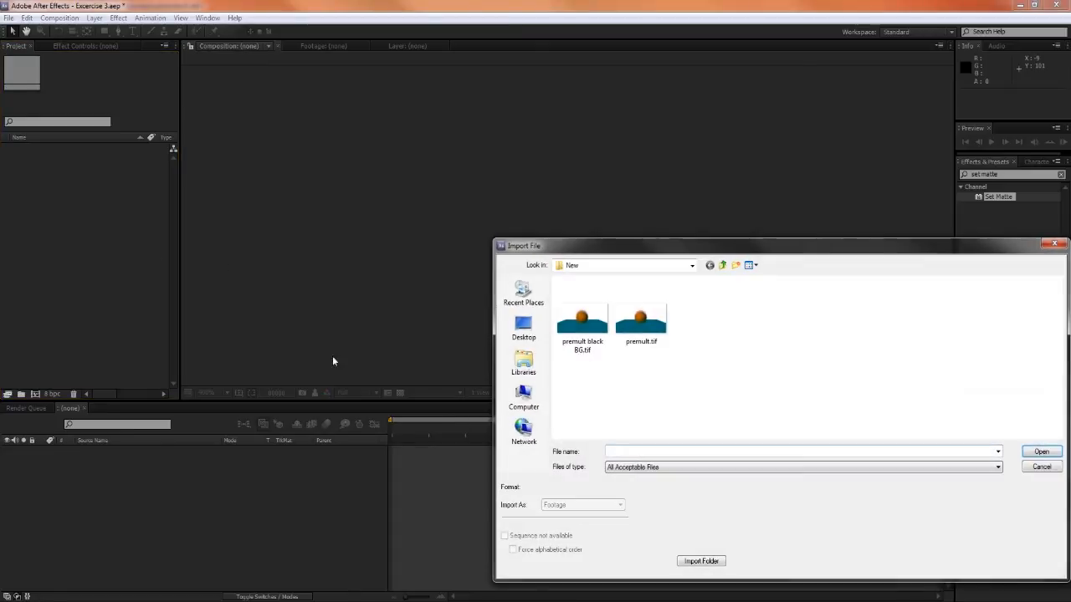
- Import premult.tif interpreted as premultiplied and view it alone in the Footage panel
{"action": "double_click", "coordinate": [641, 321]}
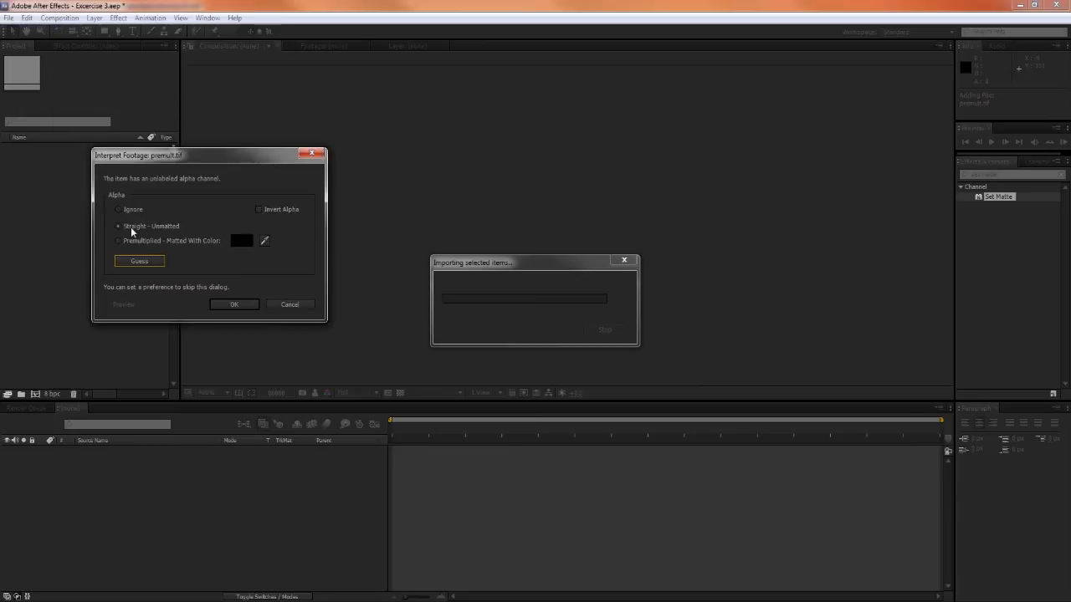
{"action": "mouse_move", "coordinate": [174, 227]}
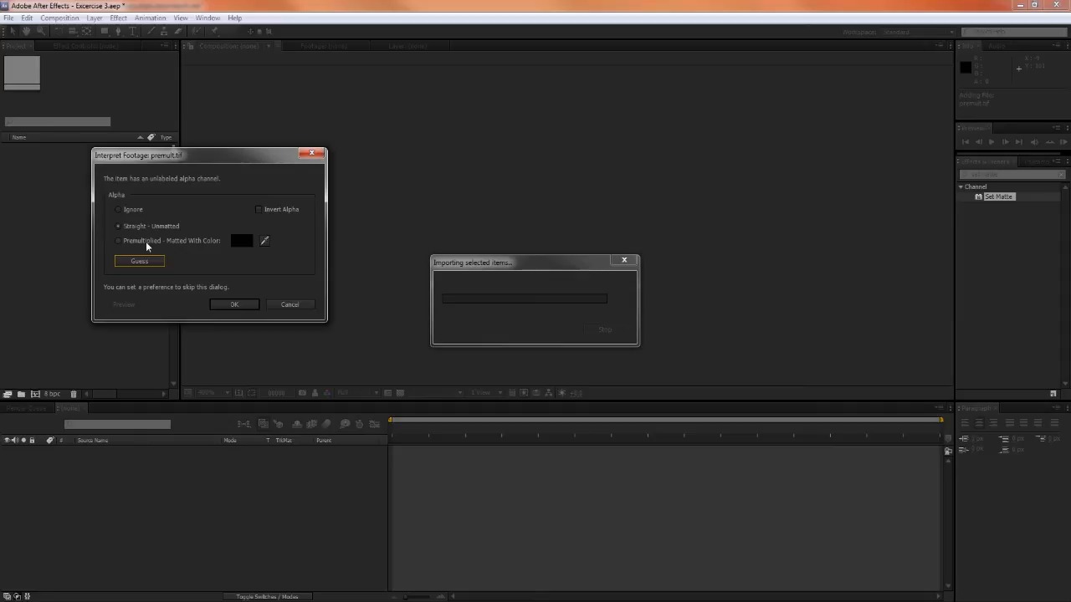
{"action": "left_click", "coordinate": [117, 241]}
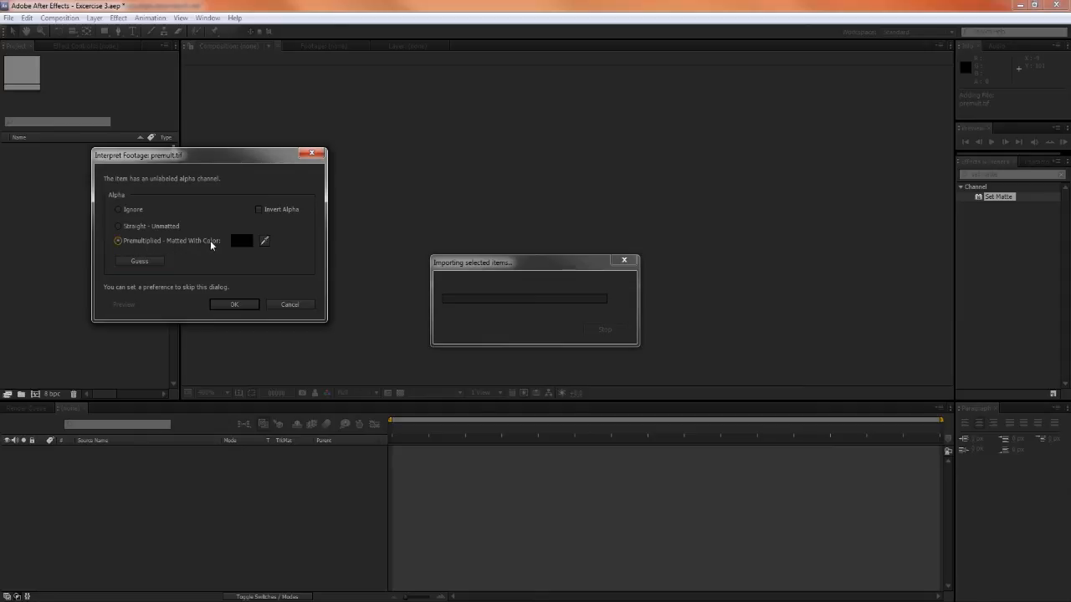
{"action": "left_click", "coordinate": [235, 305]}
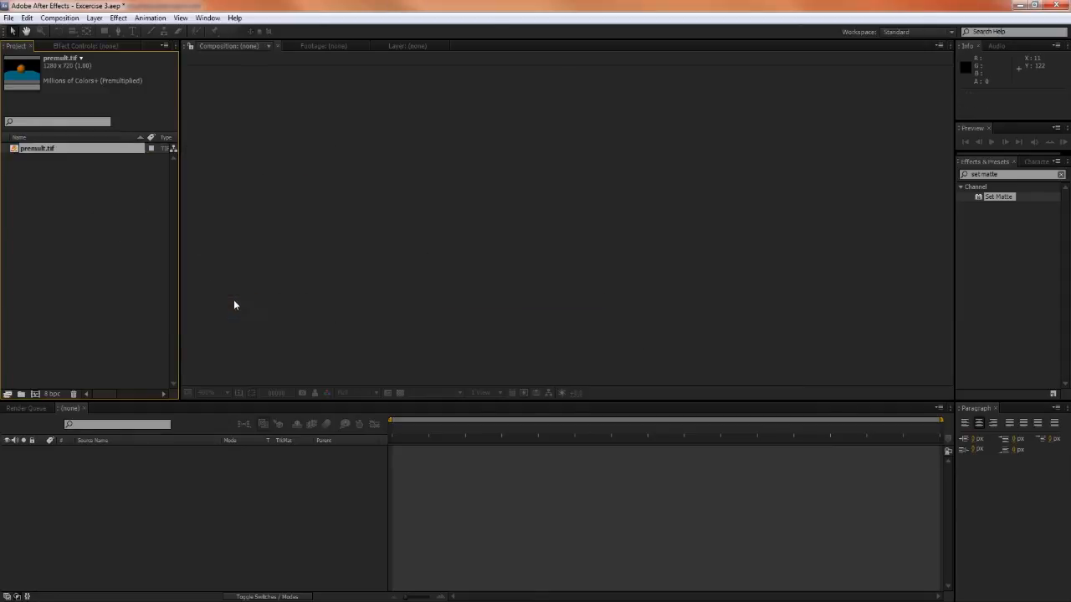
{"action": "double_click", "coordinate": [37, 148]}
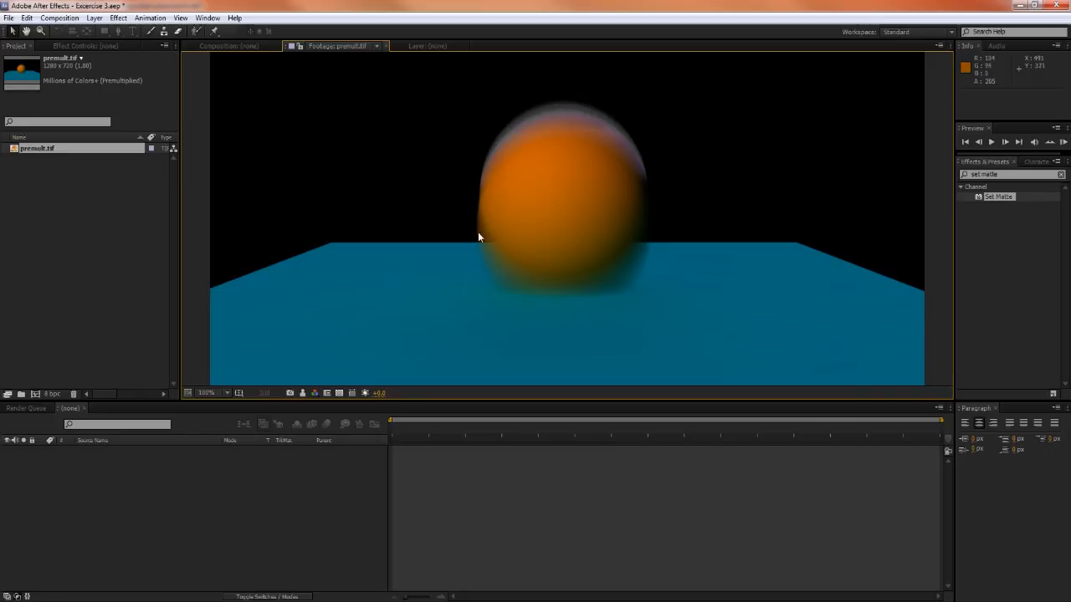
- View the premult.tif sphere render against the cloudy sky backdrop
{"action": "left_click", "coordinate": [315, 394]}
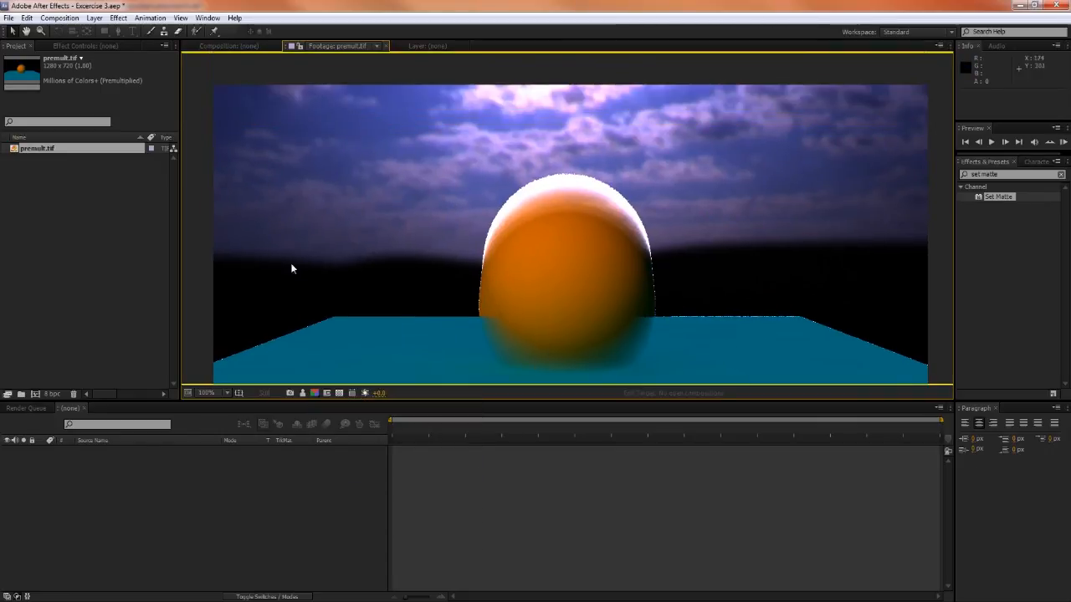
{"action": "mouse_move", "coordinate": [466, 248]}
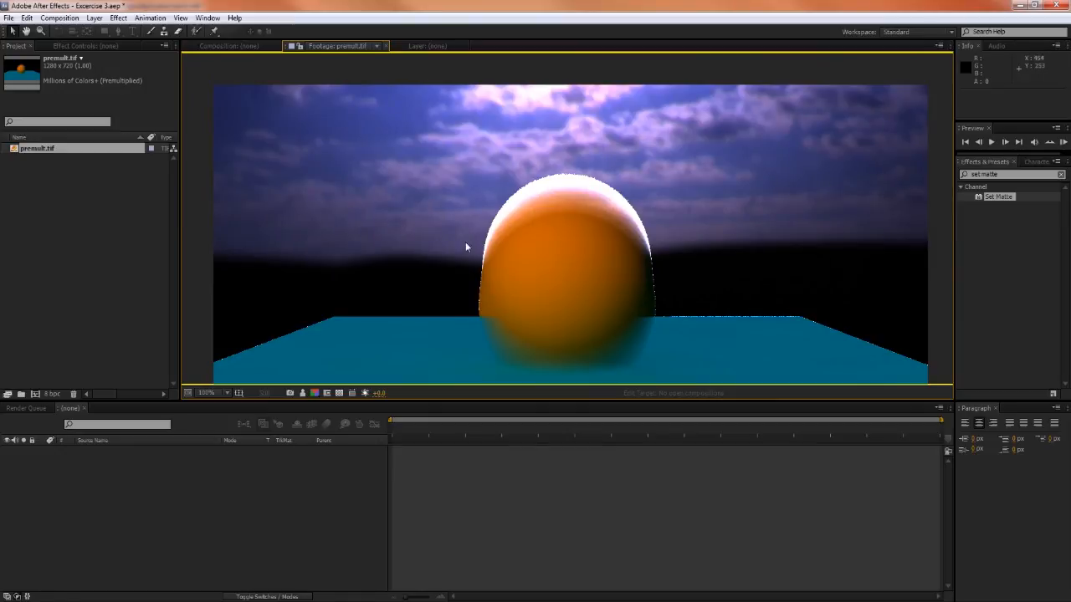
{"action": "mouse_move", "coordinate": [445, 278]}
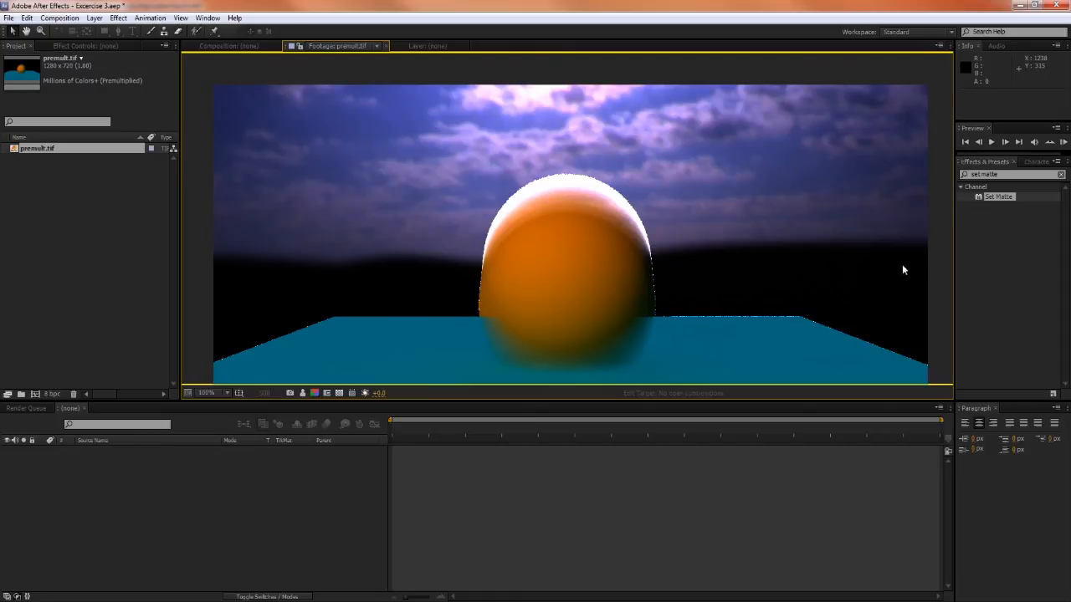
{"action": "mouse_move", "coordinate": [904, 282]}
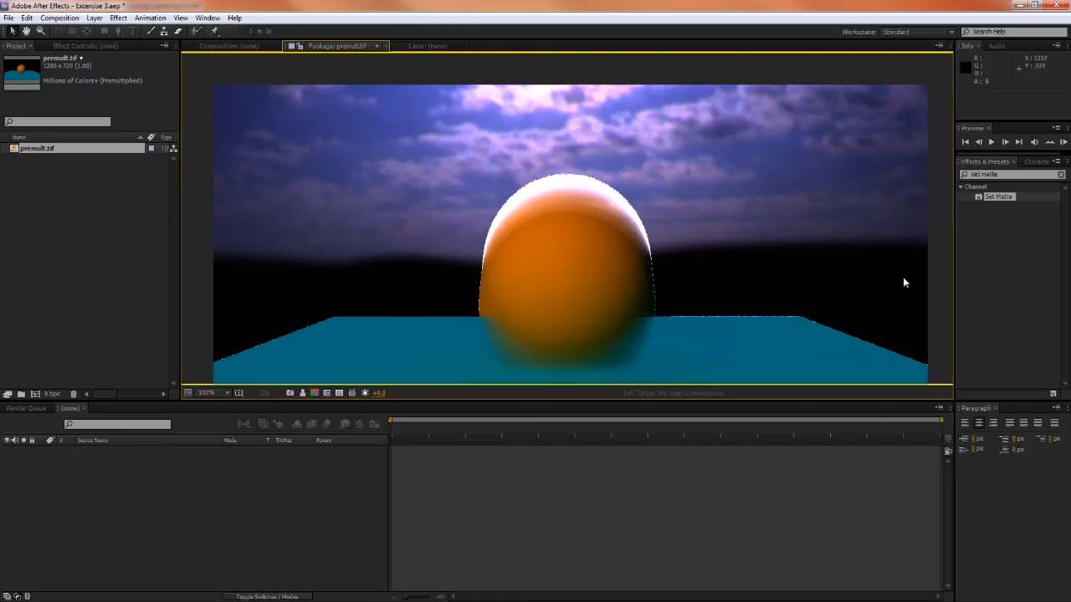
{"action": "mouse_move", "coordinate": [538, 128]}
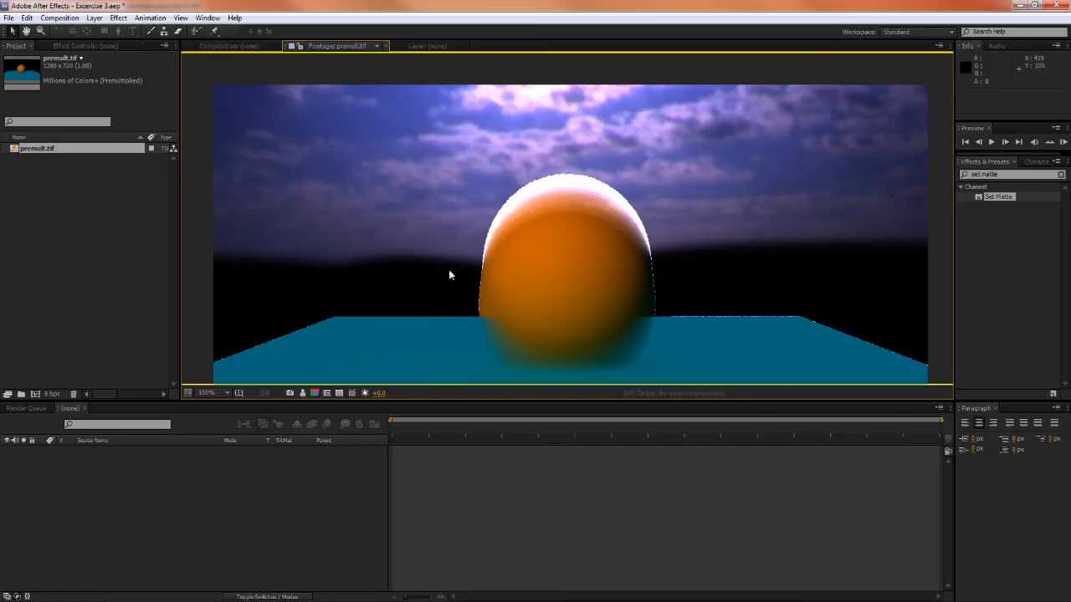
{"action": "mouse_move", "coordinate": [676, 309]}
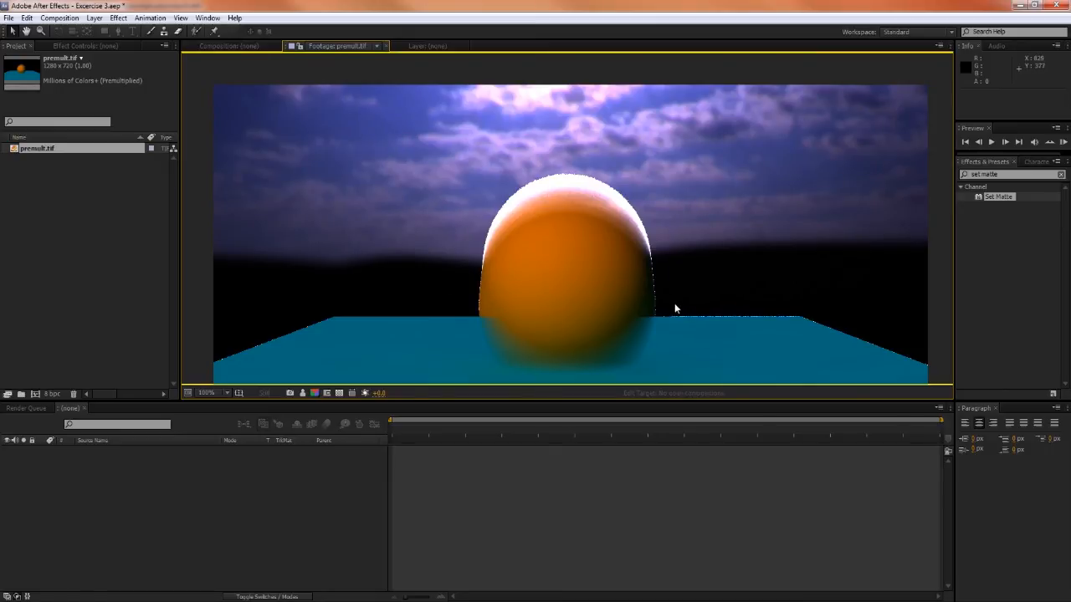
{"action": "mouse_move", "coordinate": [812, 318]}
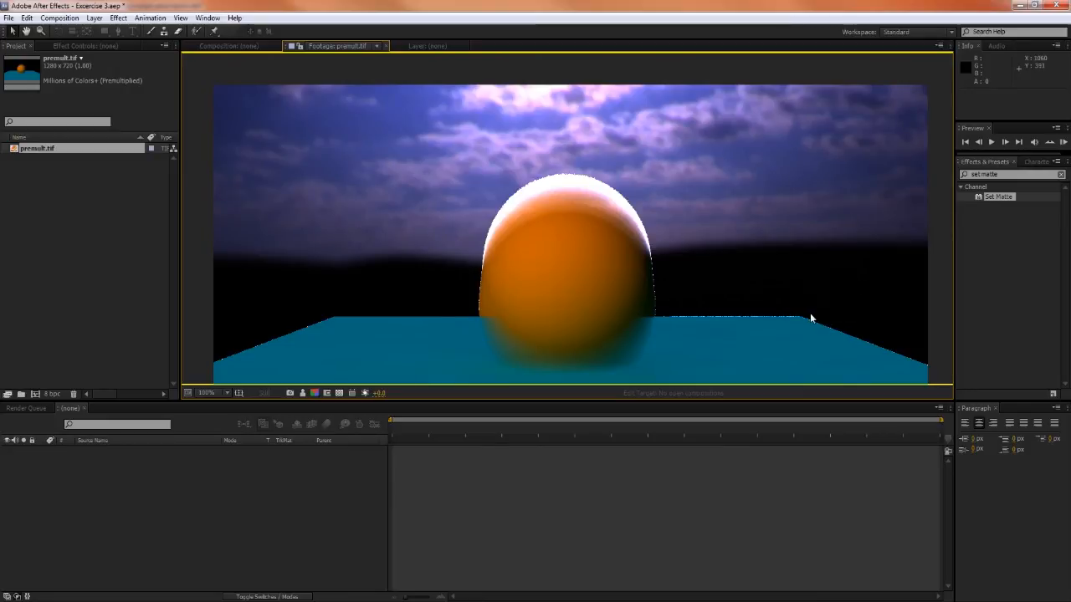
{"action": "mouse_move", "coordinate": [489, 286]}
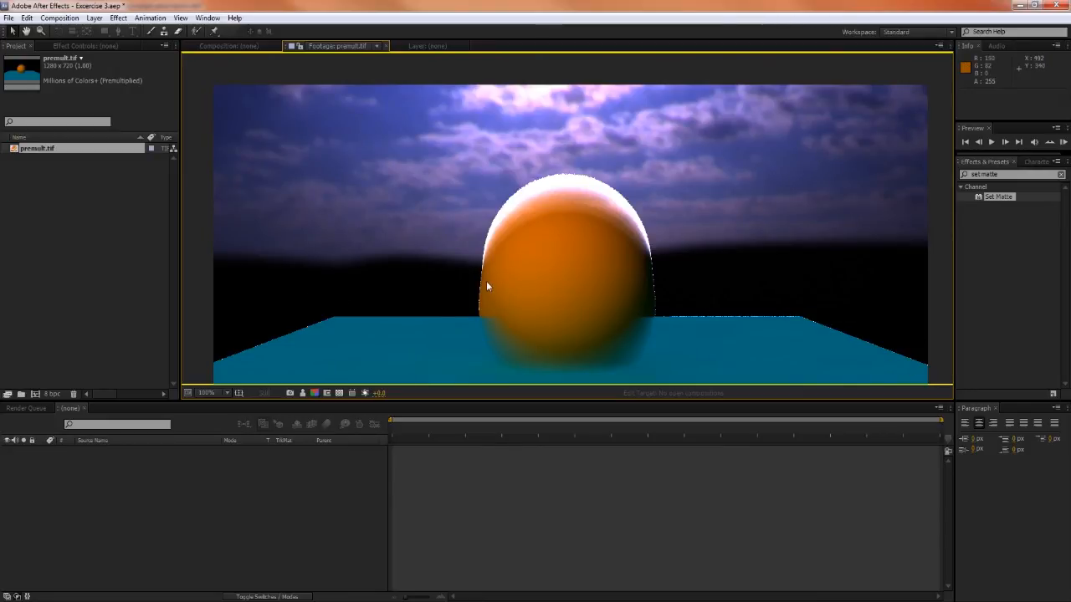
{"action": "mouse_move", "coordinate": [296, 127]}
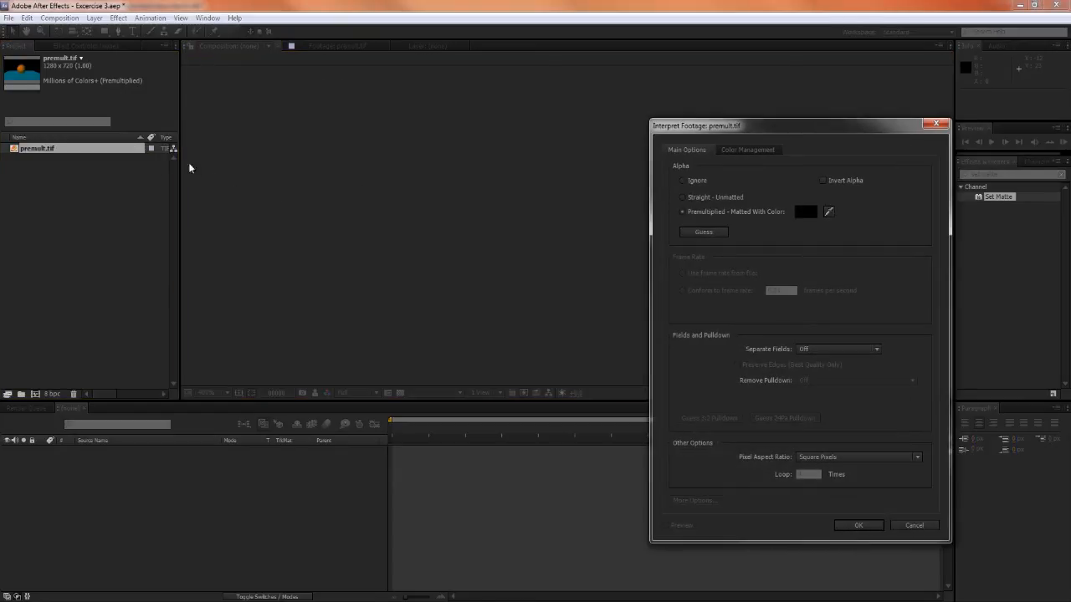
- Set premult.tif's alpha interpretation to Straight - Unmatted and confirm
{"action": "left_click", "coordinate": [682, 197]}
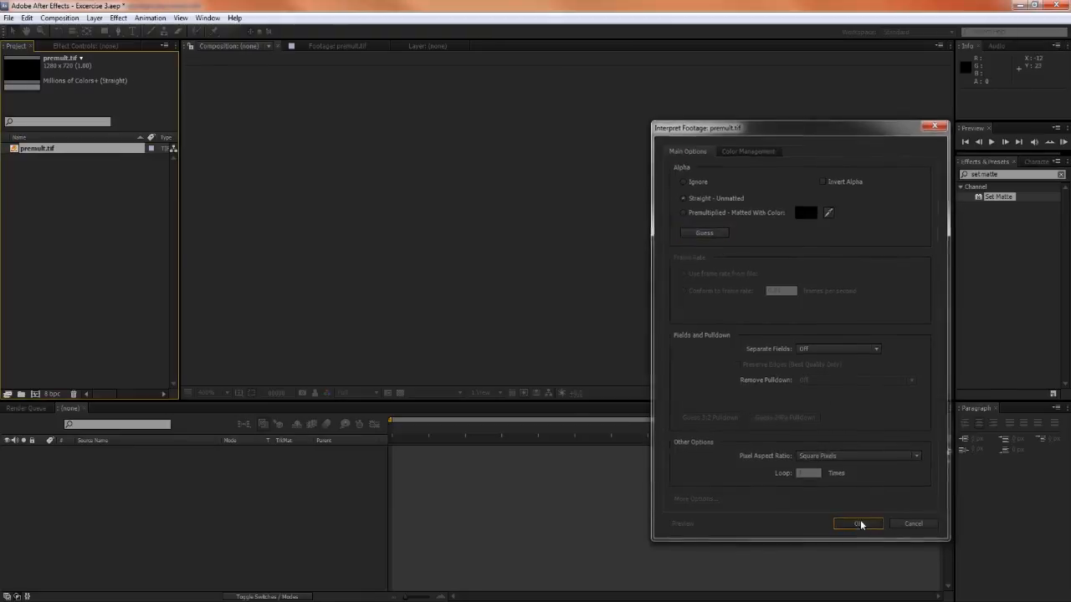
{"action": "left_click", "coordinate": [857, 524]}
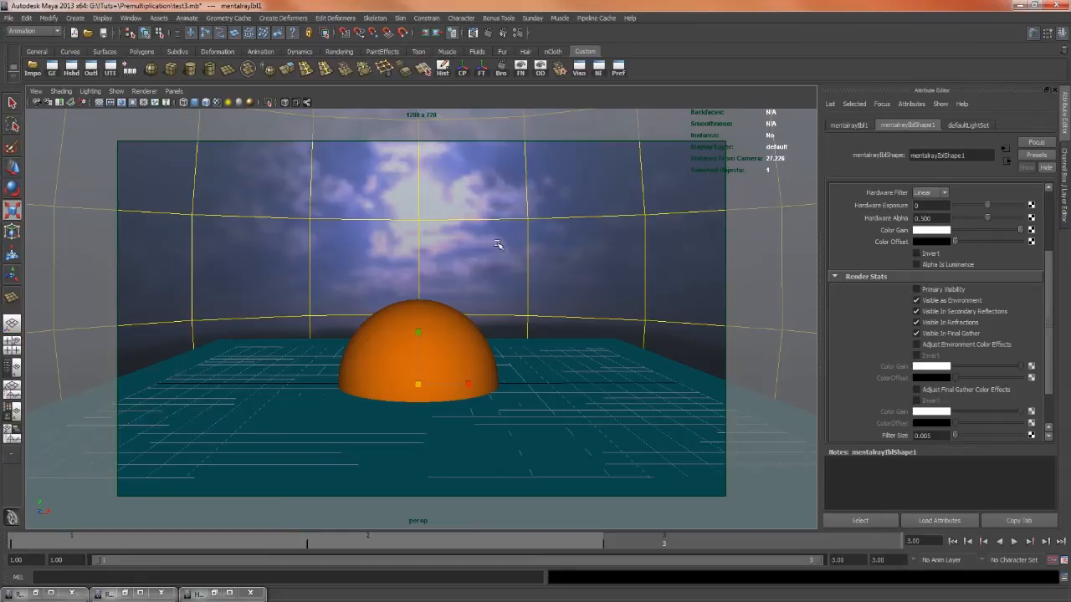
- Show the Maya sphere scene with the mentalrayIblShape attributes visible
{"action": "left_click", "coordinate": [291, 365]}
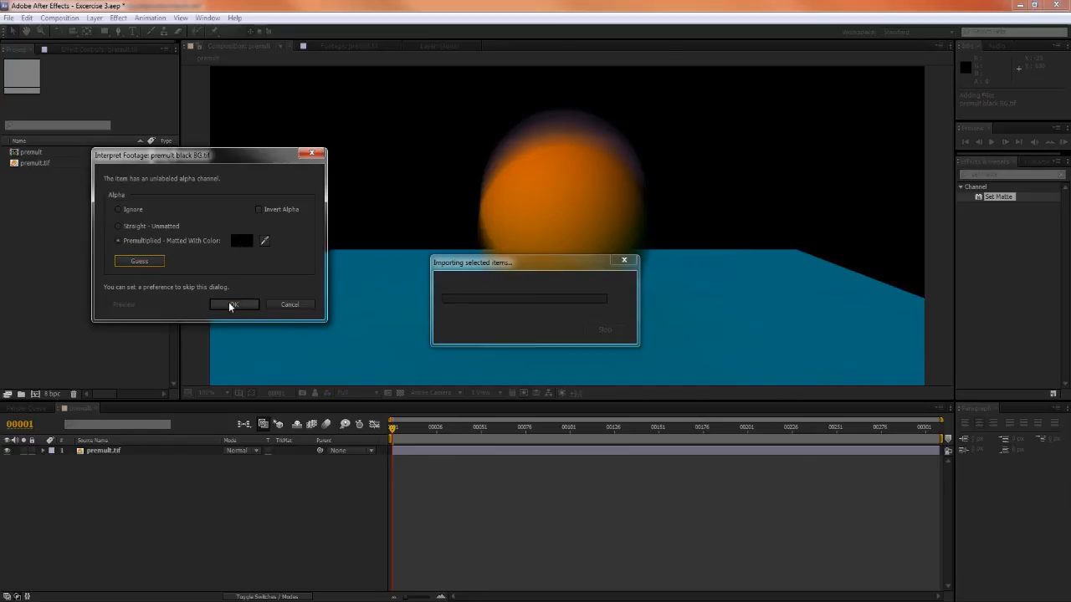
- Accept premultiplied alpha for premult black BG.tif, view the premult comp and keep premult.tif as straight
{"action": "left_click", "coordinate": [234, 304]}
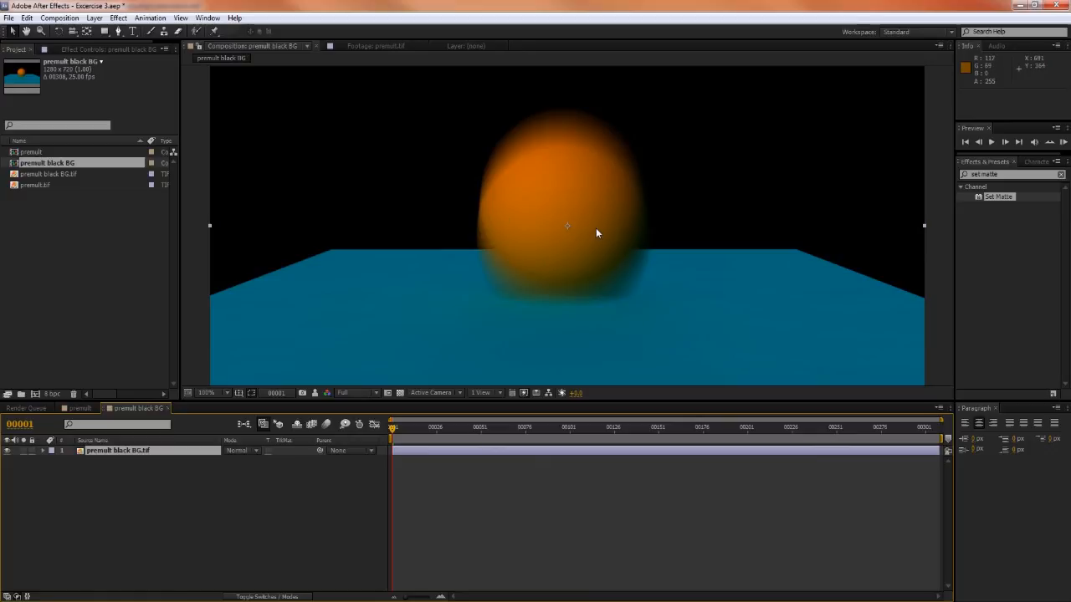
{"action": "left_click", "coordinate": [77, 408]}
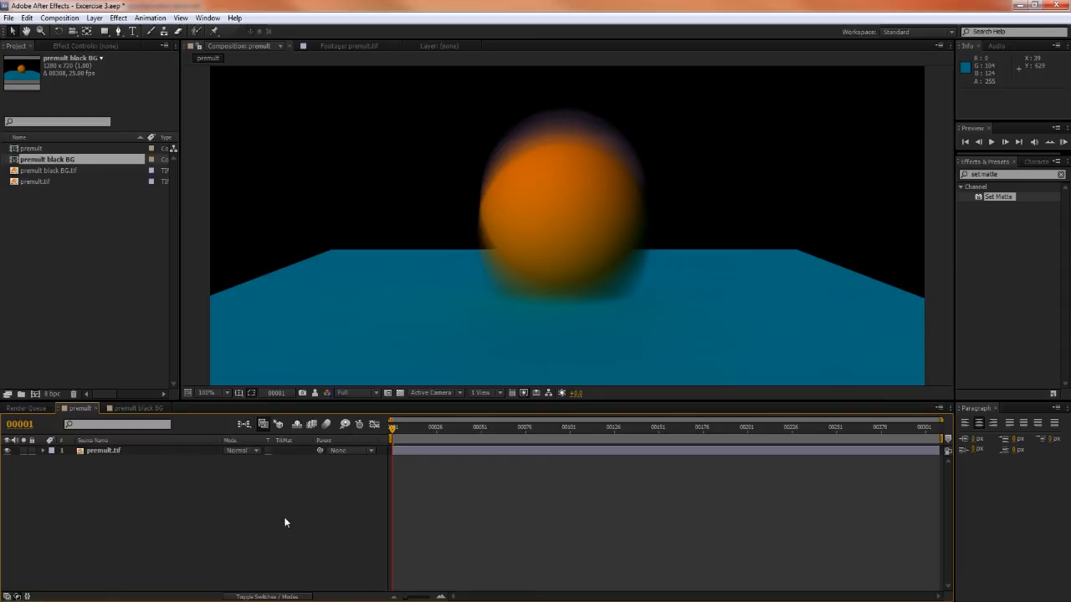
{"action": "mouse_move", "coordinate": [325, 544]}
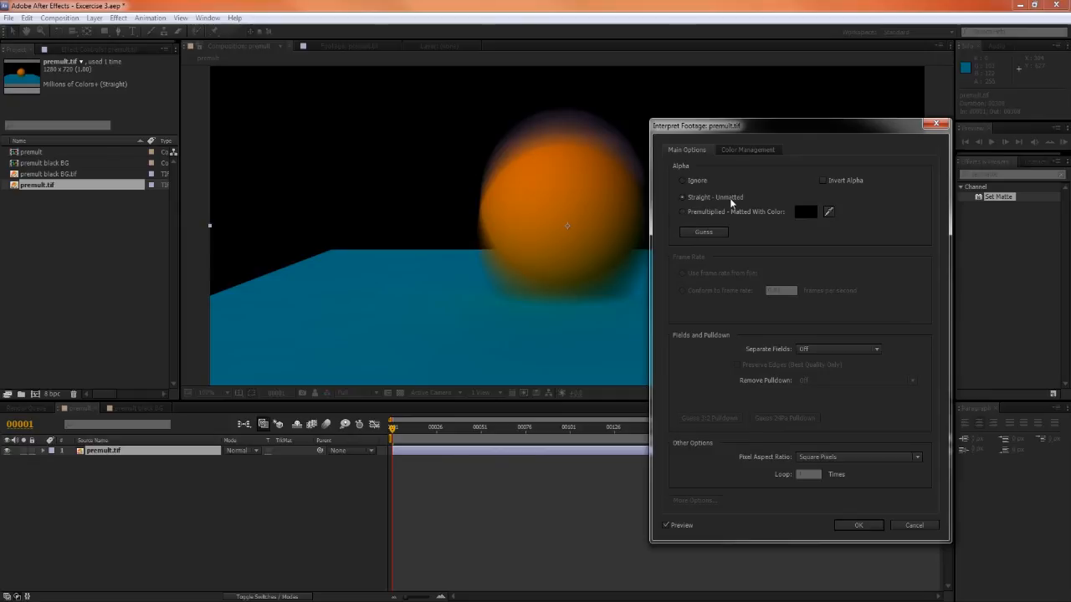
{"action": "left_click", "coordinate": [683, 211]}
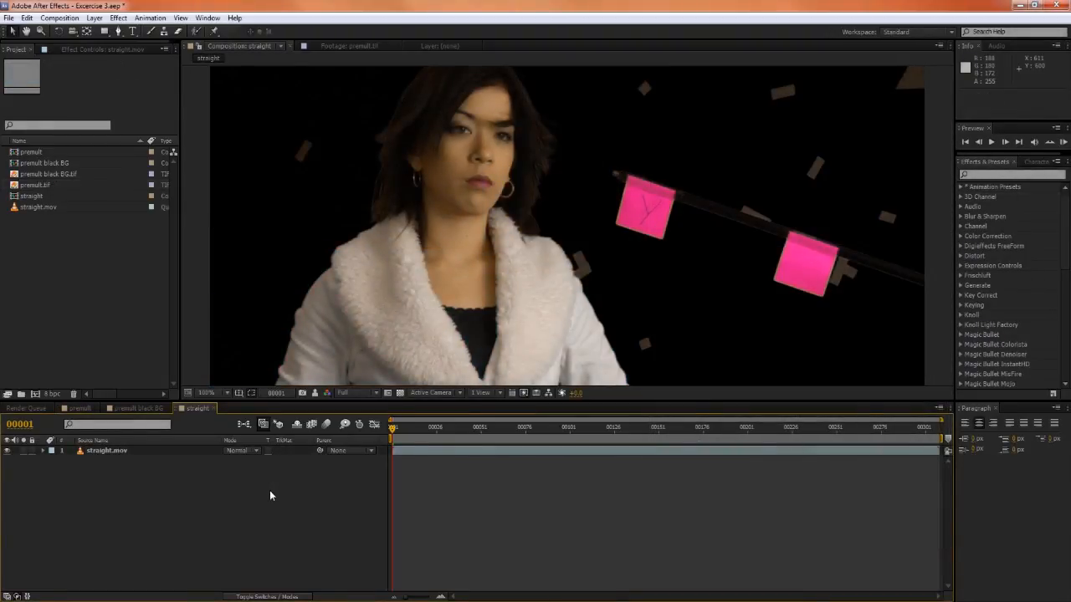
{"action": "mouse_move", "coordinate": [251, 484]}
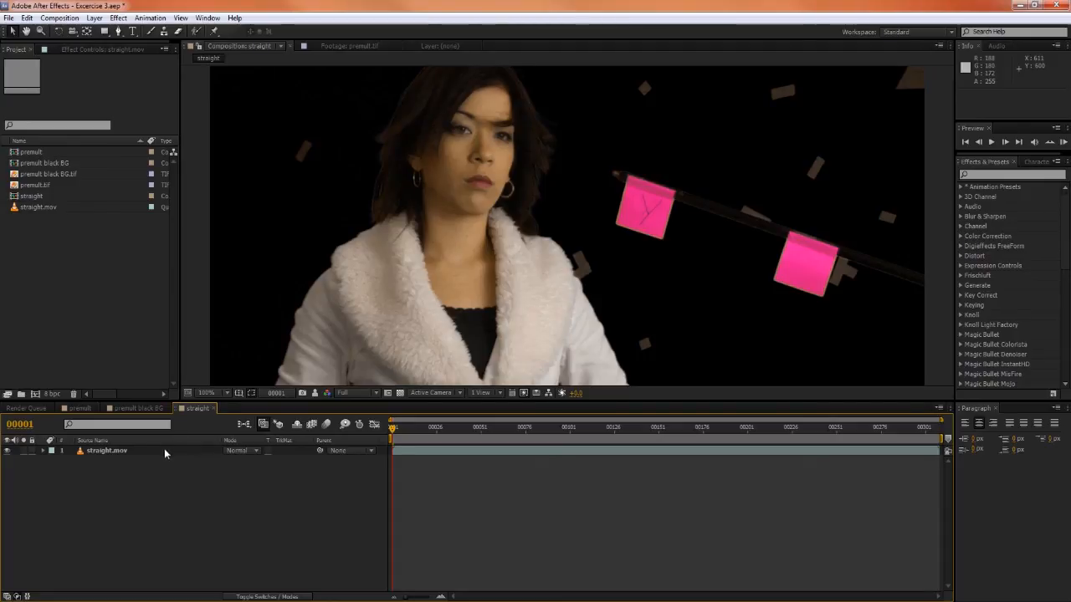
- Select the straight.mov layer in its new composition
{"action": "left_click", "coordinate": [399, 393]}
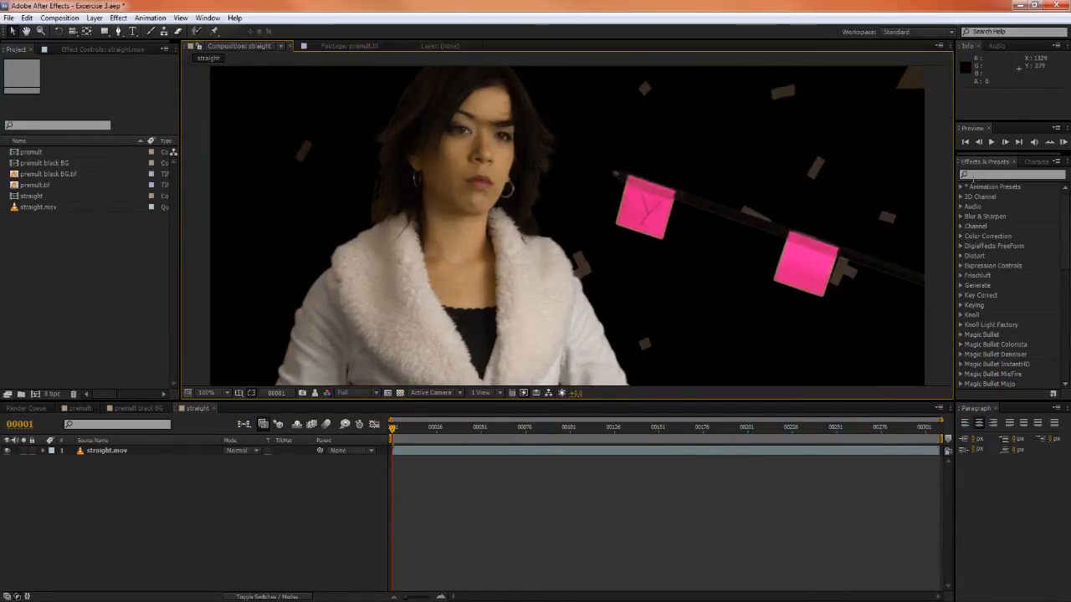
- Apply Channel Blur to straight.mov with colour blurriness 0 and raised Alpha Blurriness
{"action": "type", "text": "channel"}
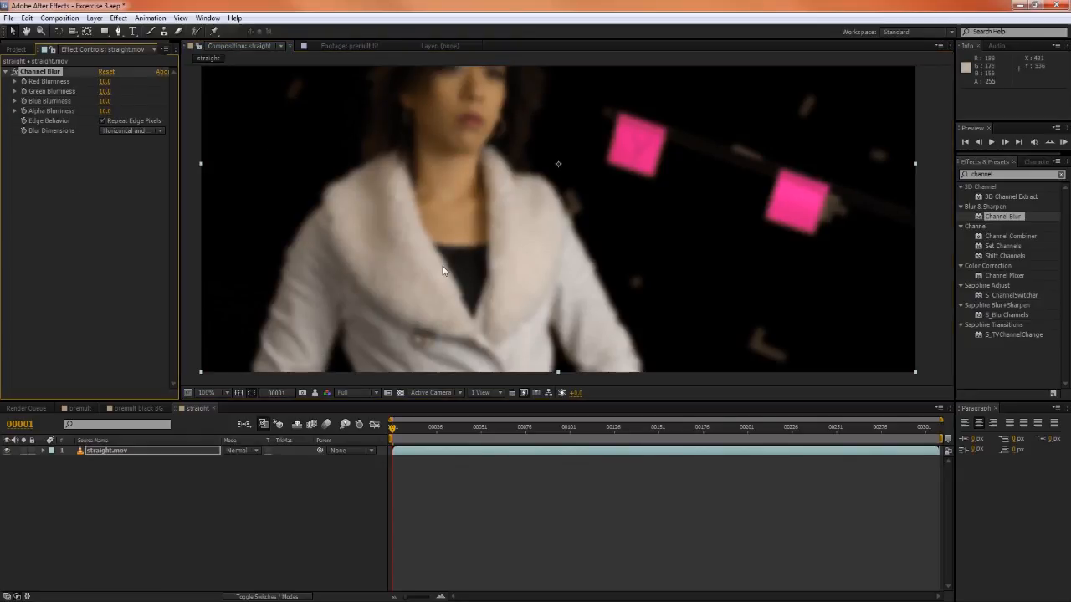
{"action": "left_click", "coordinate": [400, 393]}
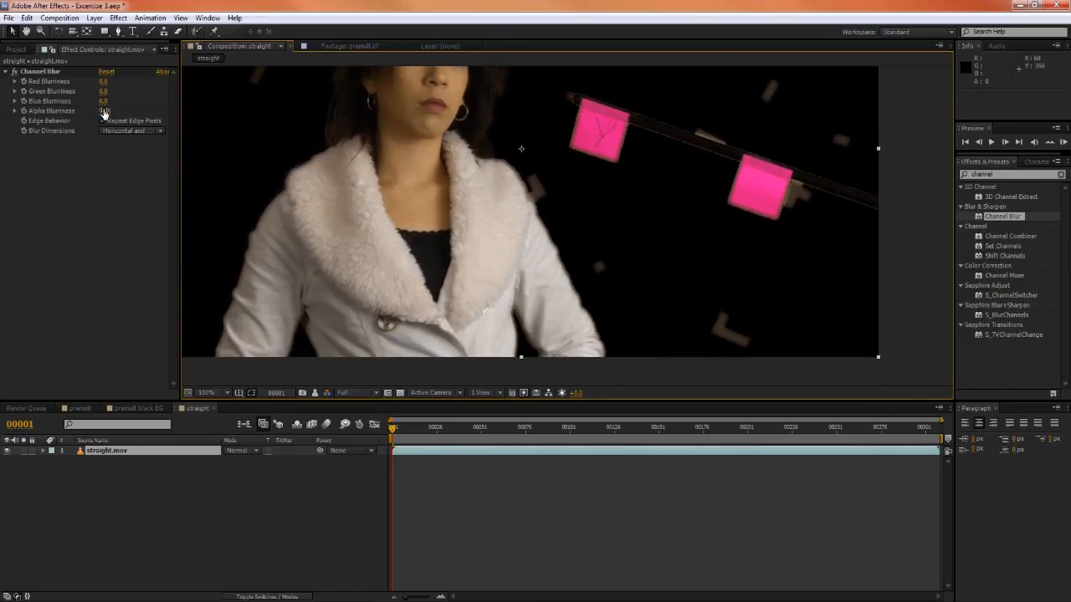
{"action": "left_click", "coordinate": [103, 111]}
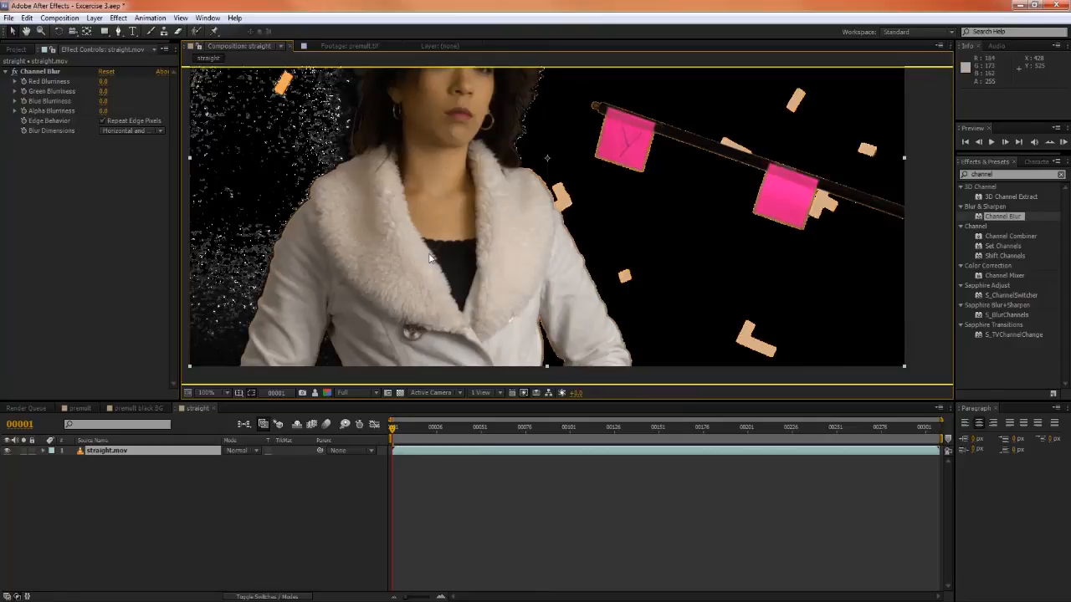
{"action": "left_click", "coordinate": [327, 391]}
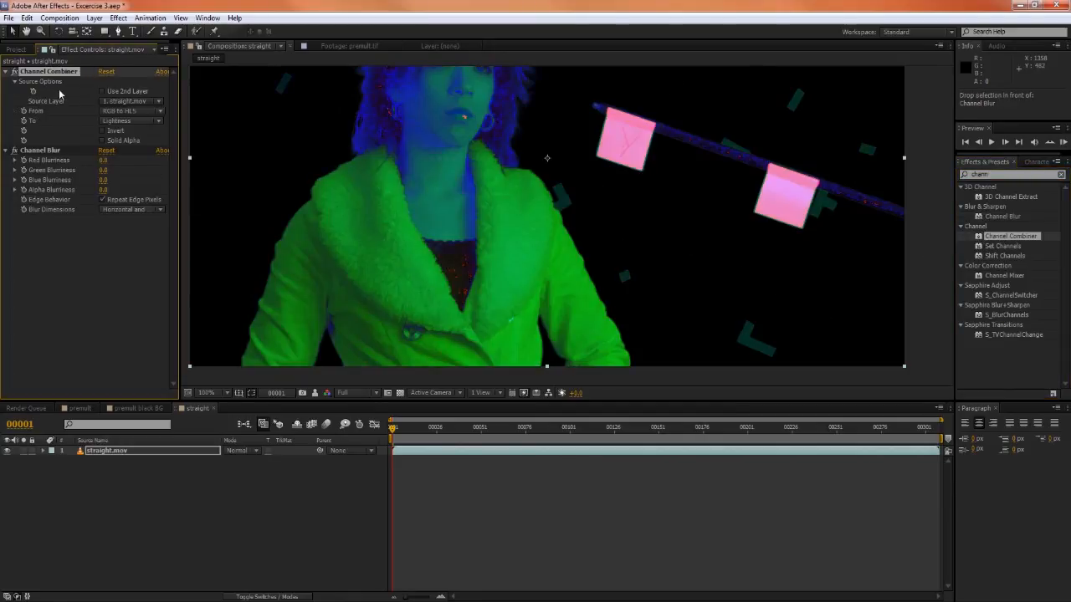
- Set the Channel Combiner's From option to Straight to Premultiplied
{"action": "left_click", "coordinate": [130, 110]}
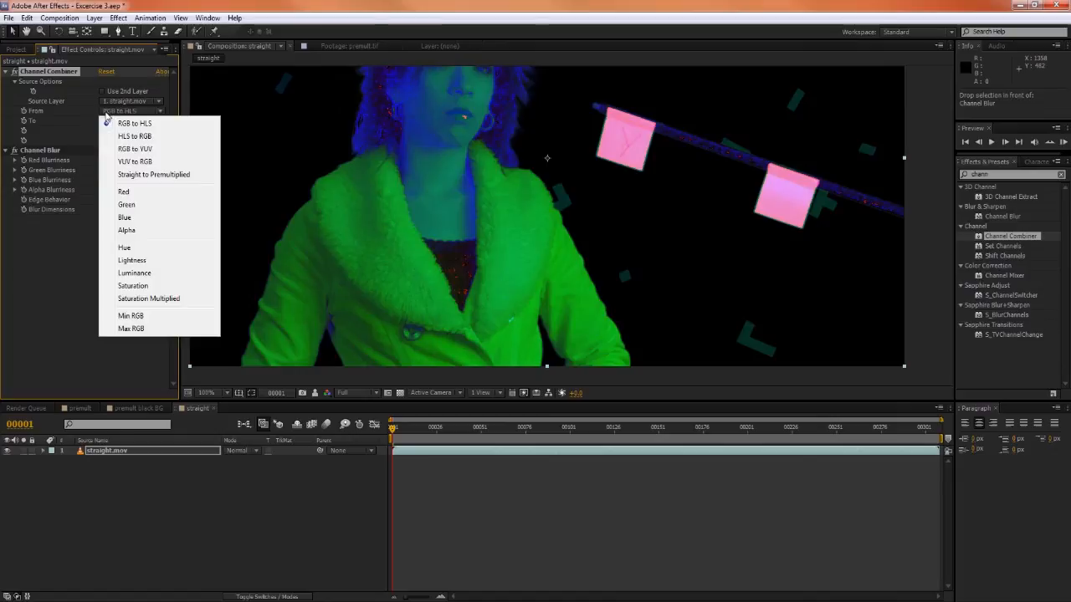
{"action": "left_click", "coordinate": [154, 174]}
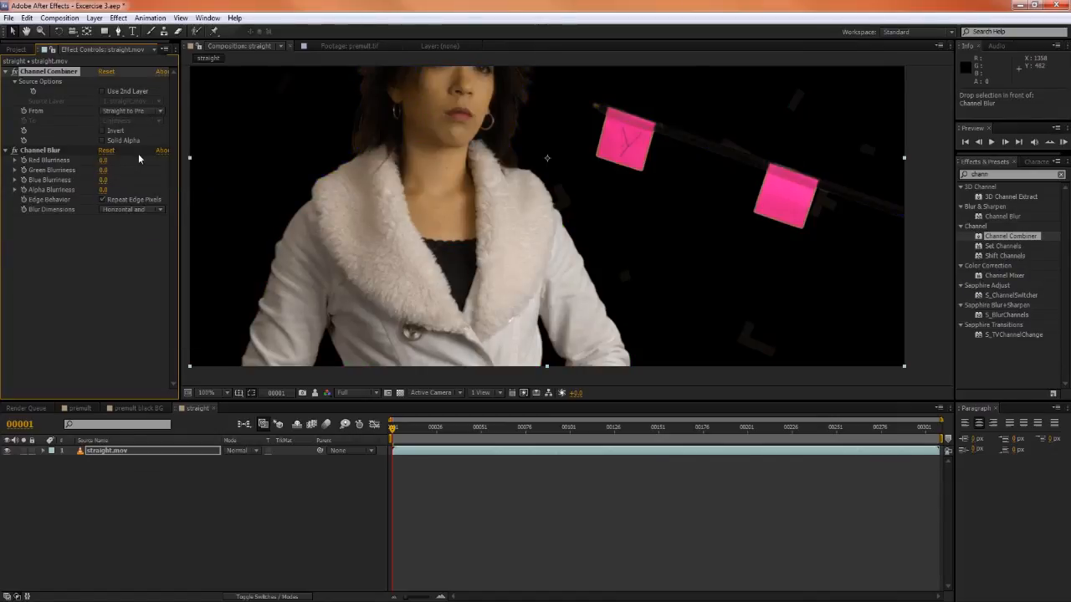